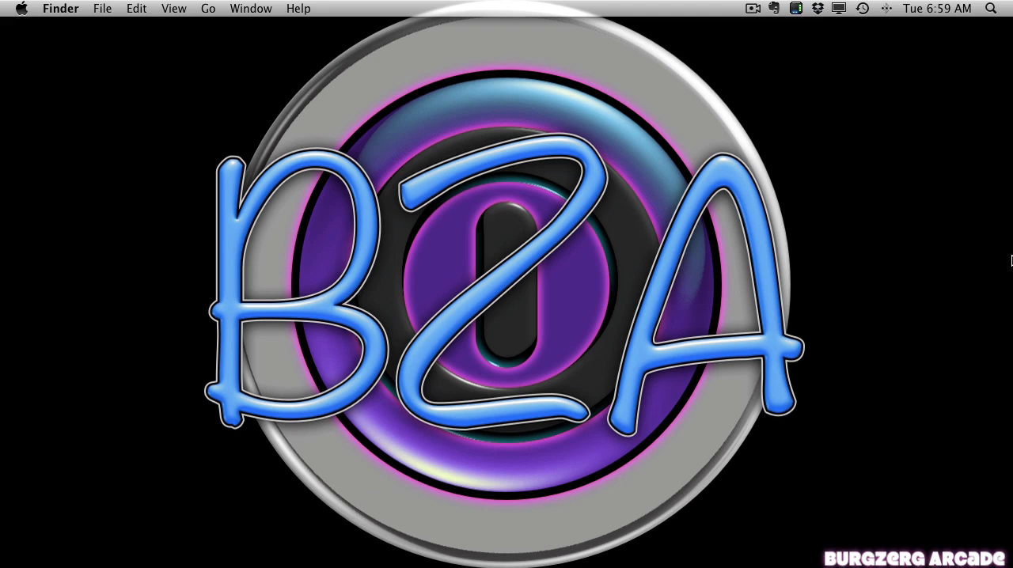
pyautogui.moveTo(691, 186)
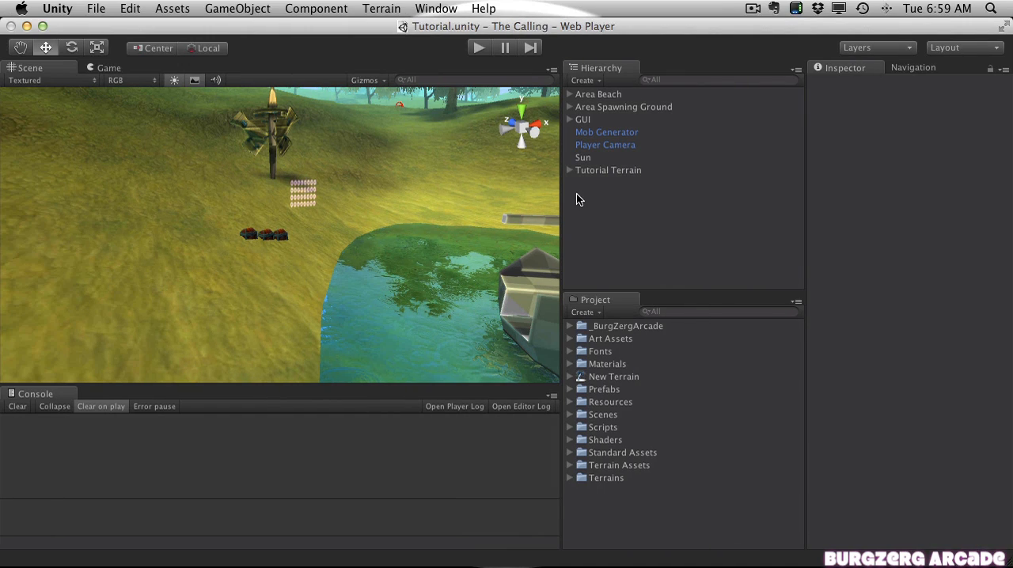
pyautogui.moveTo(567, 203)
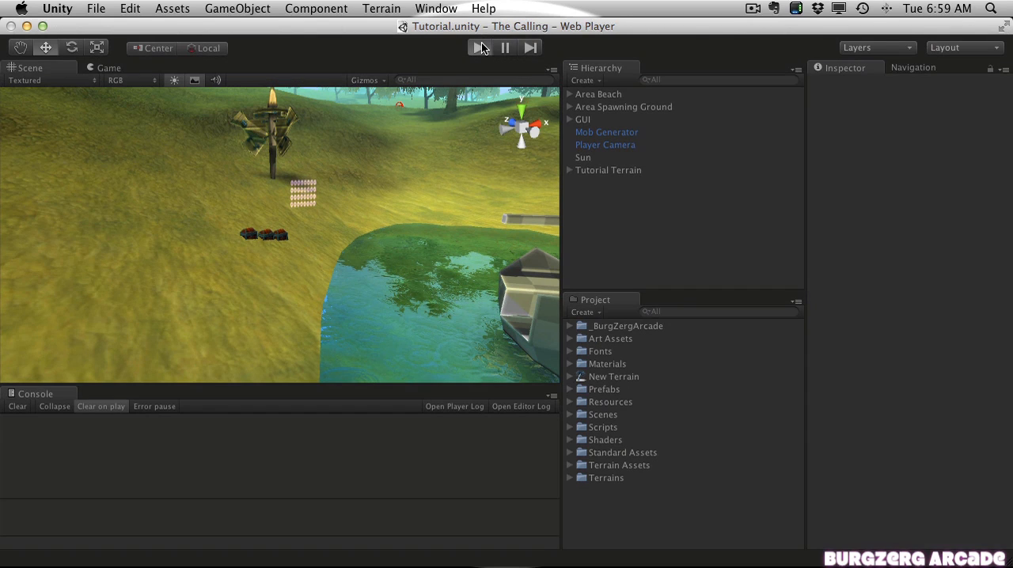
# Step: Play-test the Tutorial scene, looting the first item and equipping the Large Shield
pyautogui.click(479, 47)
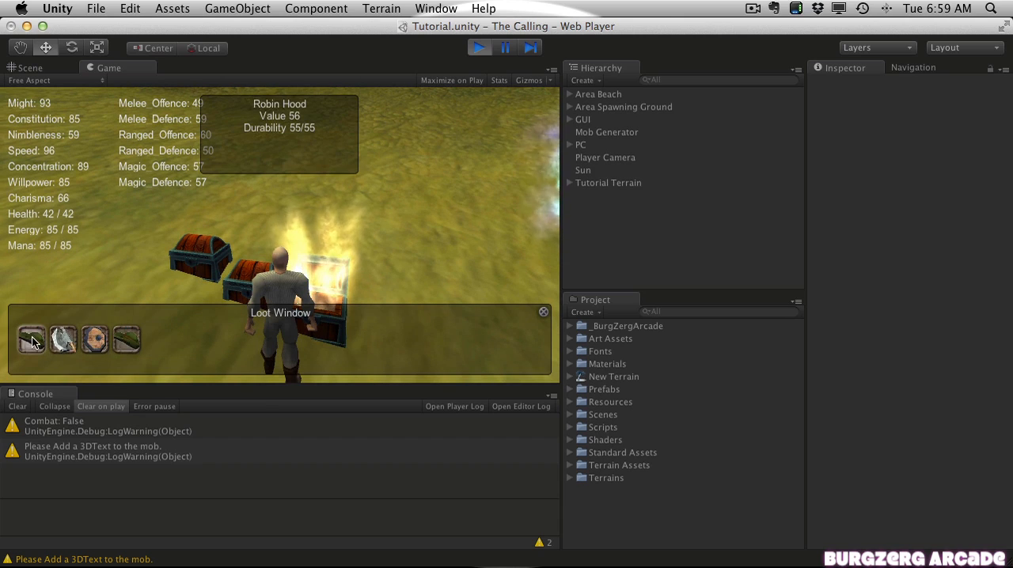
pyautogui.click(544, 312)
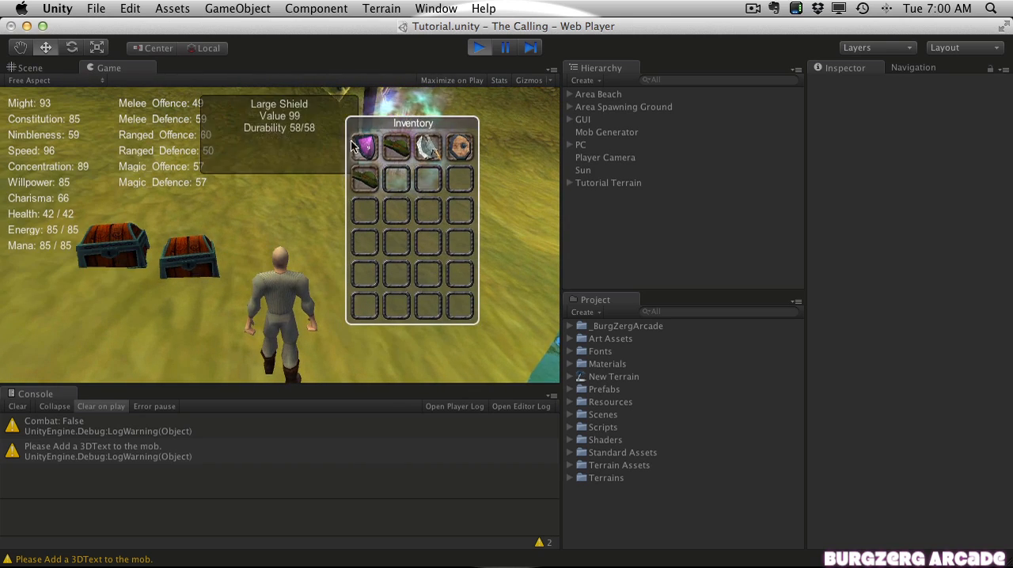
pyautogui.click(365, 147)
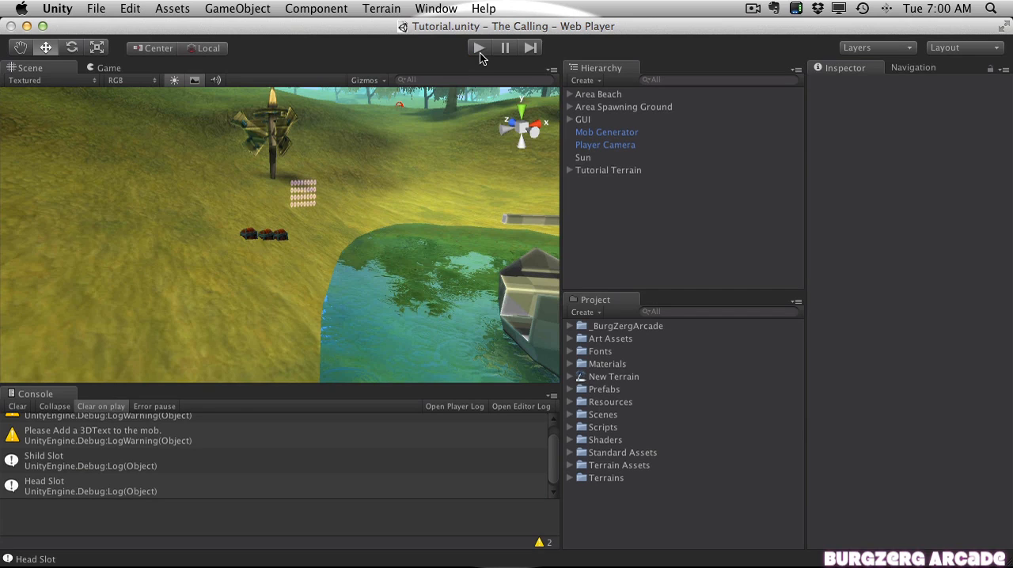
pyautogui.moveTo(65, 427)
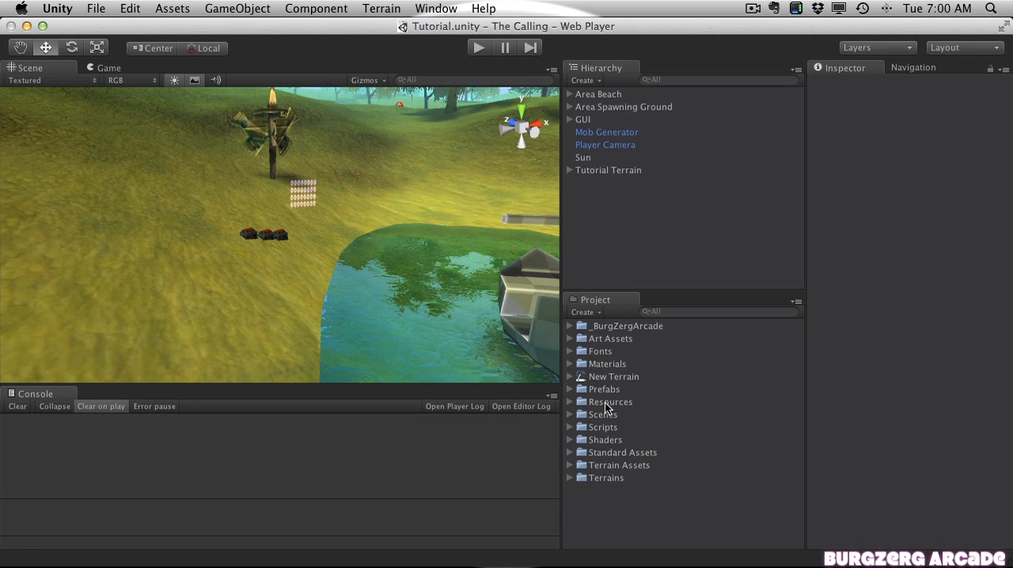
# Step: Expand Resources > Item > Mesh > Weapon in the Project panel
pyautogui.click(570, 402)
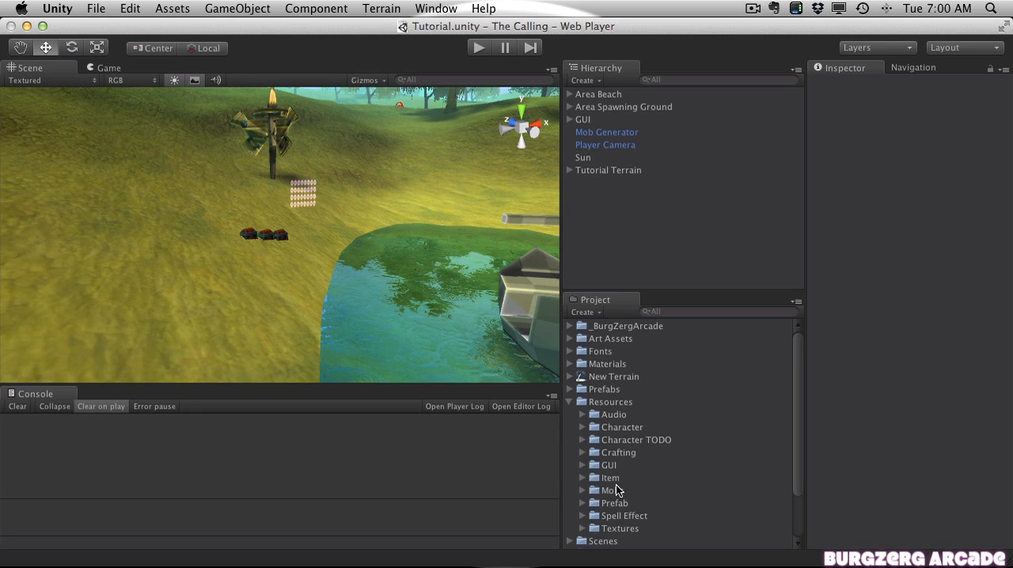
pyautogui.click(582, 478)
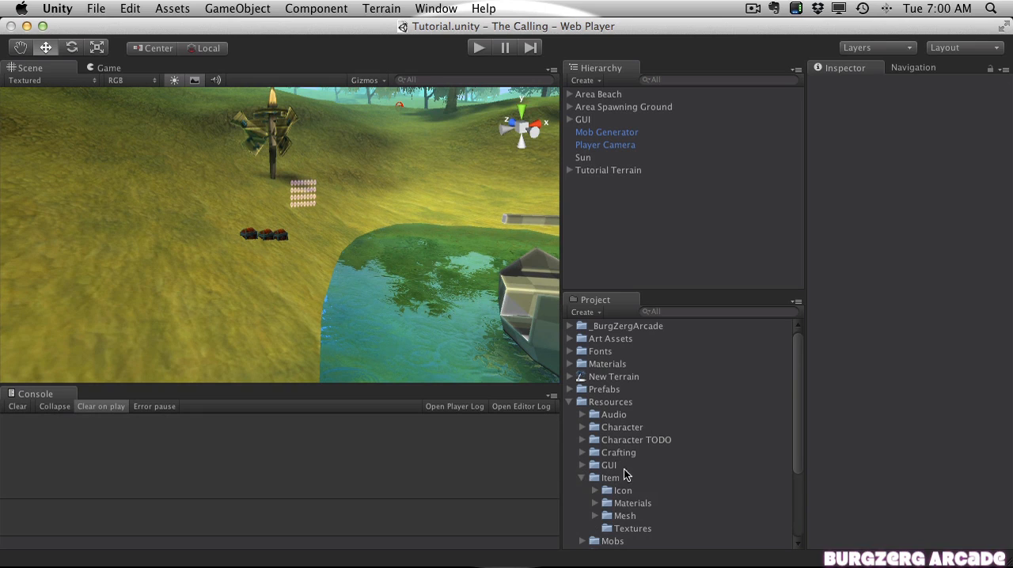
pyautogui.scroll(-3)
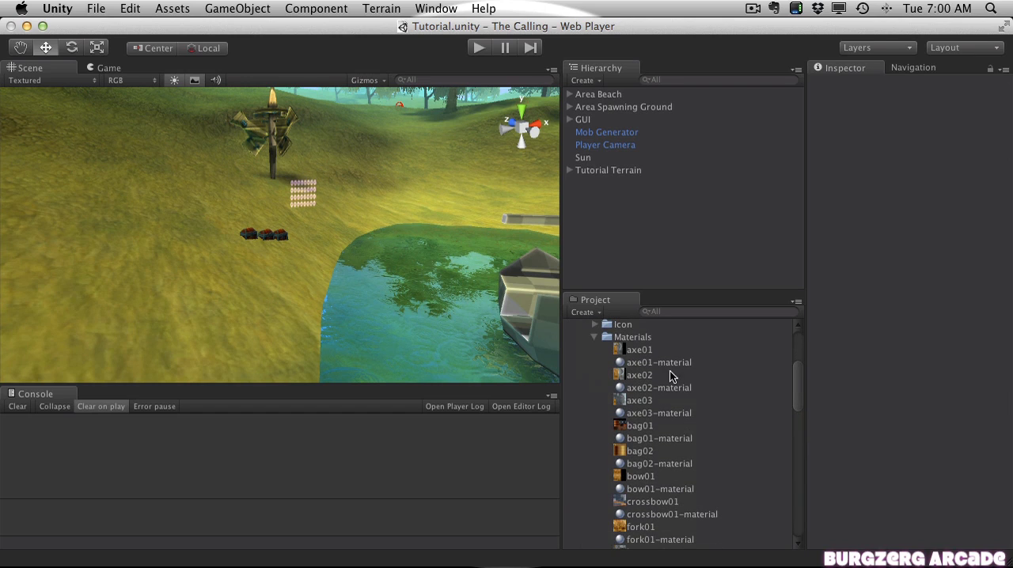
pyautogui.moveTo(663, 392)
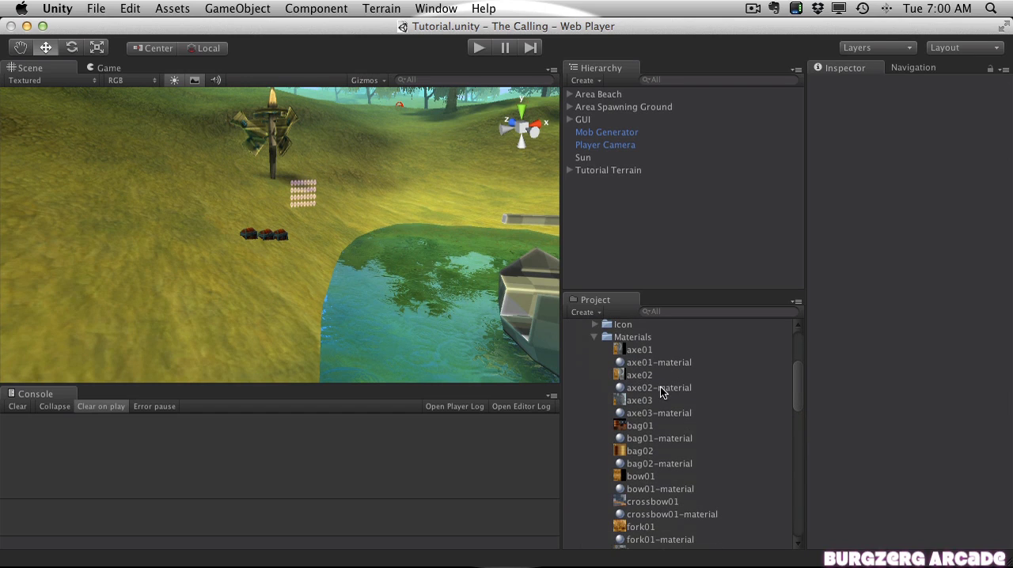
pyautogui.scroll(-3)
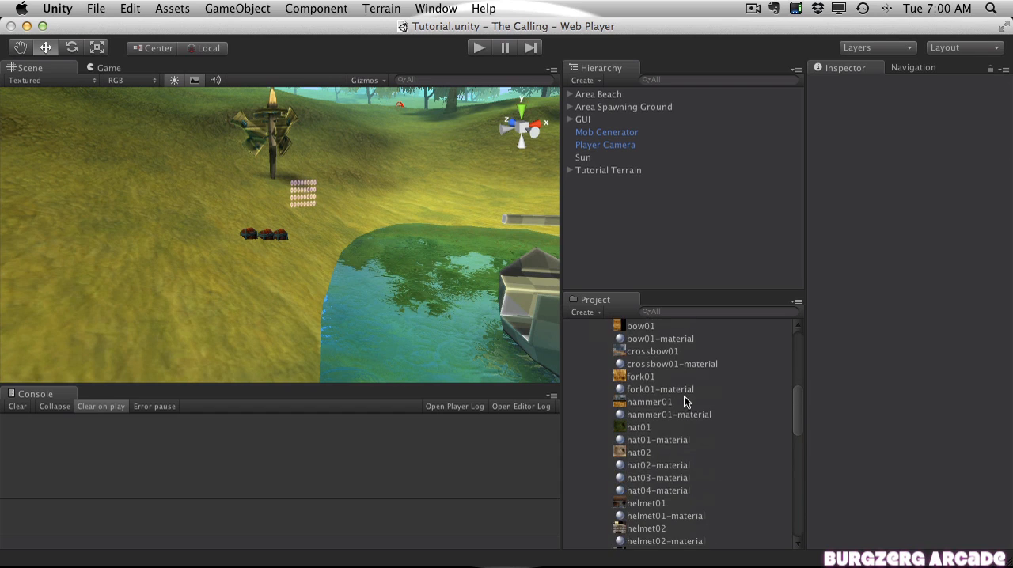
pyautogui.scroll(-3)
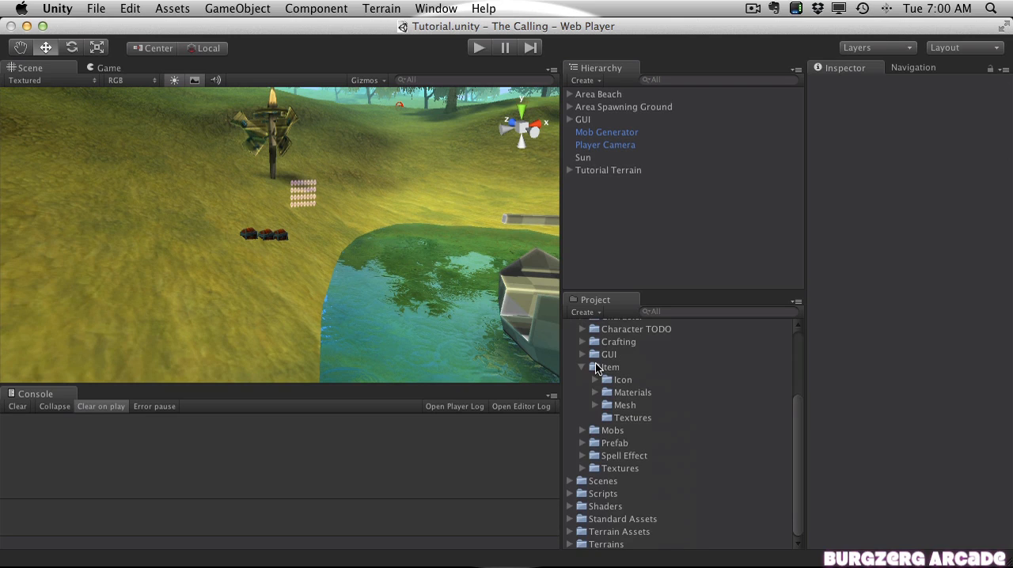
pyautogui.click(596, 404)
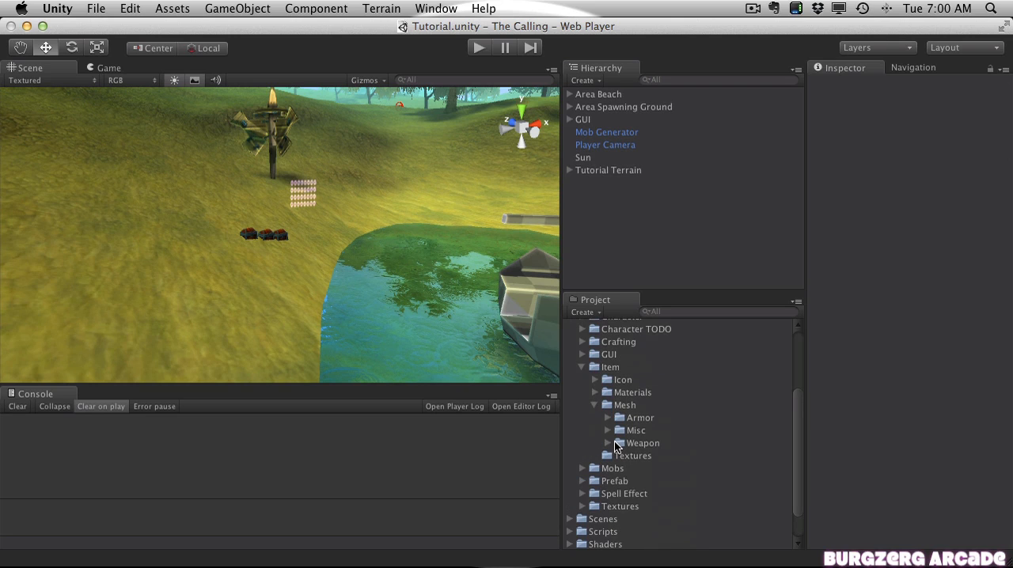
pyautogui.click(608, 443)
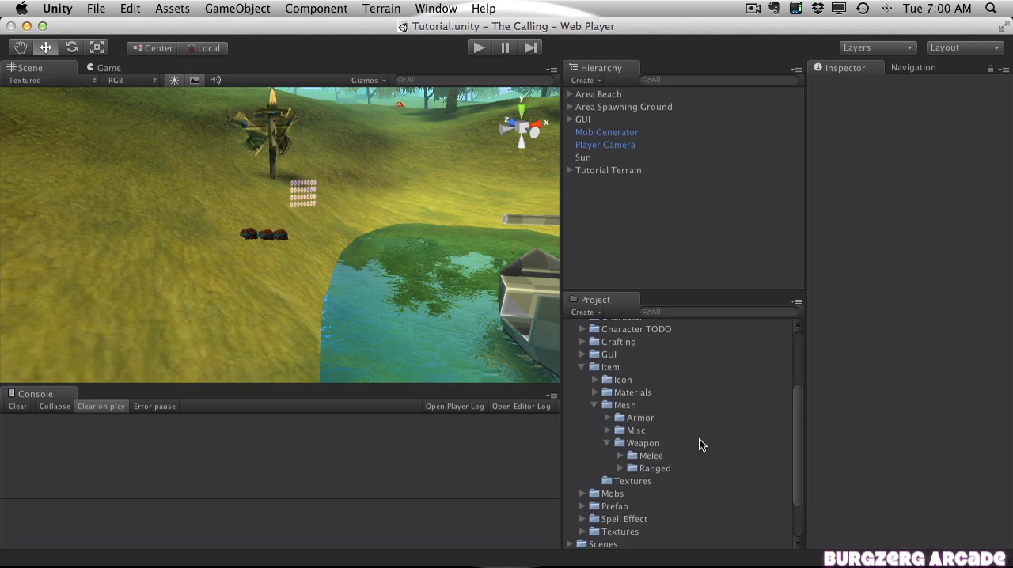
pyautogui.scroll(-3)
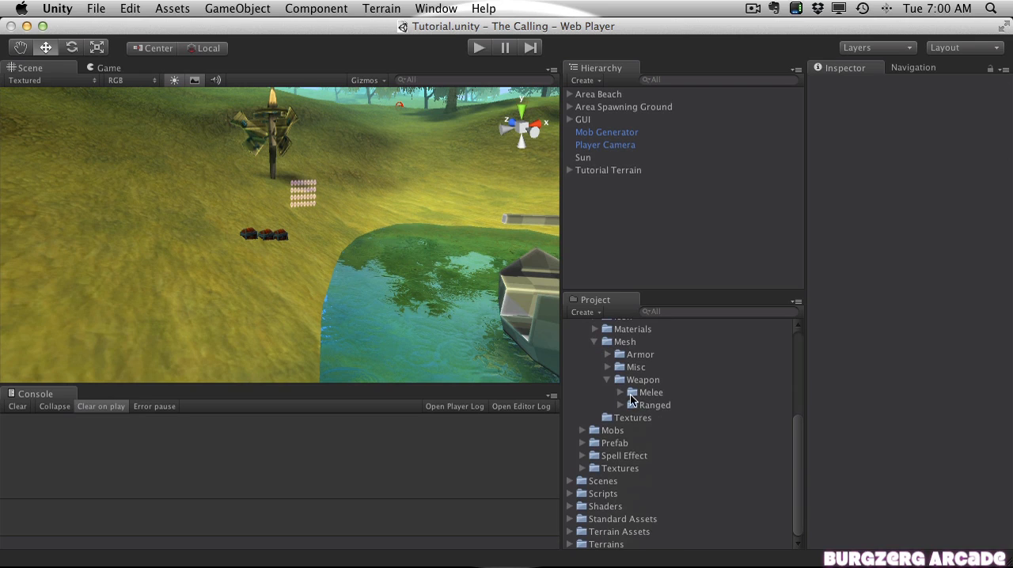
# Step: Expand the Melee folder and inspect the Axe model's import settings
pyautogui.click(633, 392)
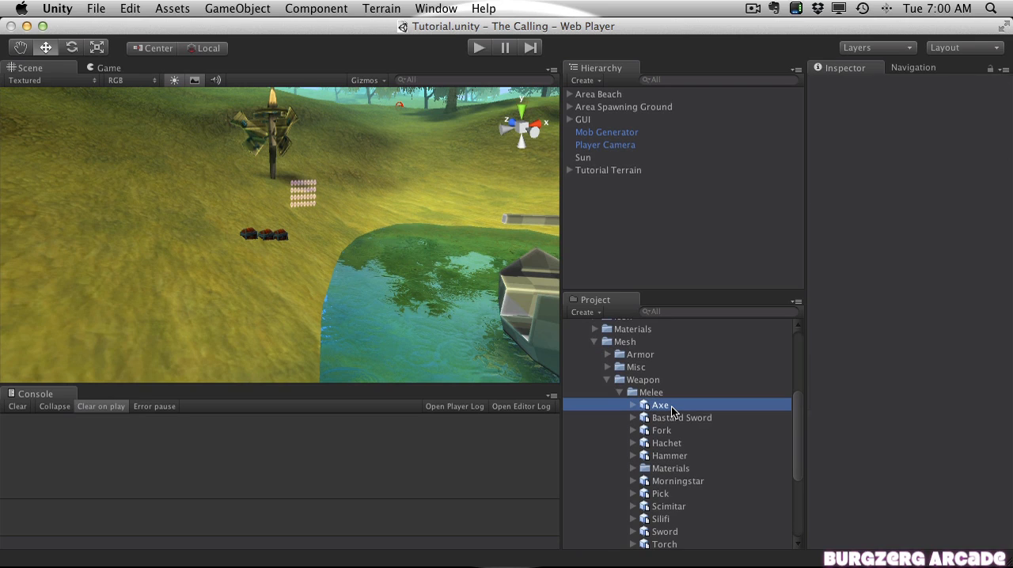
pyautogui.click(660, 405)
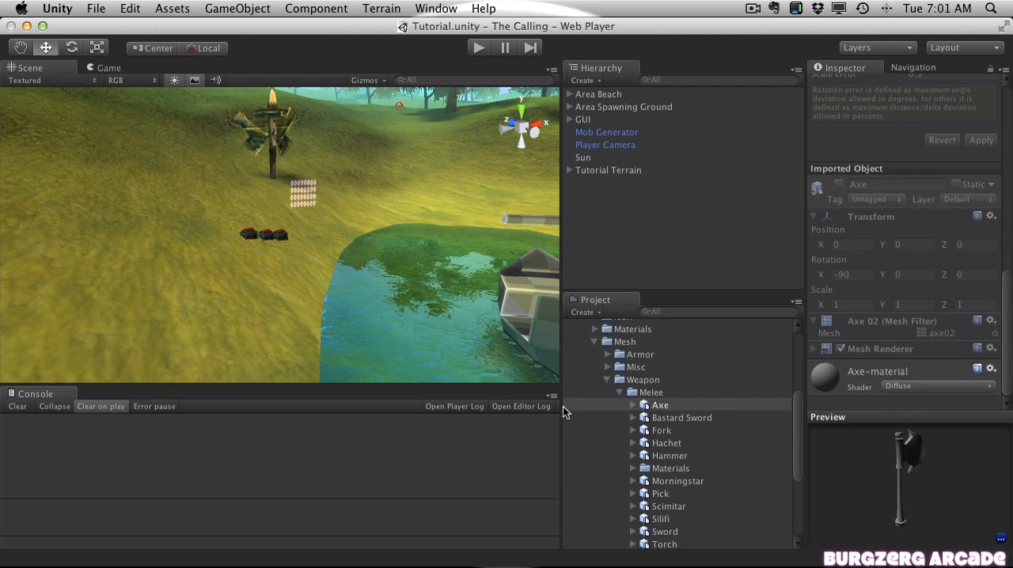
pyautogui.scroll(-3)
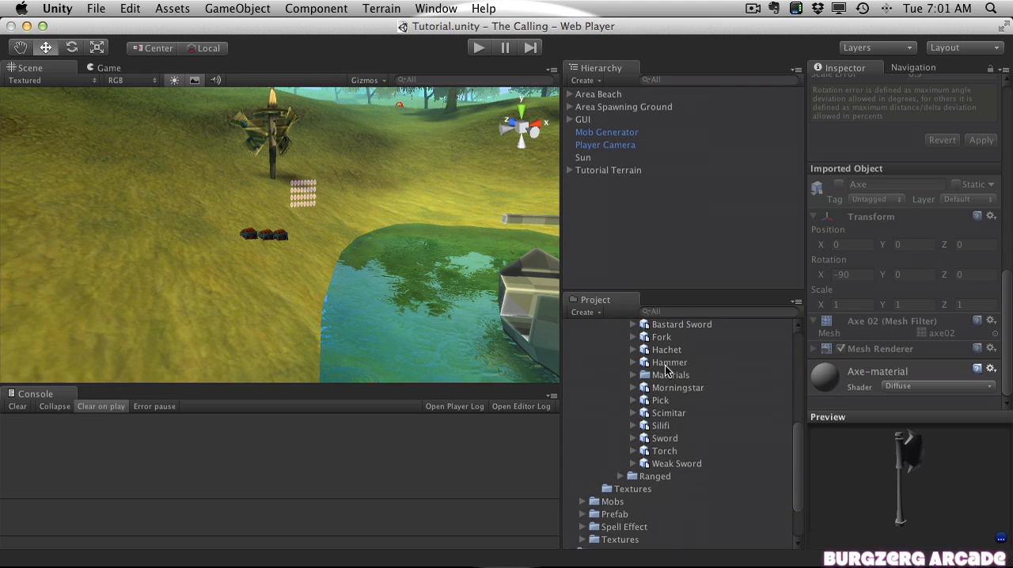
# Step: Inspect the Bastard Sword, Sword 1H 002 and Weak Sword materials in Melee Materials
pyautogui.click(661, 334)
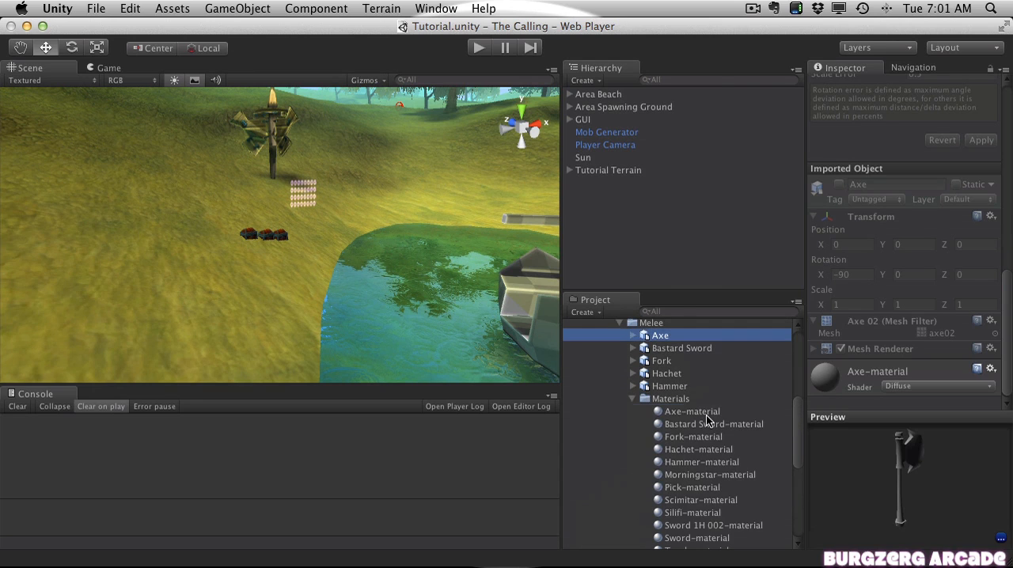
pyautogui.click(707, 424)
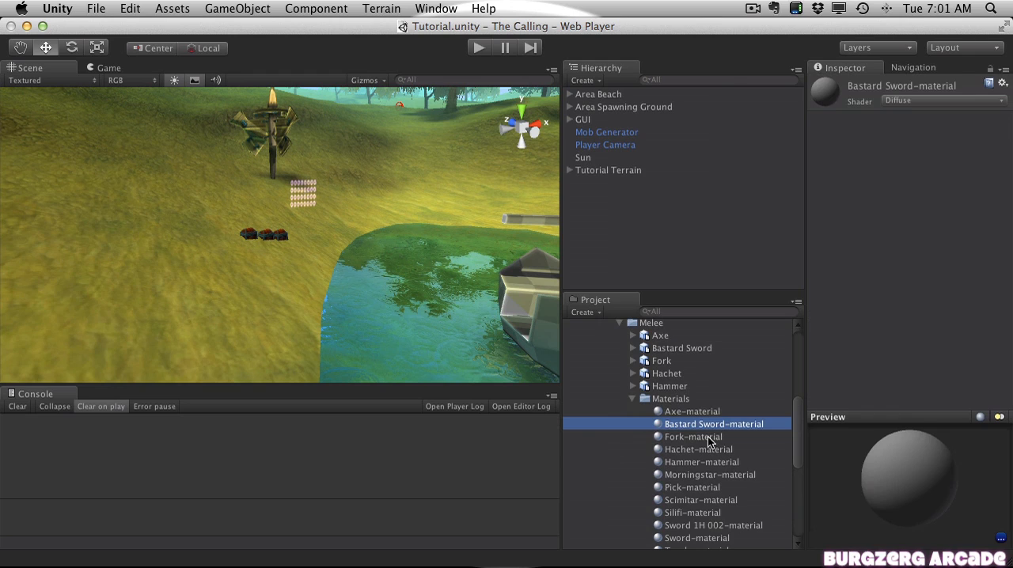
pyautogui.click(713, 419)
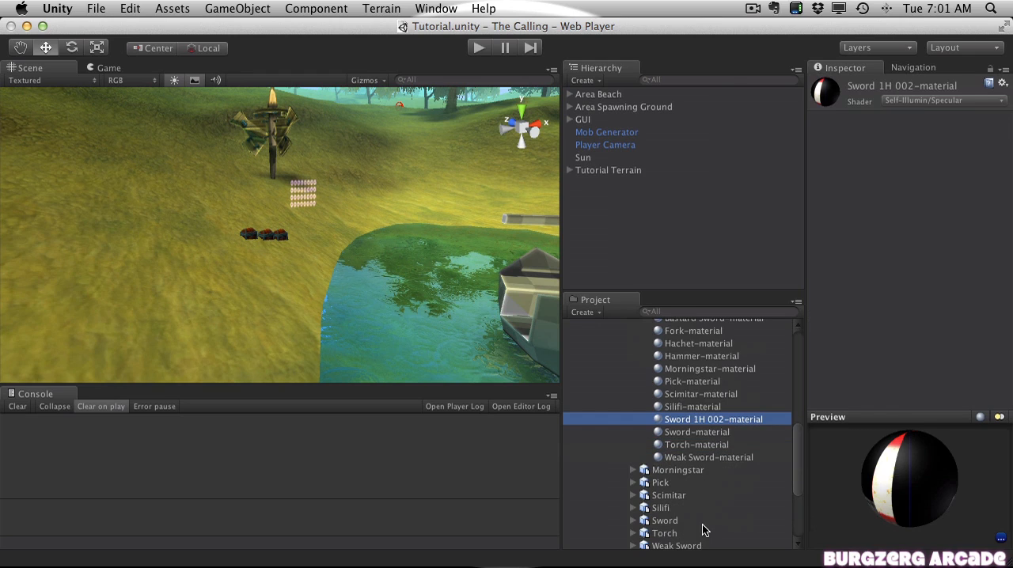
pyautogui.moveTo(704, 431)
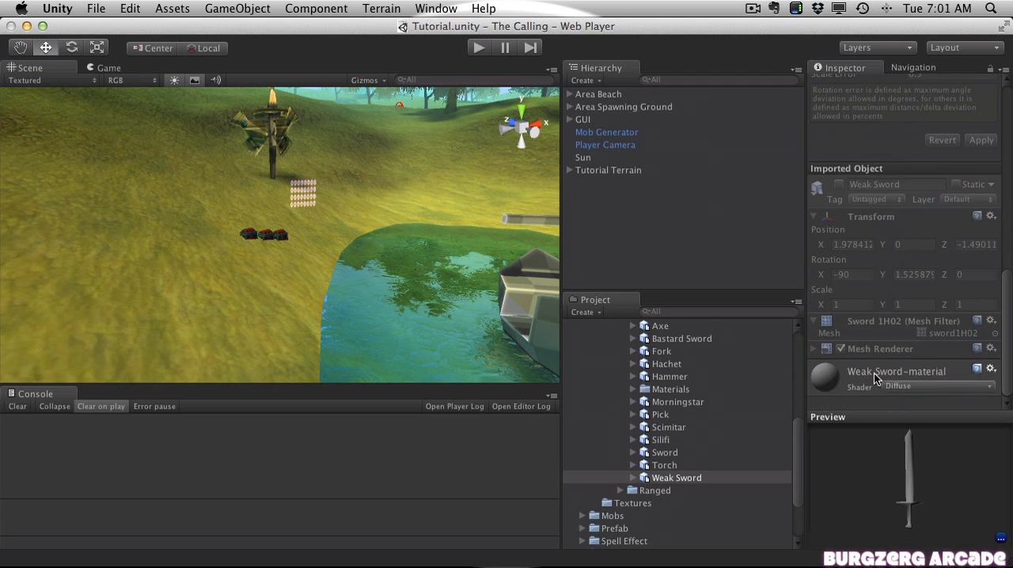
pyautogui.moveTo(876, 403)
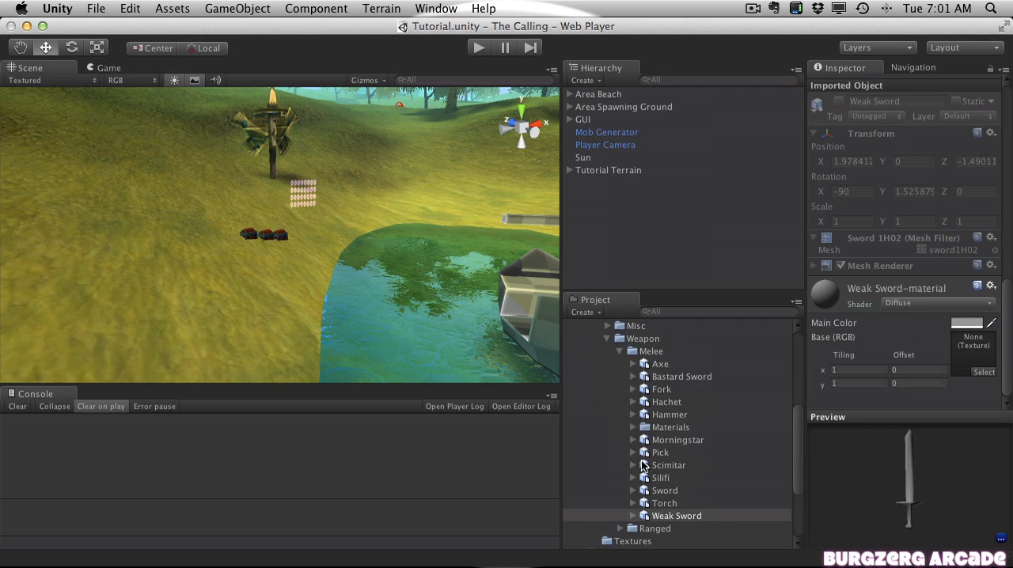
pyautogui.click(676, 515)
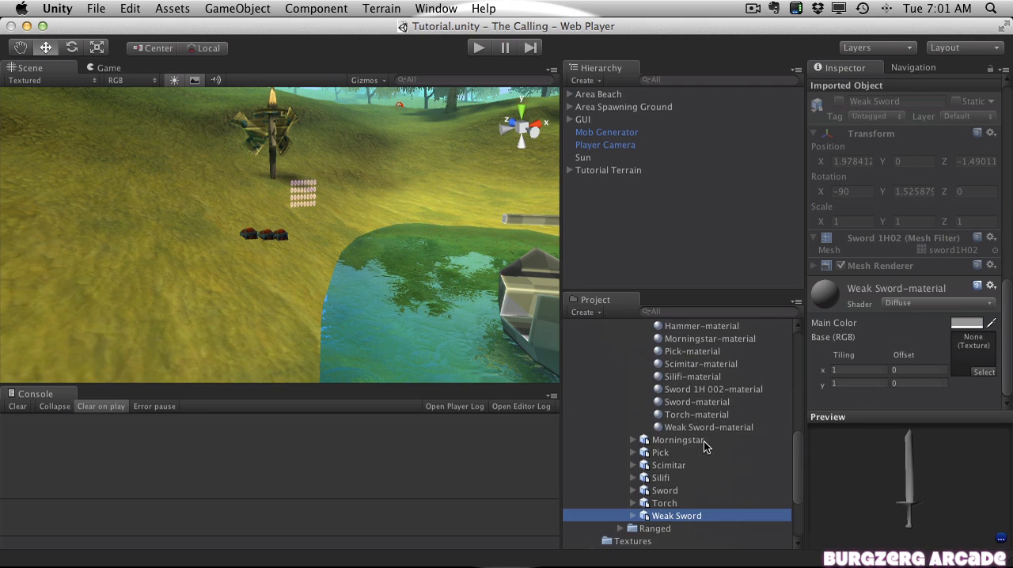
pyautogui.click(708, 426)
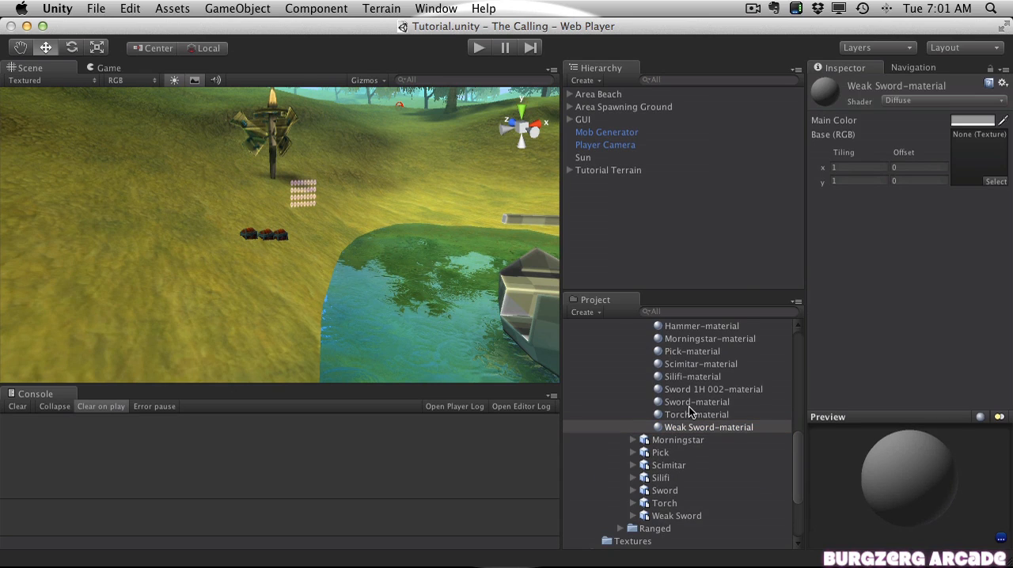
pyautogui.scroll(-3)
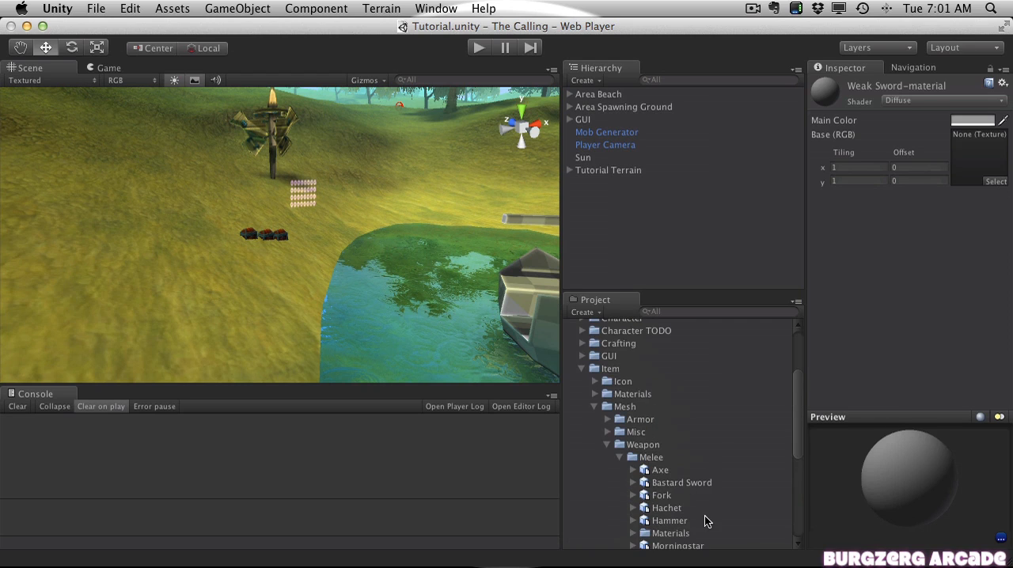
# Step: Open the Weapon > Melee Materials folder to list its textures and materials
pyautogui.scroll(-3)
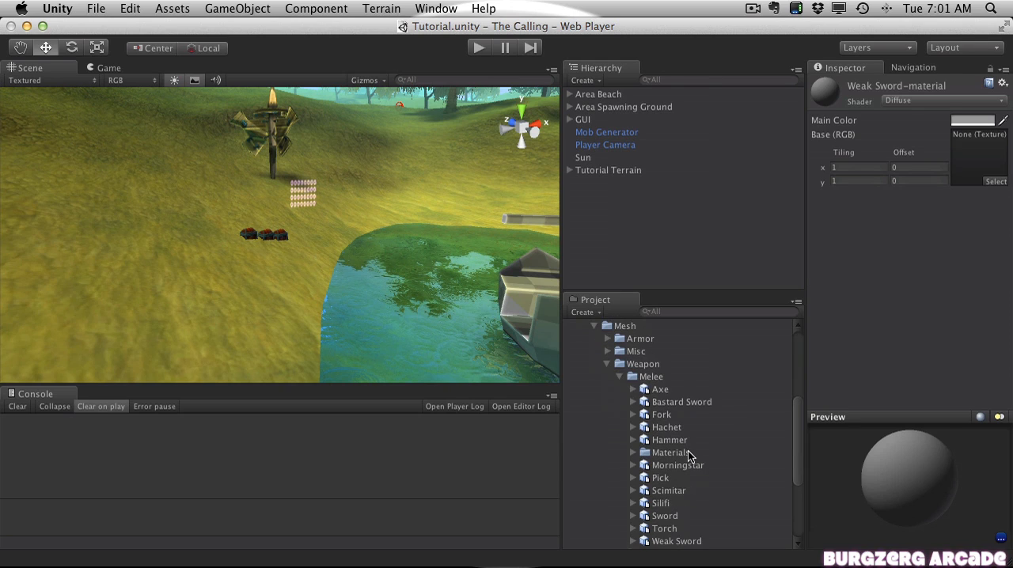
pyautogui.doubleClick(670, 452)
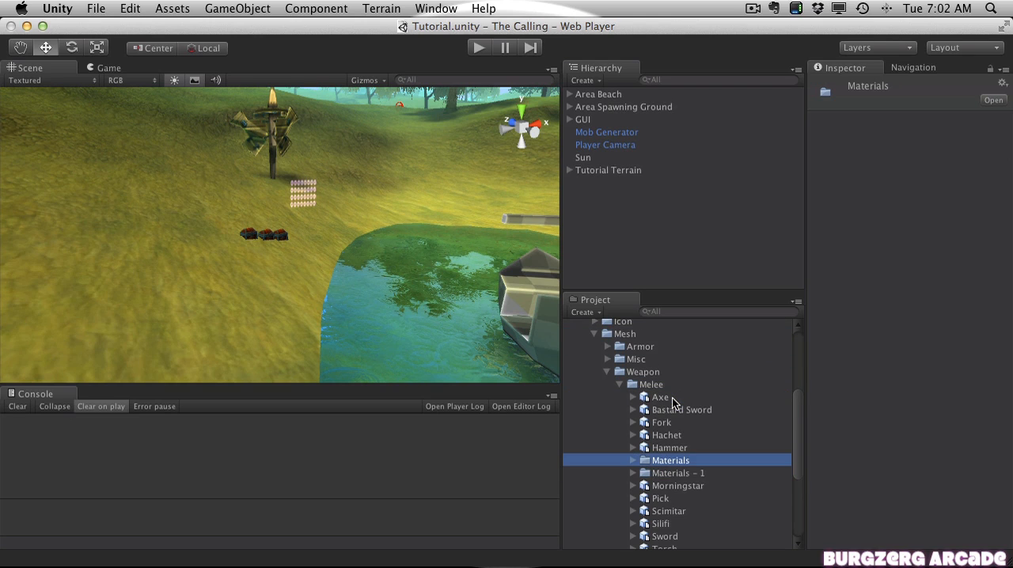
pyautogui.scroll(-3)
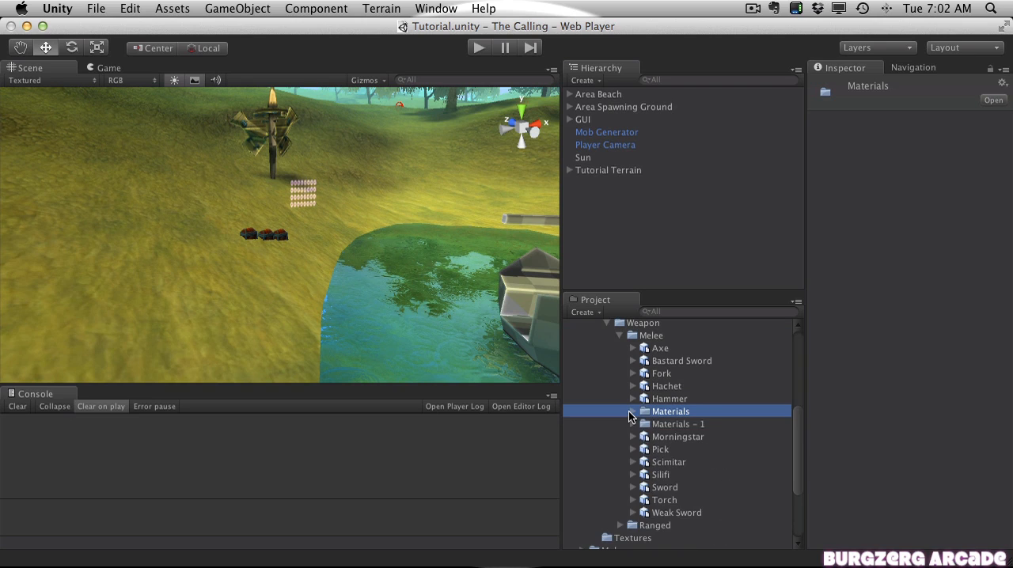
pyautogui.moveTo(721, 398)
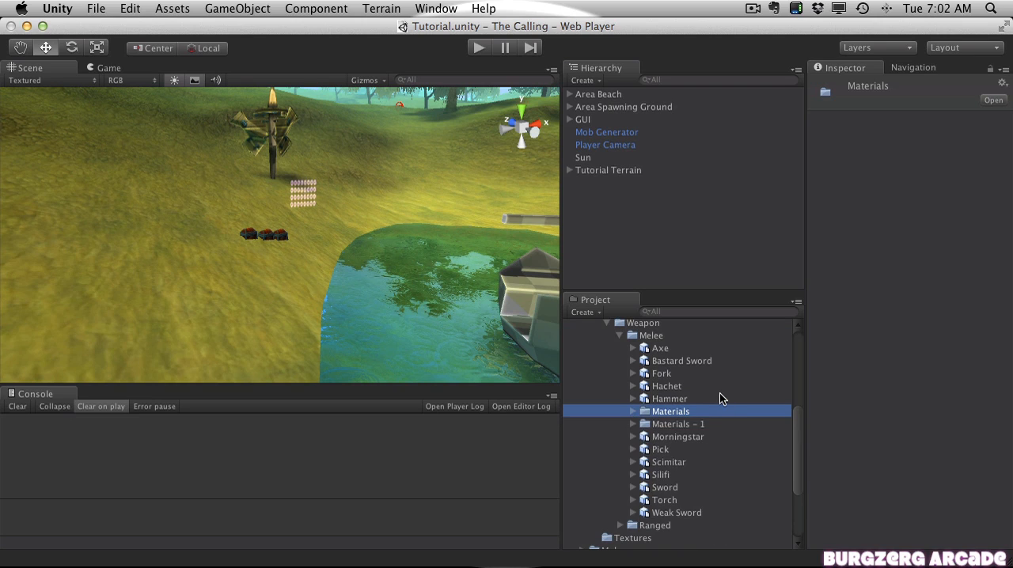
pyautogui.moveTo(641, 410)
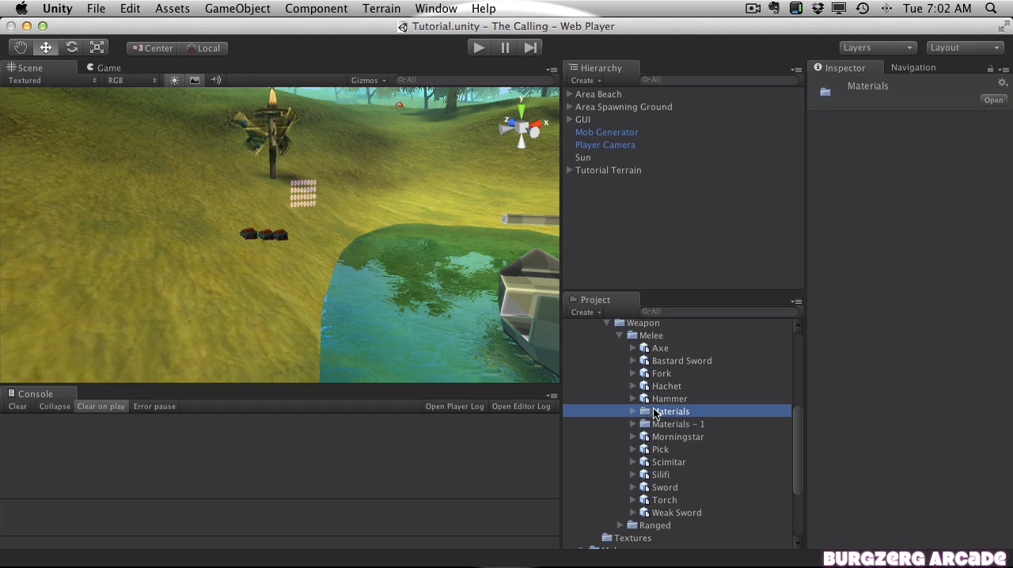
pyautogui.moveTo(647, 421)
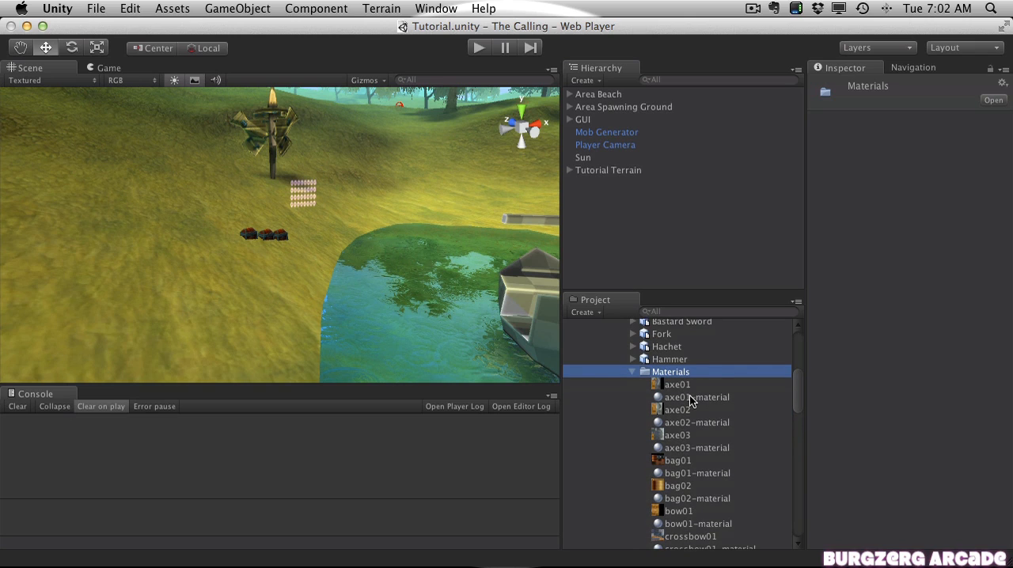
# Step: Select and expand the Axe model, then set Axe-material's main colour to white
pyautogui.click(660, 332)
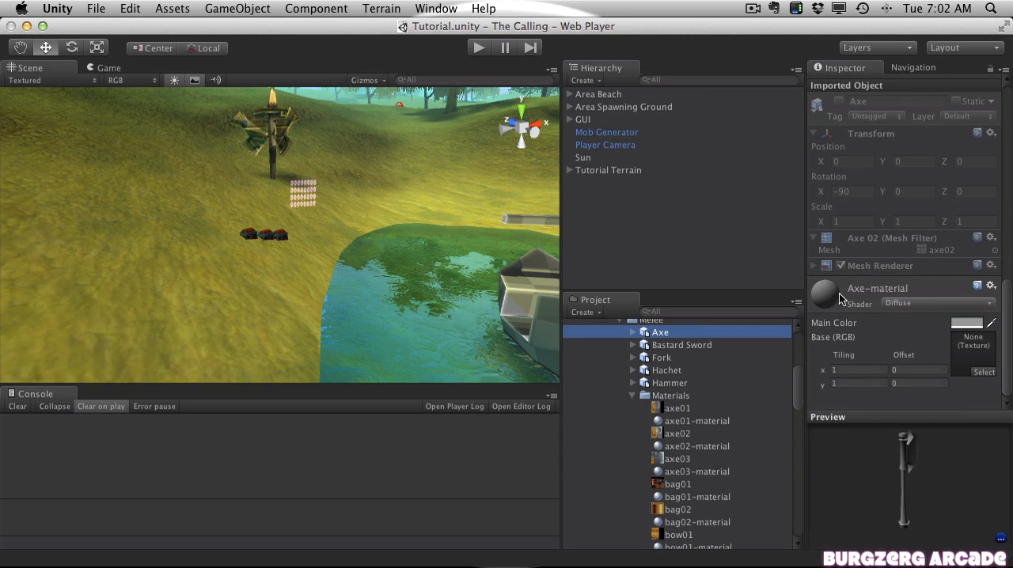
pyautogui.moveTo(927, 296)
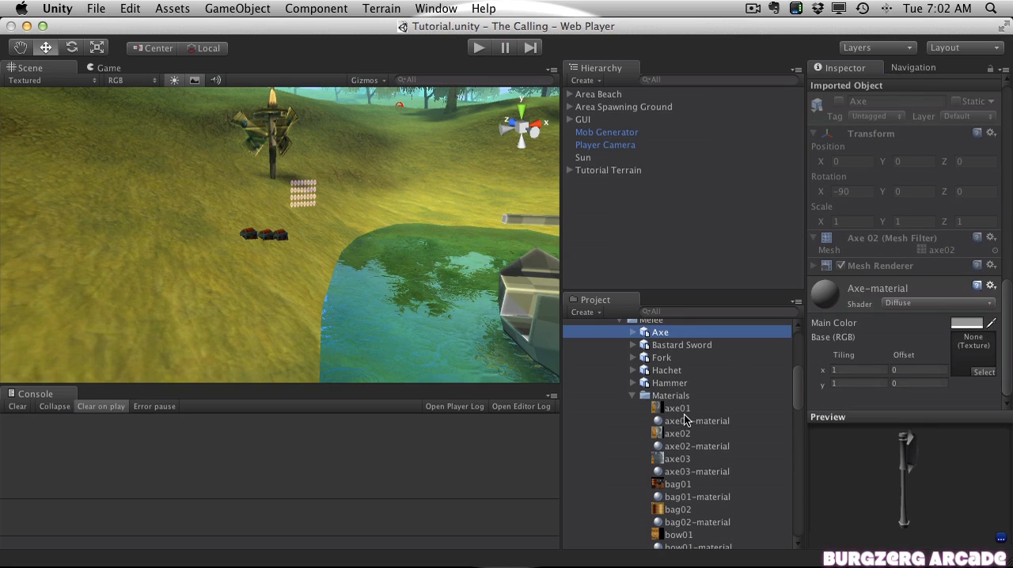
pyautogui.moveTo(633, 336)
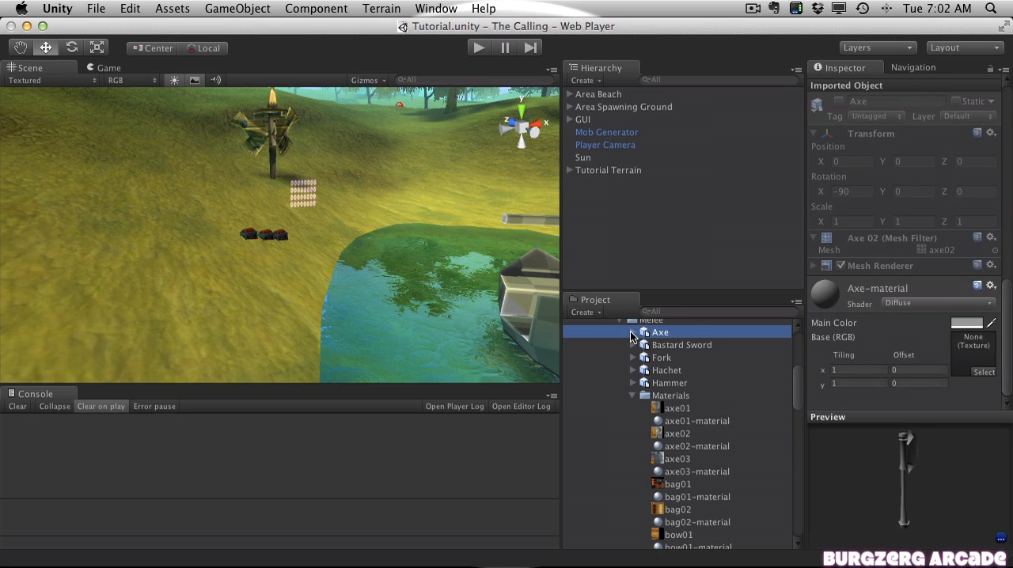
pyautogui.click(633, 332)
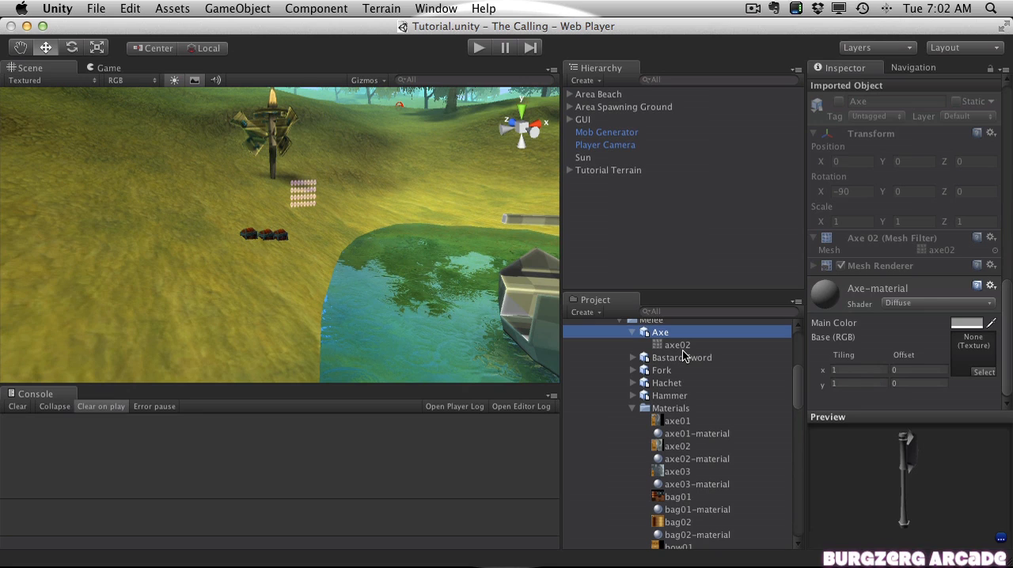
pyautogui.moveTo(772, 396)
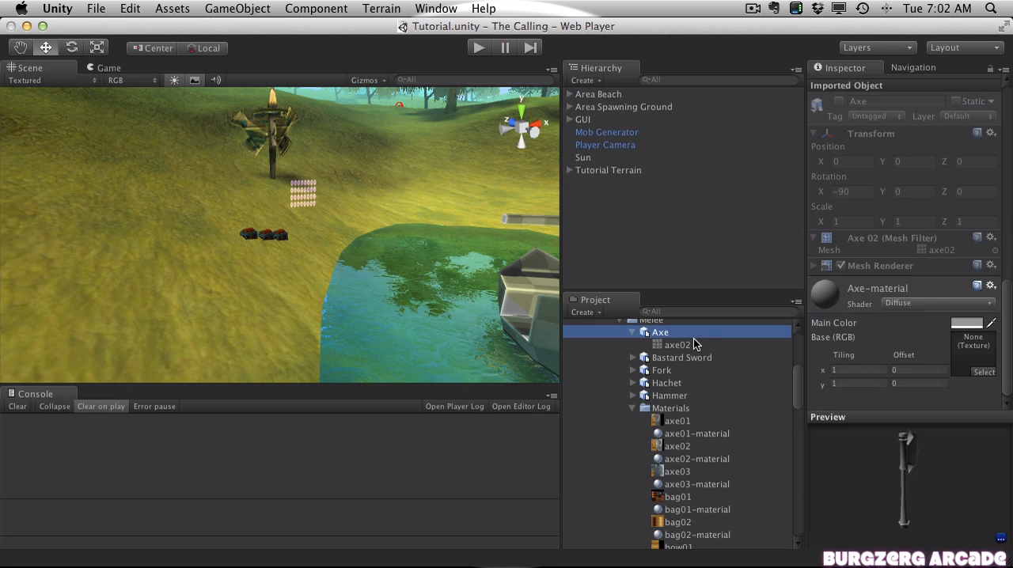
pyautogui.moveTo(719, 434)
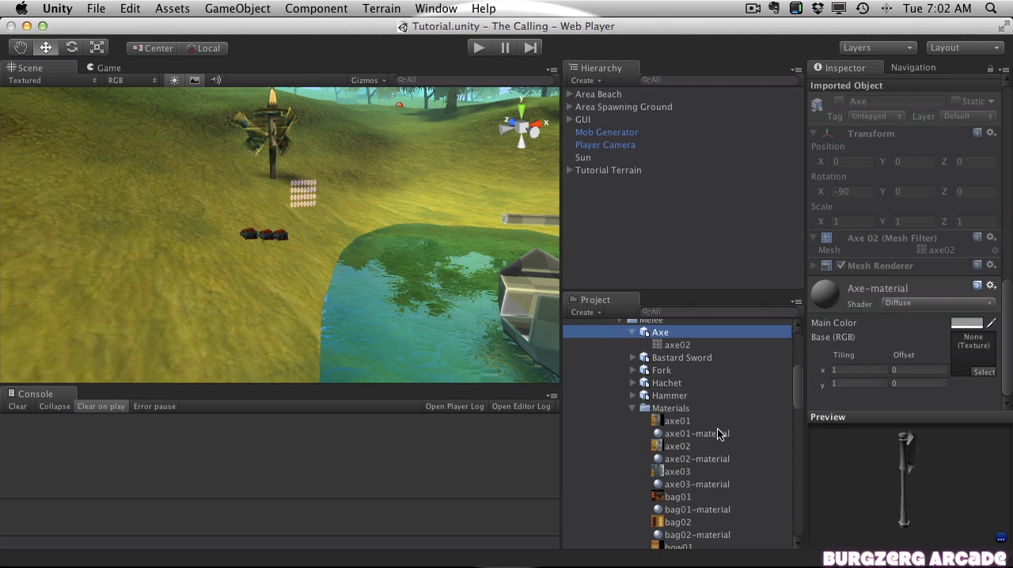
pyautogui.moveTo(729, 451)
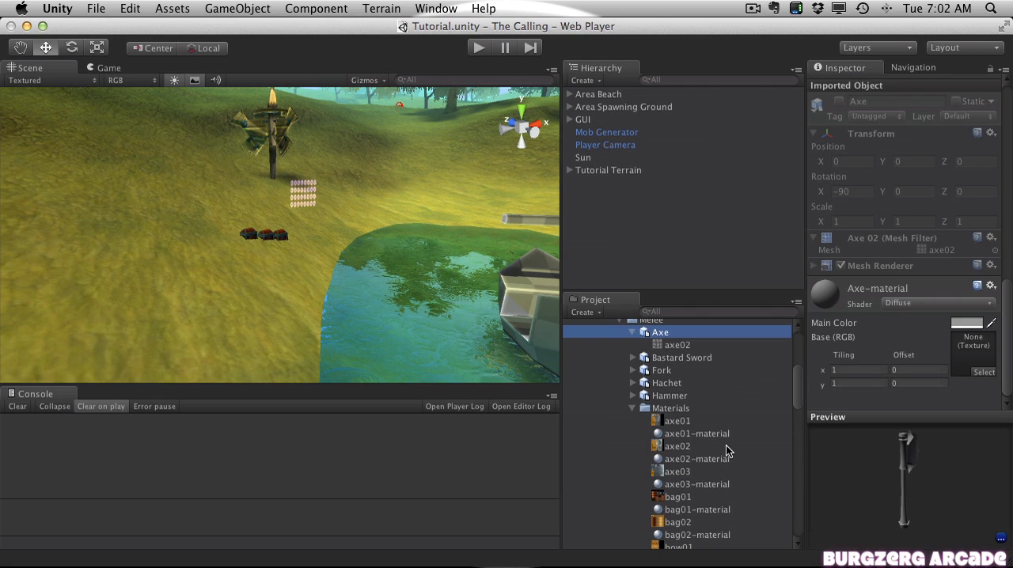
pyautogui.moveTo(681, 332)
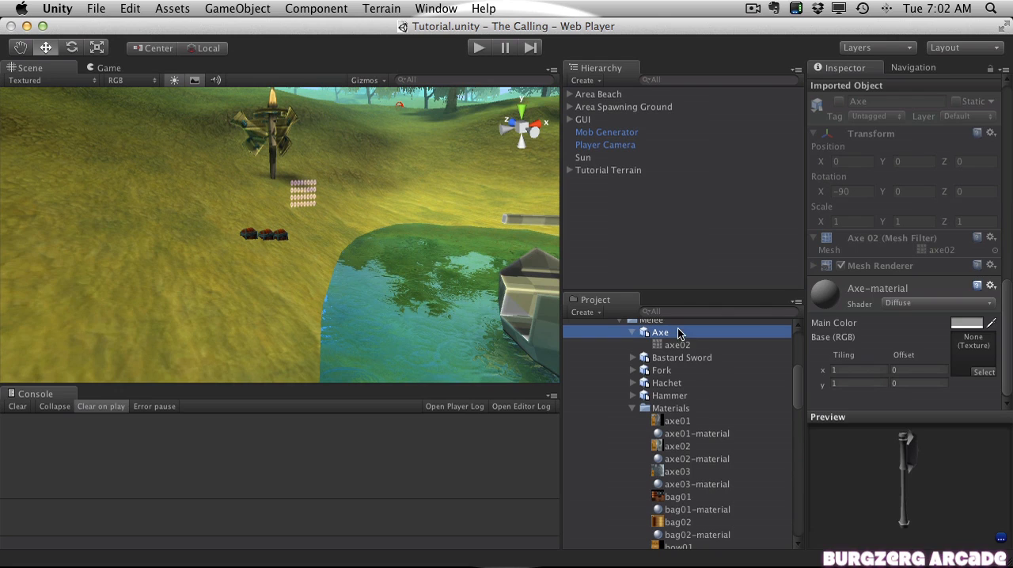
pyautogui.moveTo(683, 442)
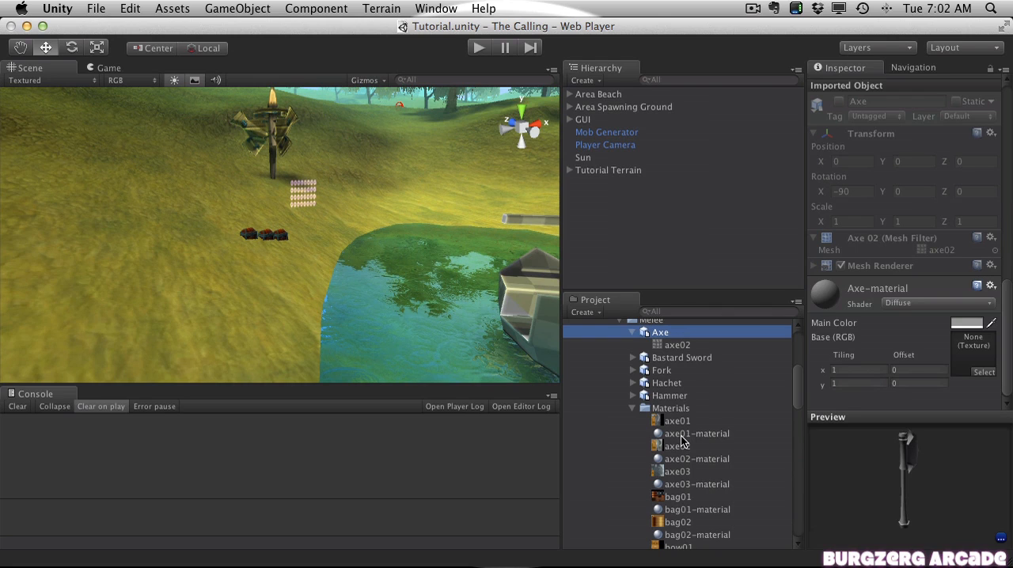
pyautogui.moveTo(865, 349)
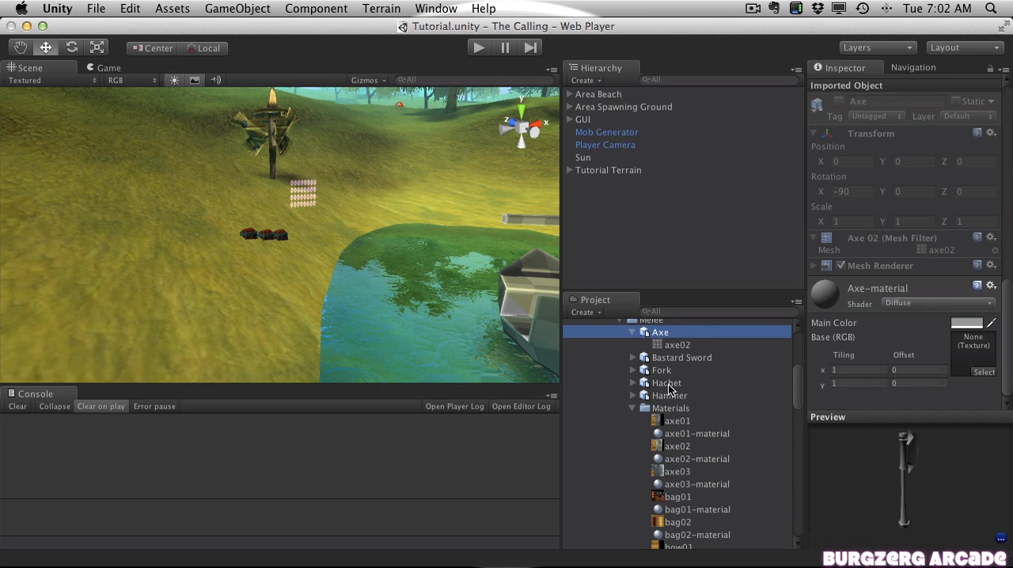
pyautogui.moveTo(780, 462)
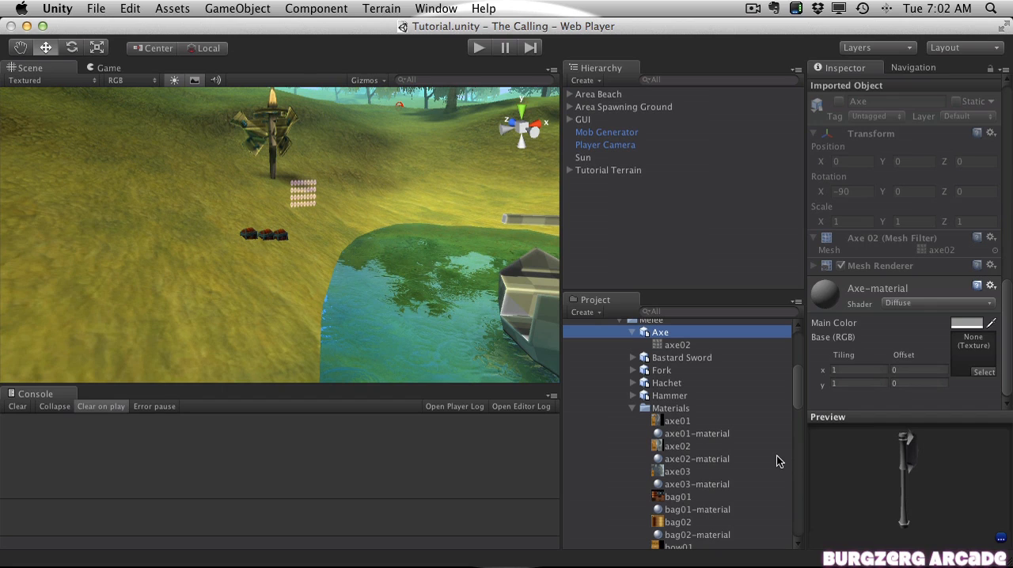
pyautogui.moveTo(687, 442)
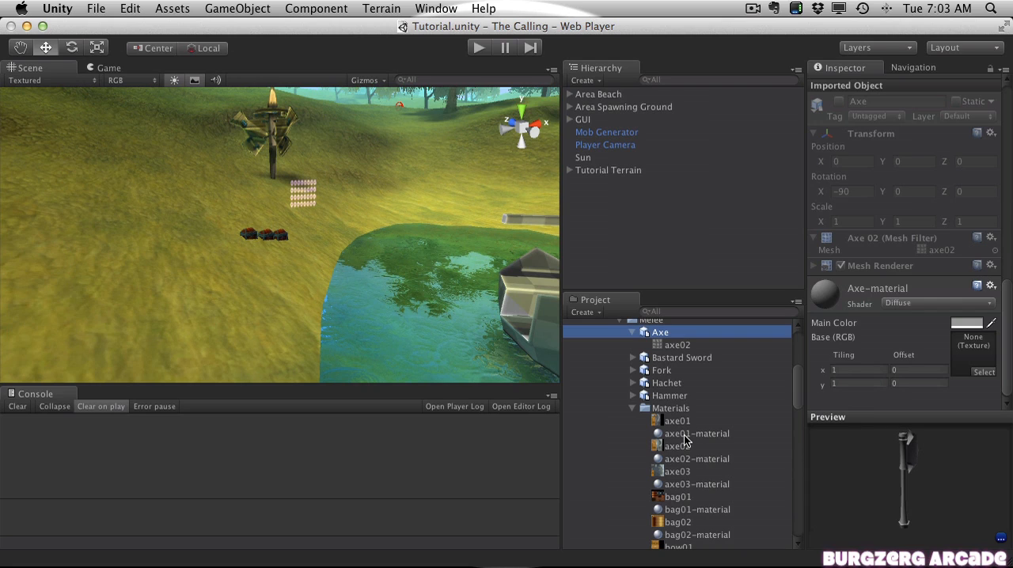
pyautogui.click(991, 286)
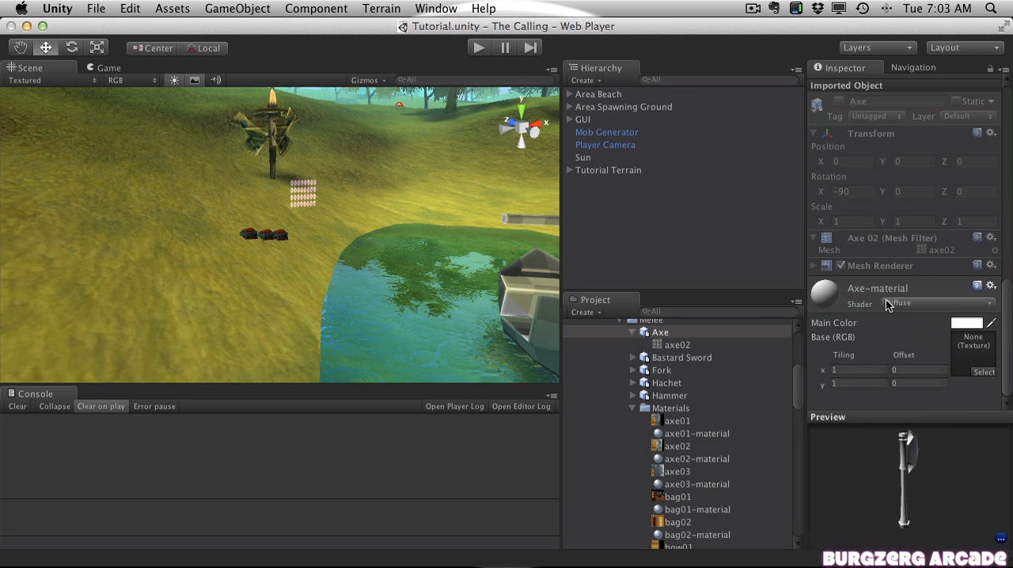
pyautogui.moveTo(917, 237)
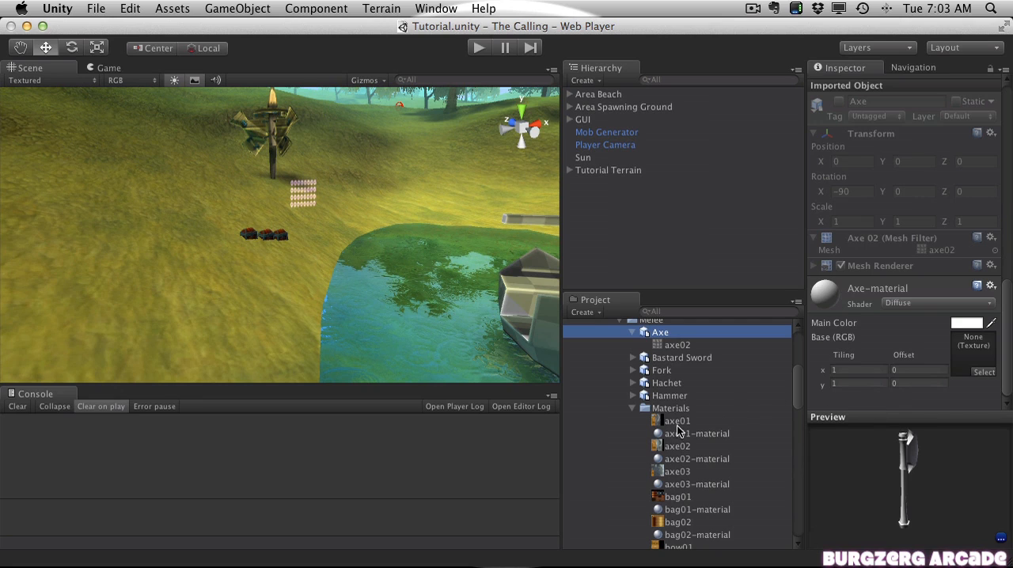
pyautogui.moveTo(864, 289)
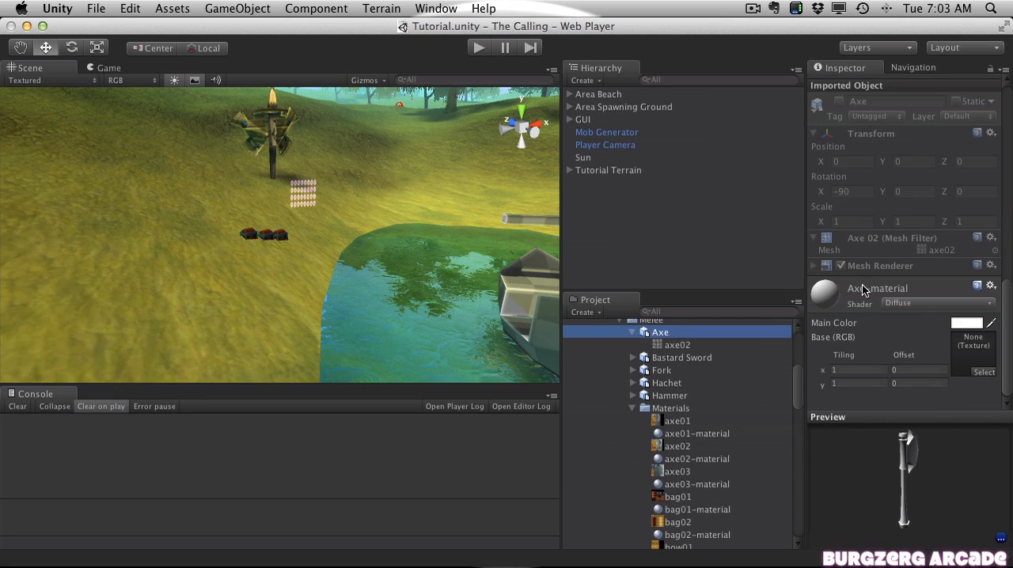
pyautogui.moveTo(755, 438)
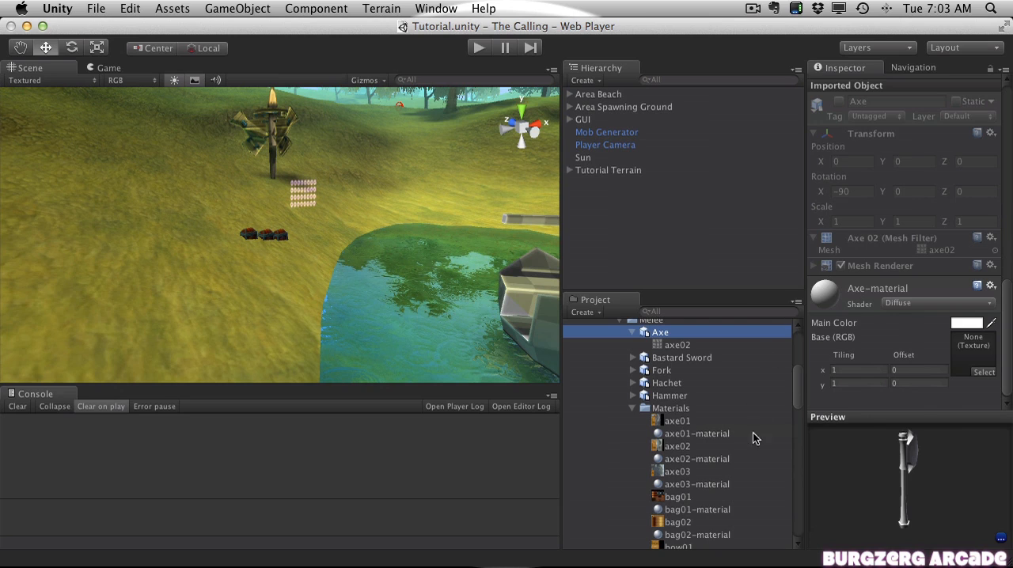
# Step: Inspect axe01-material and axe02-material, delete axe02-material, and deselect
pyautogui.click(698, 433)
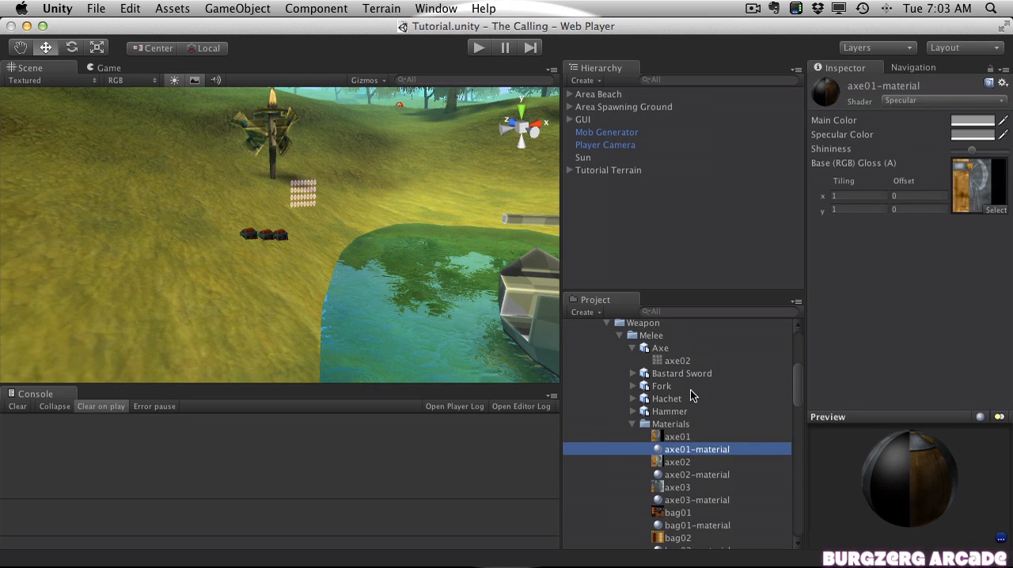
pyautogui.click(697, 398)
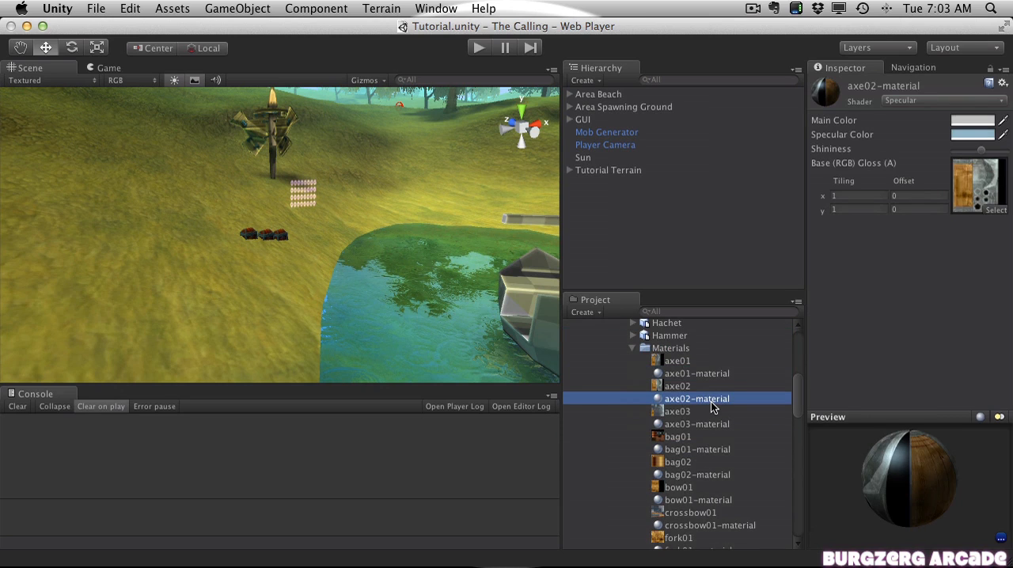
pyautogui.scroll(-3)
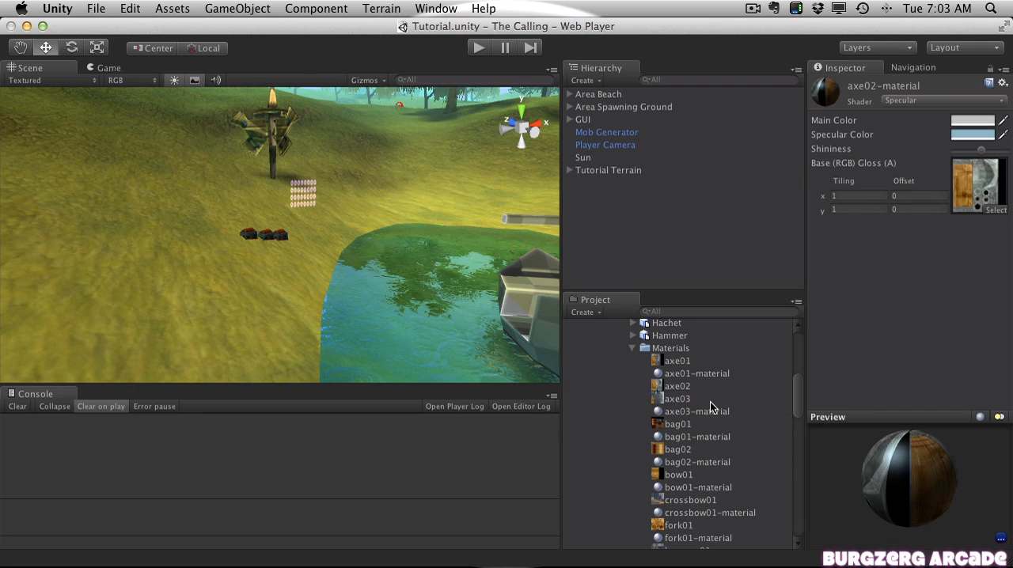
pyautogui.click(678, 386)
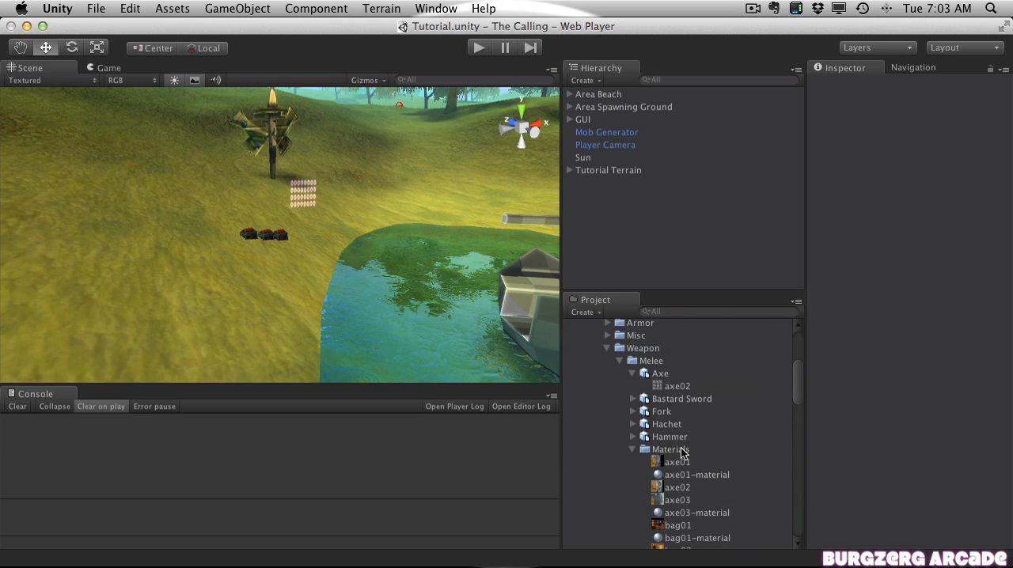
# Step: Rename the melee Materials folder to 'Textures' and reselect the Axe model
pyautogui.click(671, 449)
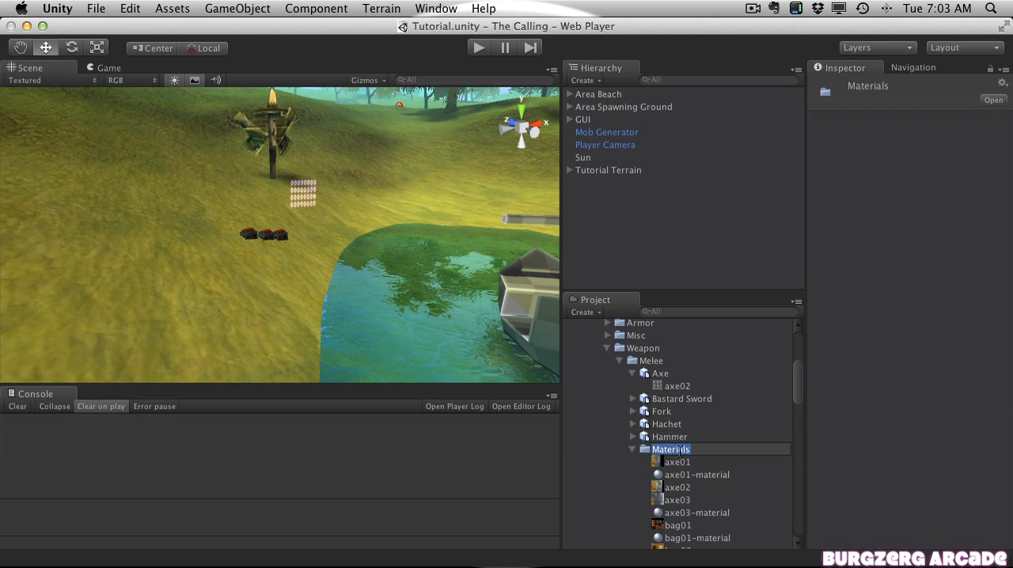
pyautogui.write('Yerxtures')
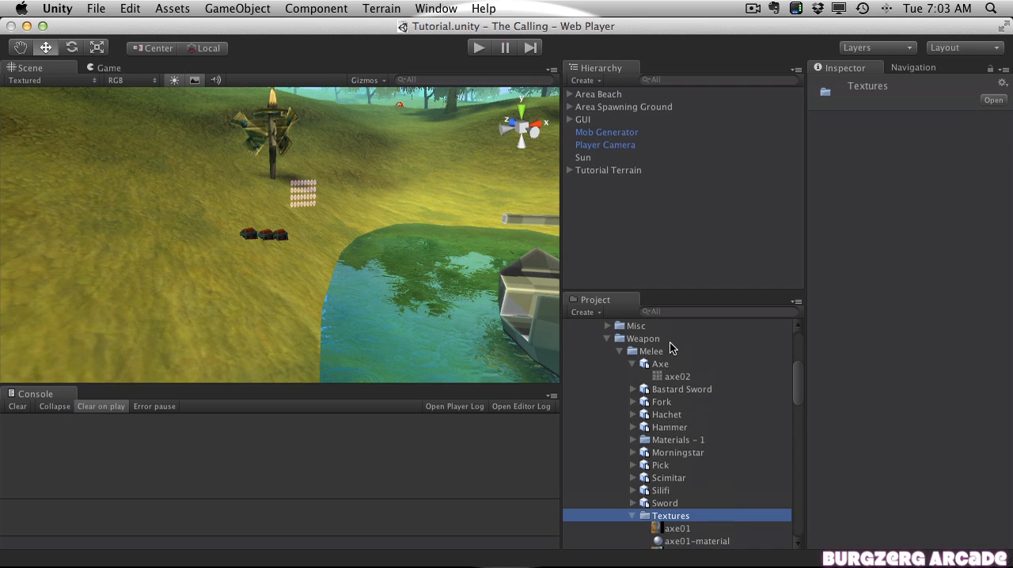
pyautogui.click(660, 363)
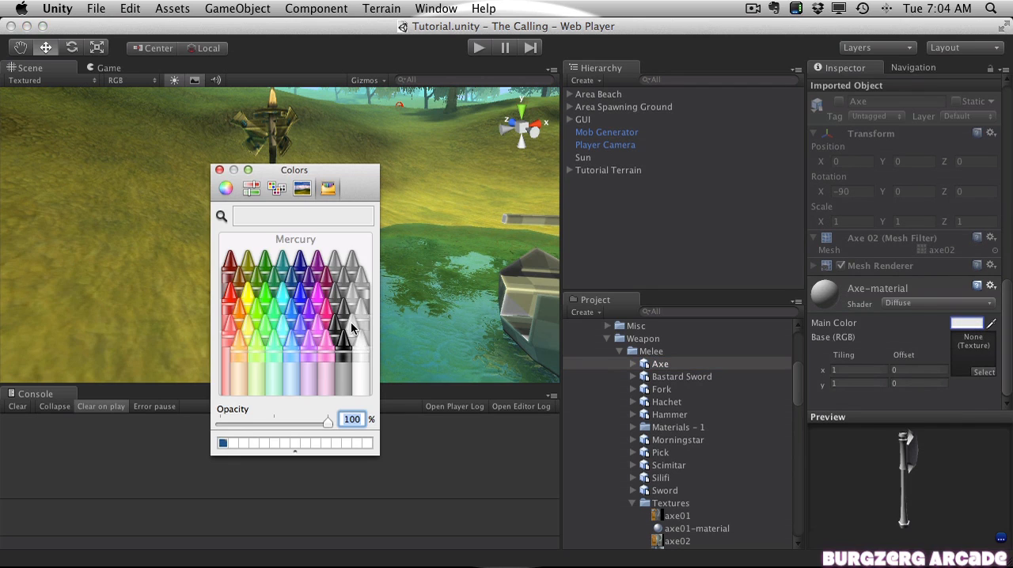
pyautogui.moveTo(974, 377)
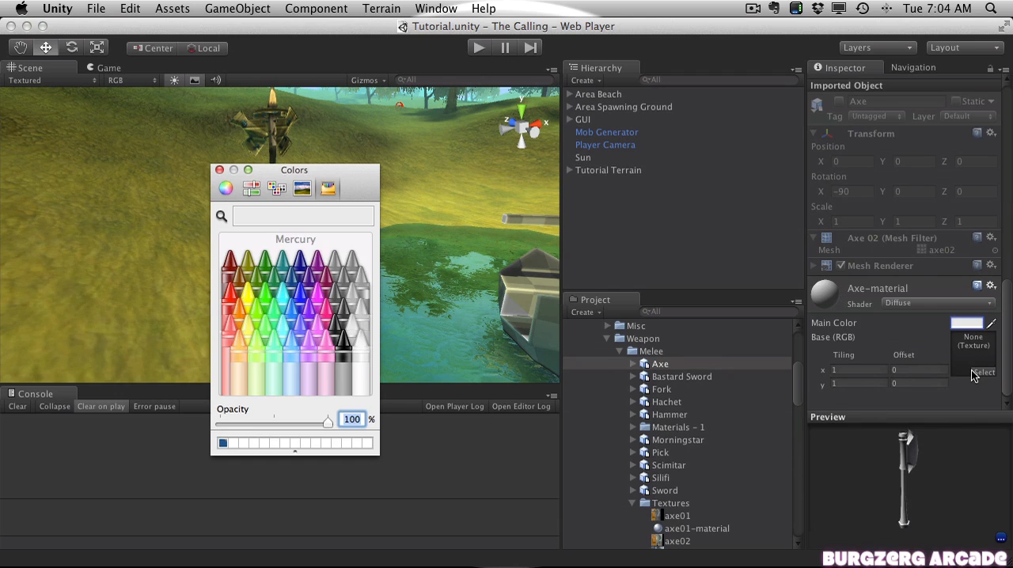
pyautogui.moveTo(940, 323)
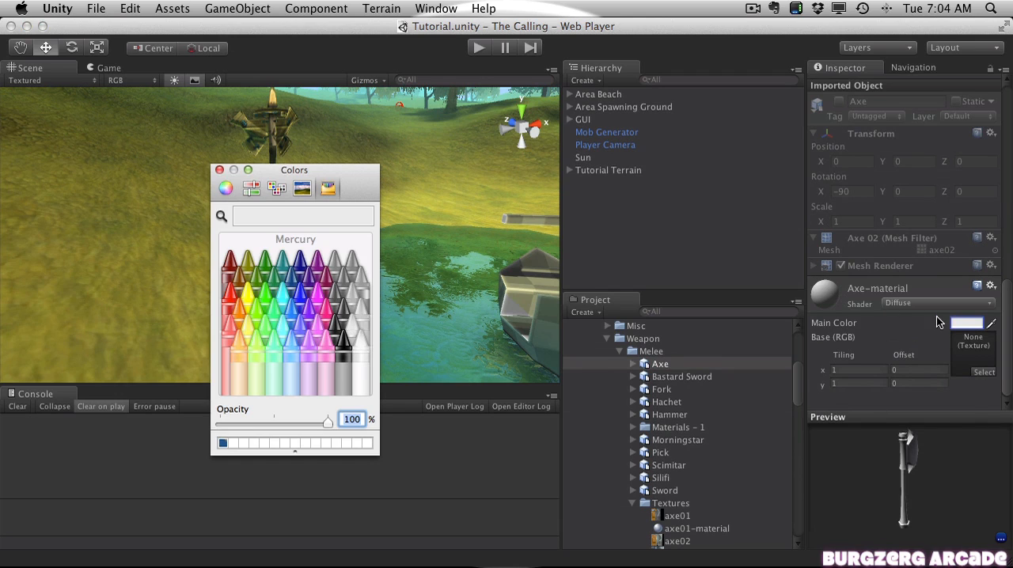
pyautogui.moveTo(871, 309)
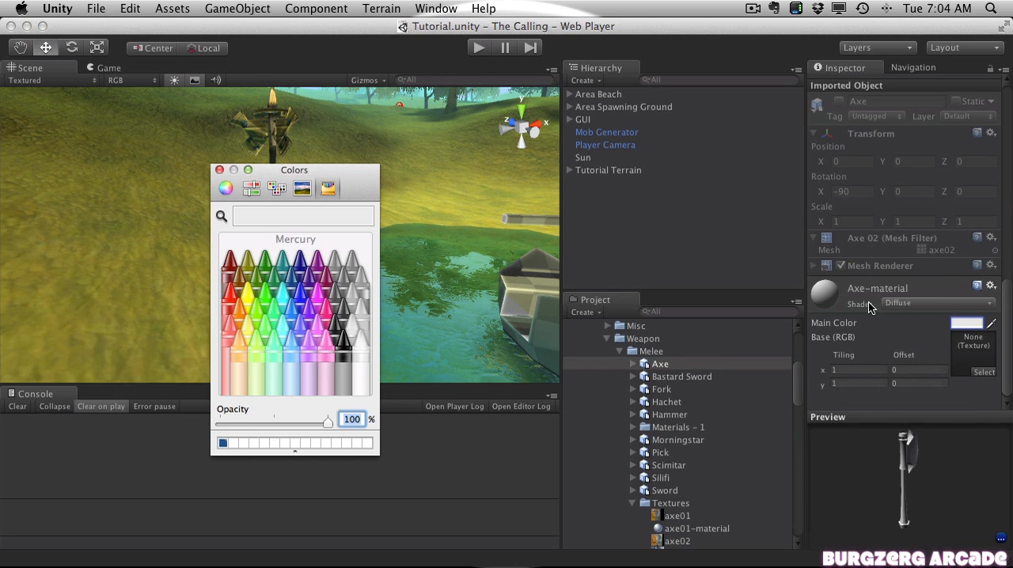
pyautogui.moveTo(710, 459)
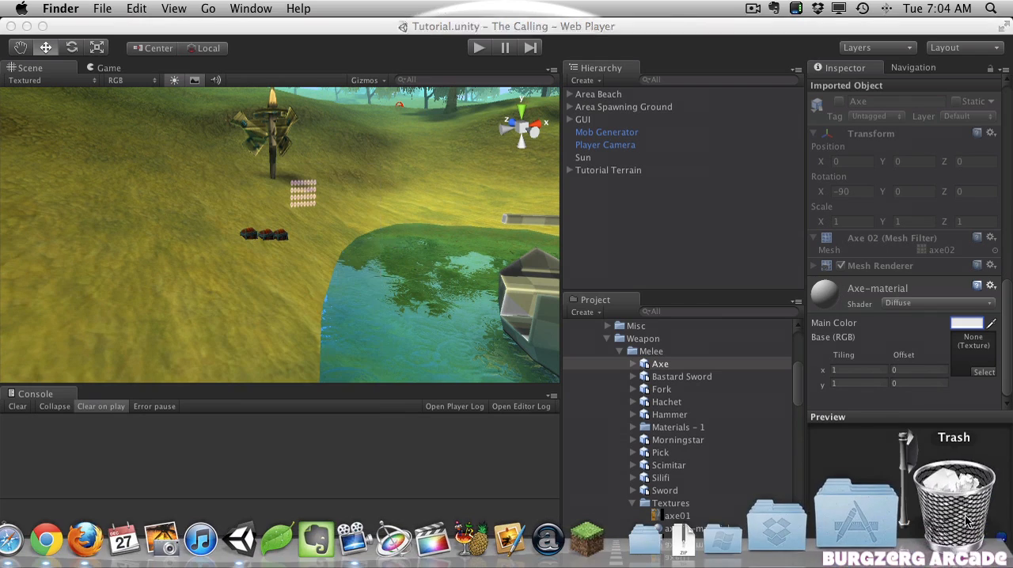
# Step: Pick a pale main colour for Axe-material in the Colors window
pyautogui.doubleClick(954, 491)
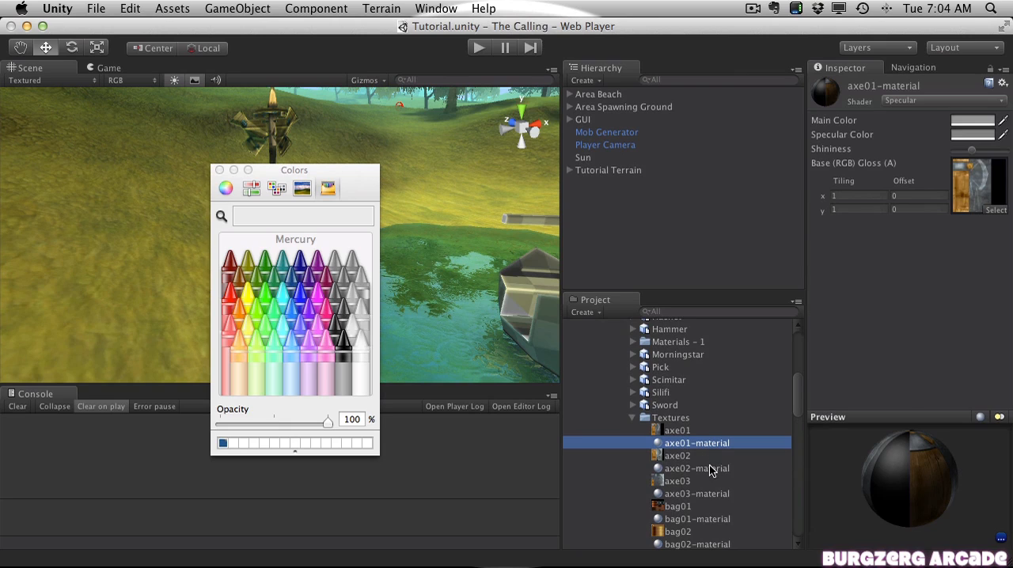
# Step: View axe02-material's specular settings and texture in the Inspector
pyautogui.click(698, 468)
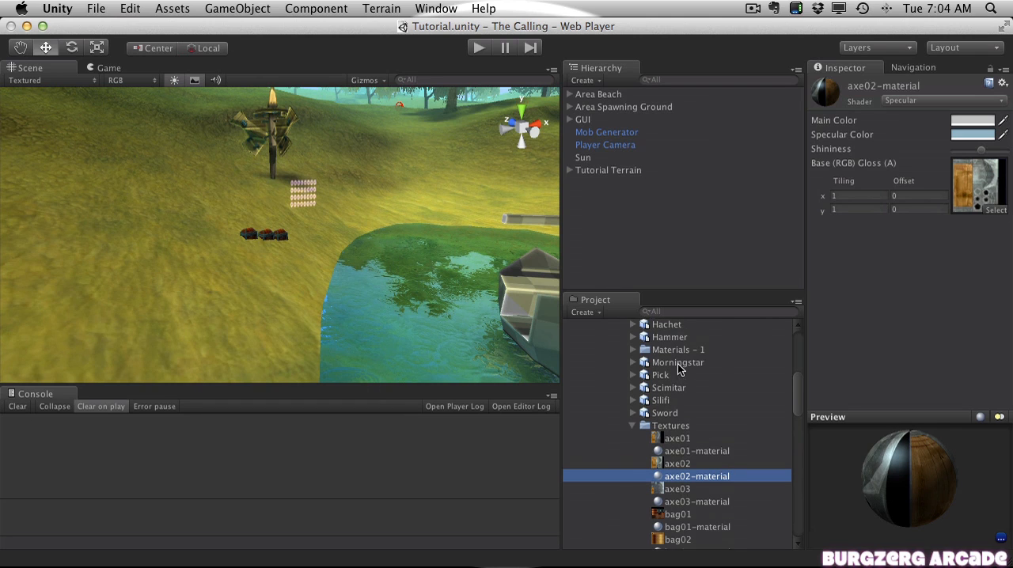
pyautogui.scroll(-3)
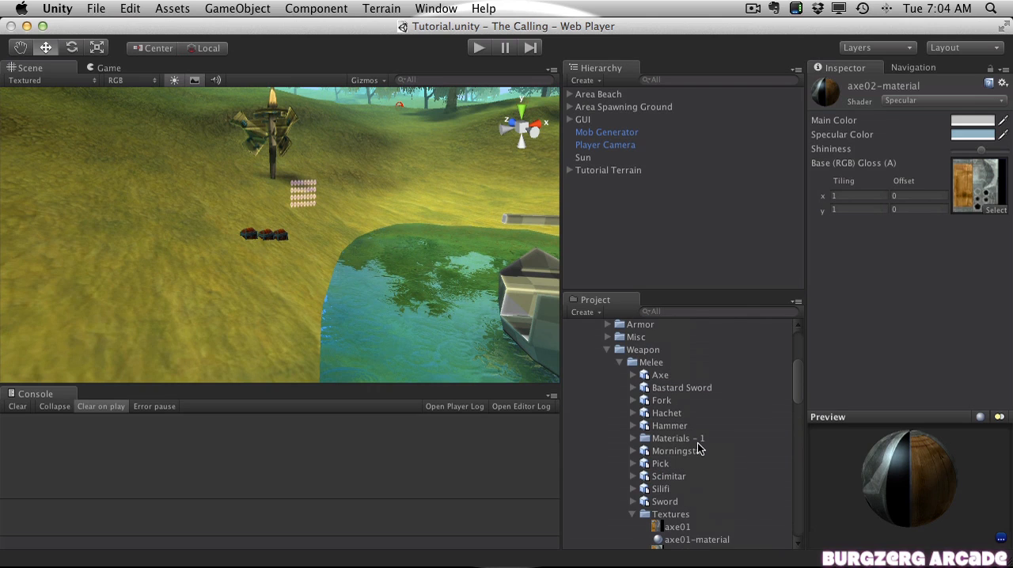
# Step: Select Axe-material in the weapon Materials folder and switch its shader to Specular
pyautogui.click(671, 439)
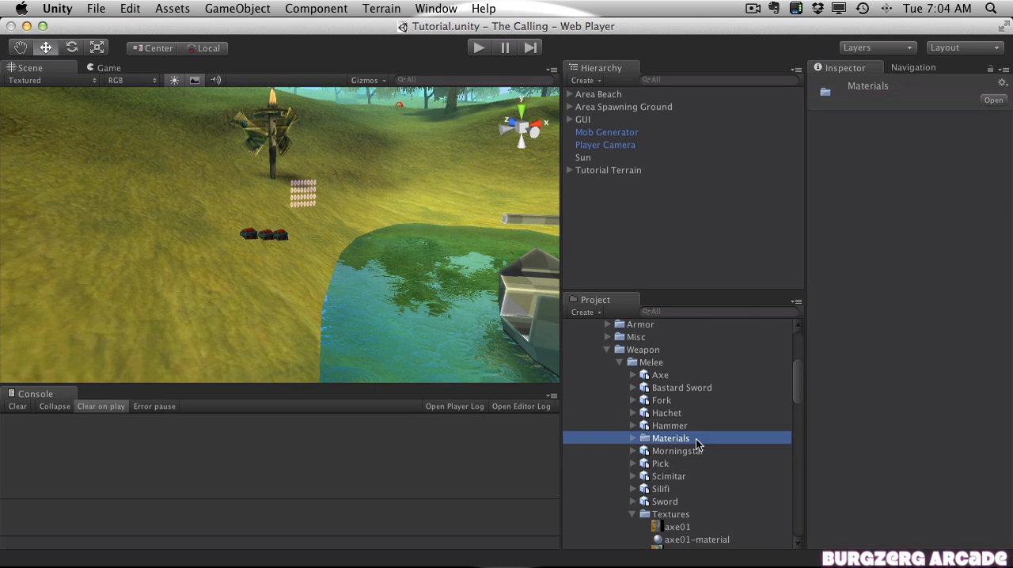
pyautogui.click(633, 438)
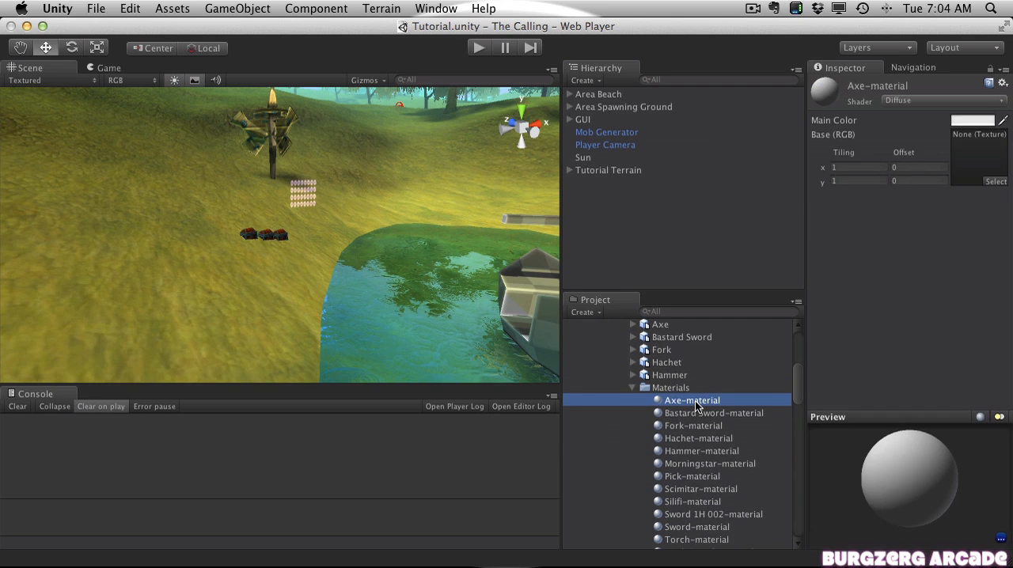
pyautogui.scroll(-3)
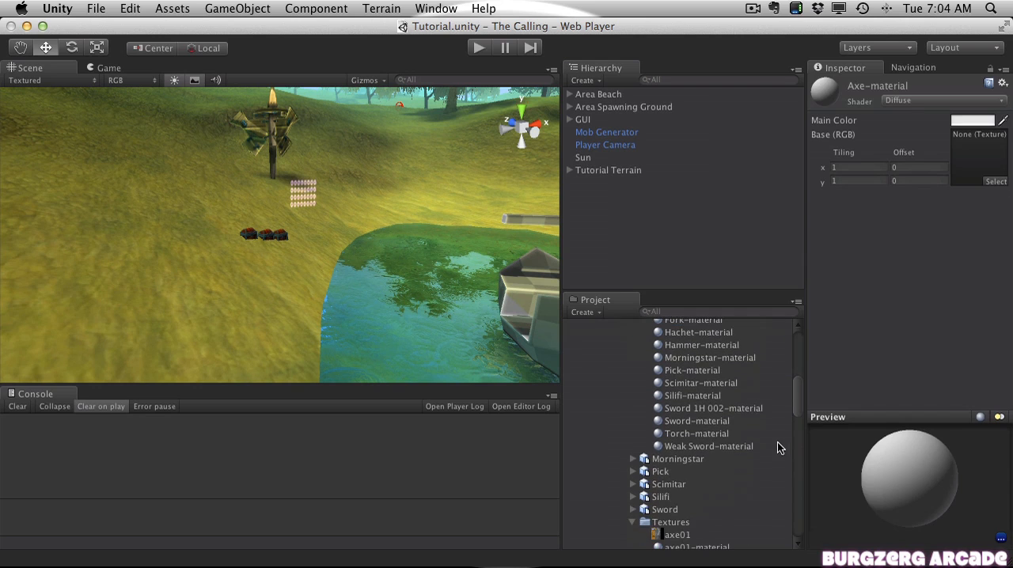
pyautogui.click(942, 100)
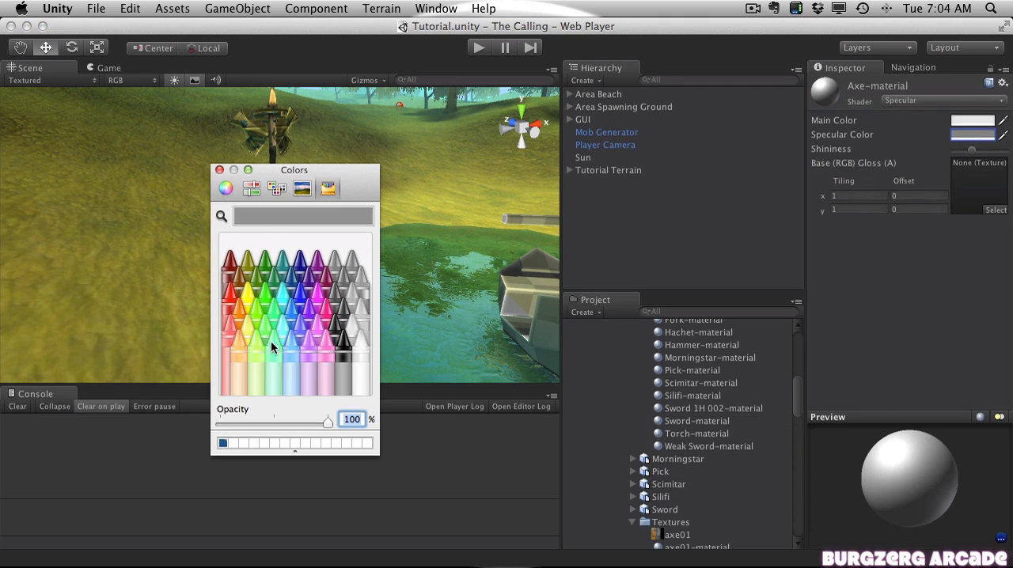
# Step: Check the pale blue Specular Color used by axe02-material
pyautogui.scroll(-3)
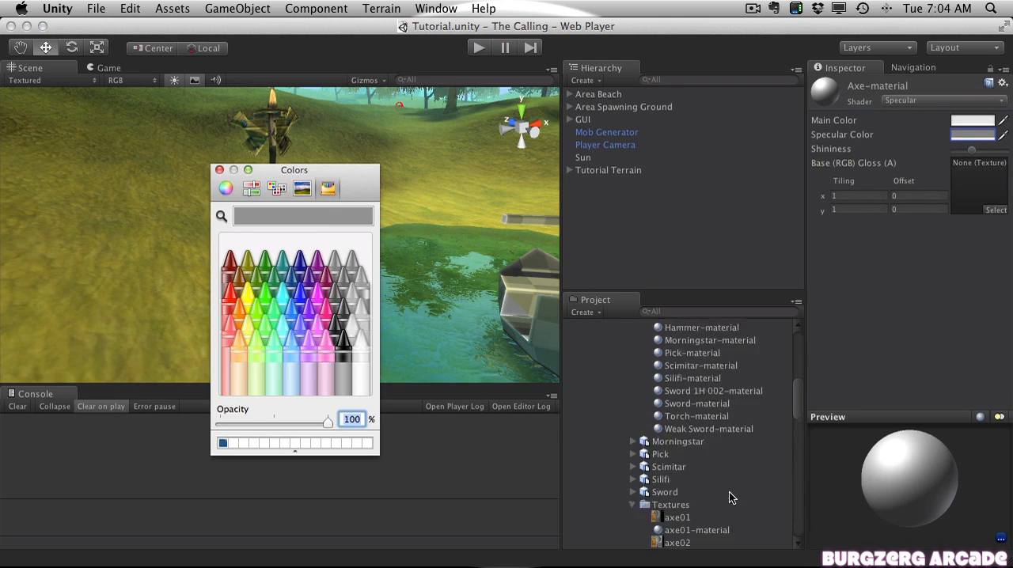
pyautogui.scroll(-3)
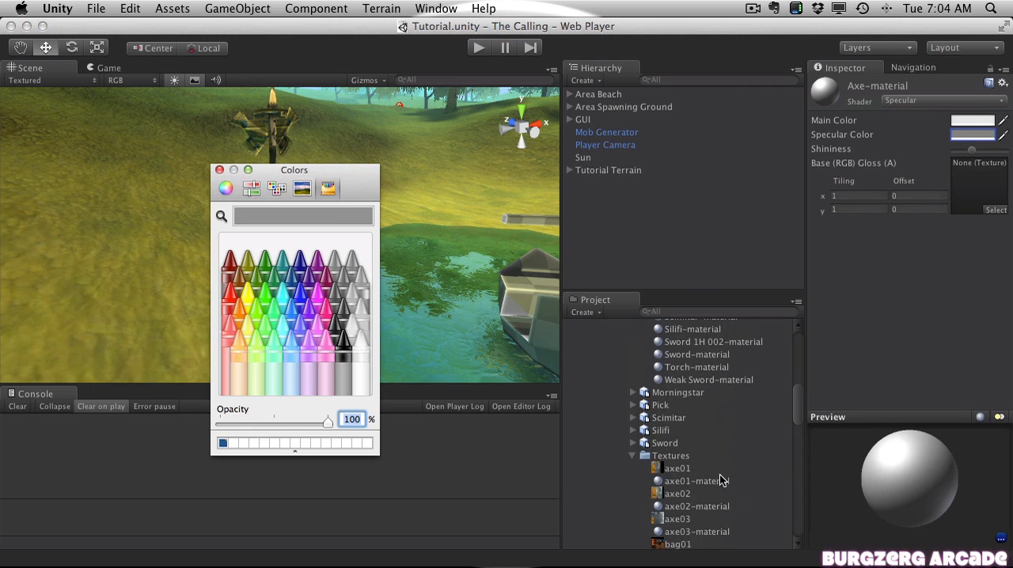
pyautogui.click(696, 477)
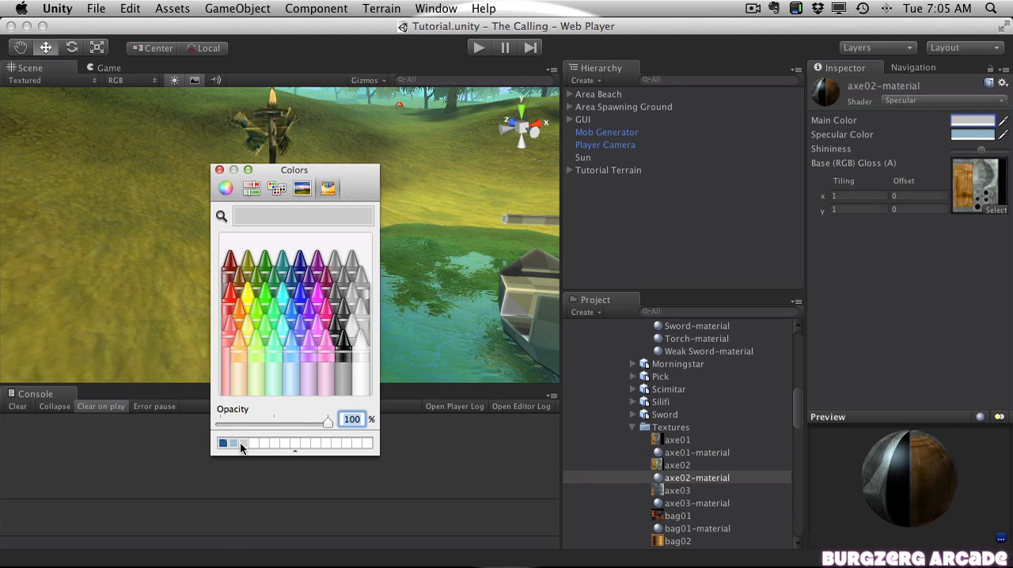
pyautogui.moveTo(702, 357)
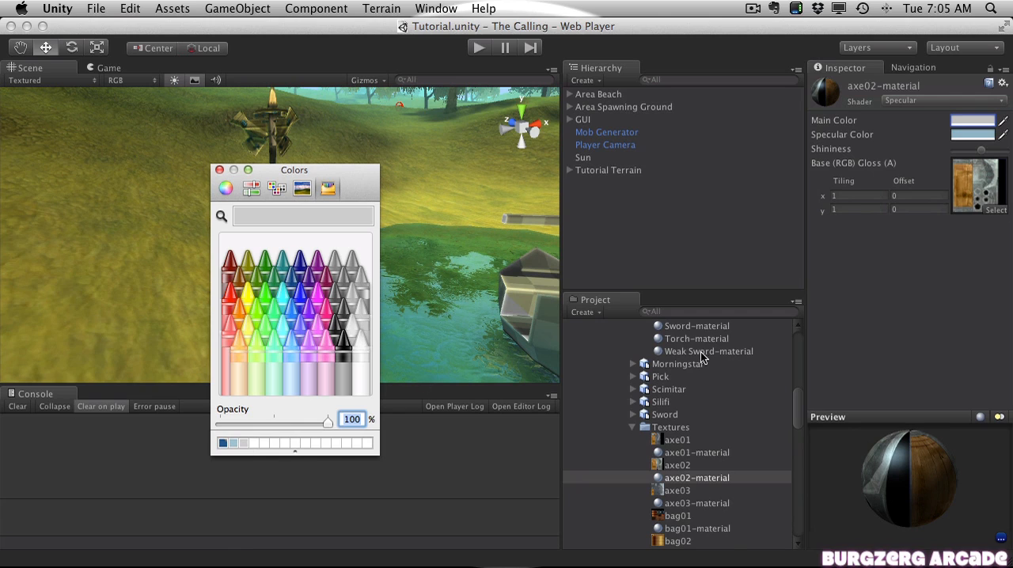
# Step: Set Axe-material's specular colour to the saved pale blue swatch and close the picker
pyautogui.scroll(-3)
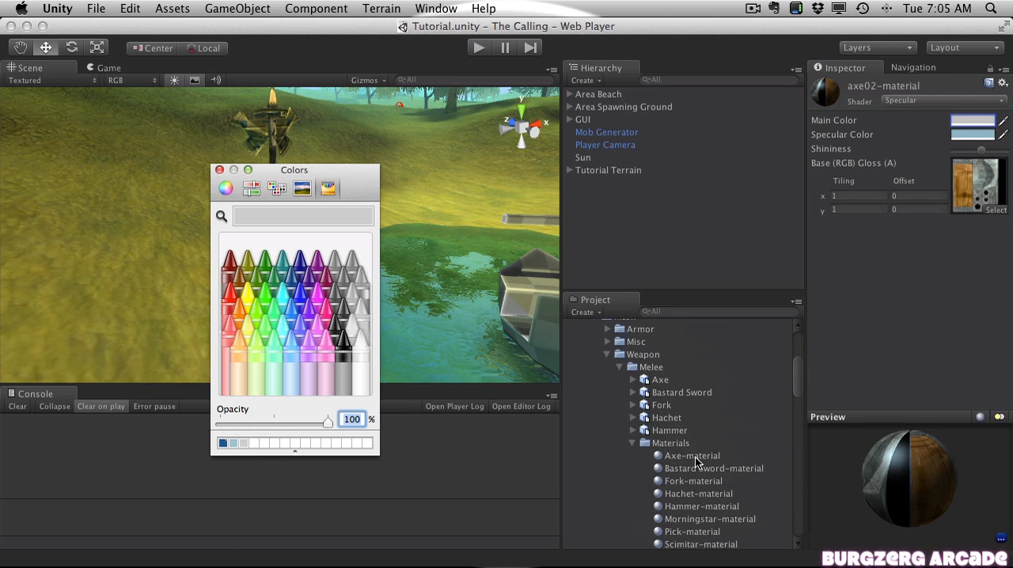
pyautogui.click(691, 455)
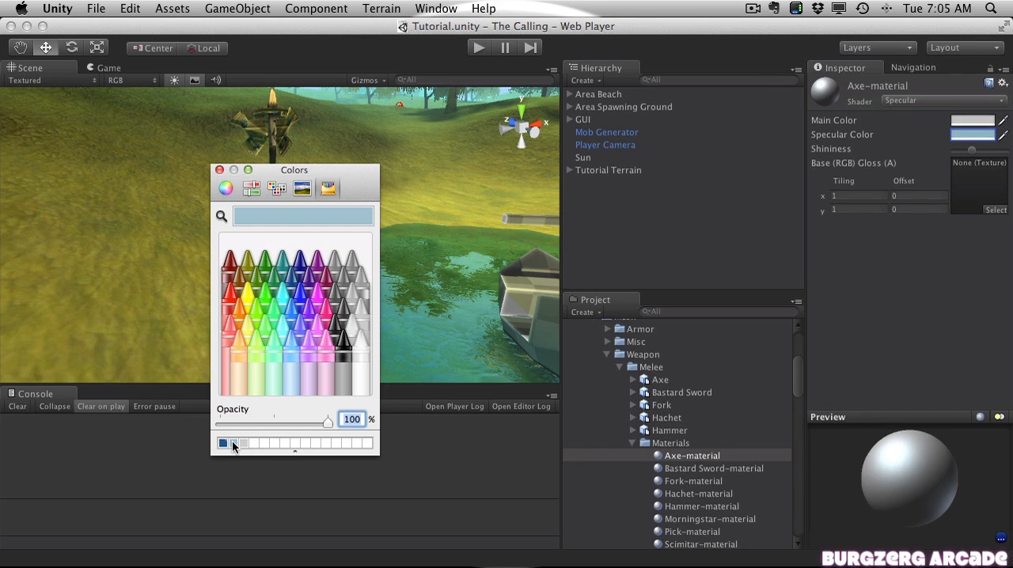
pyautogui.click(252, 188)
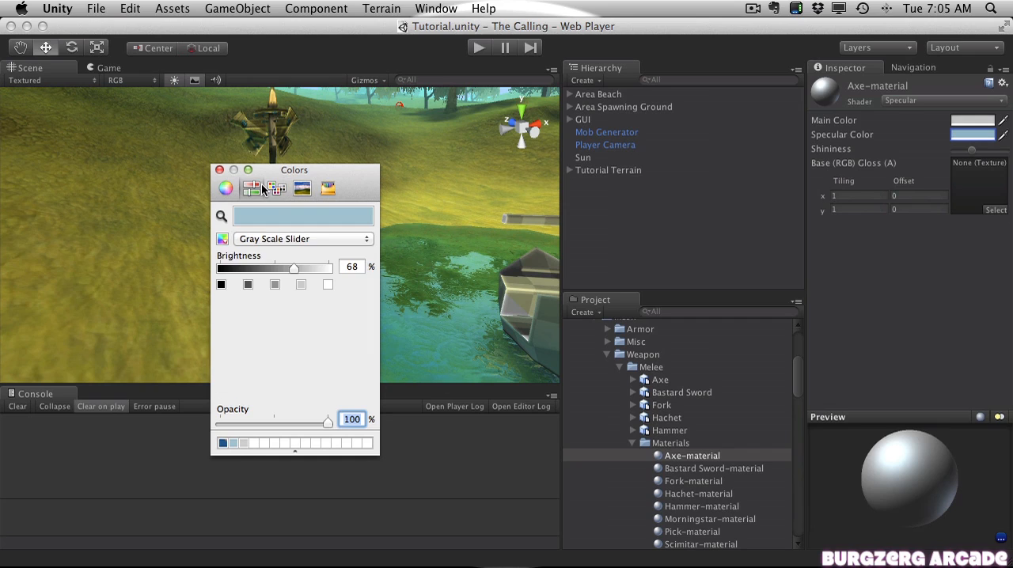
pyautogui.click(328, 188)
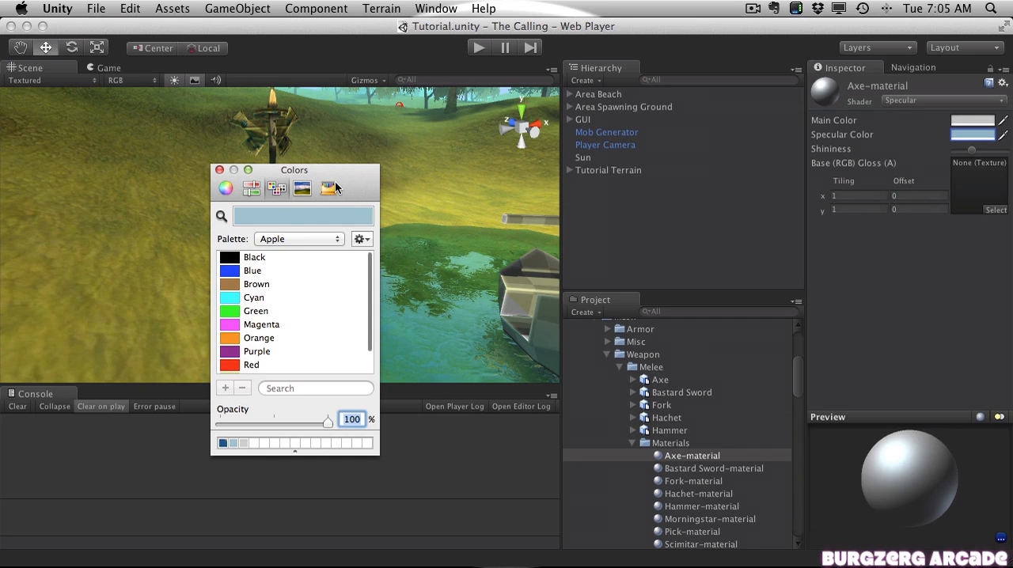
pyautogui.click(303, 188)
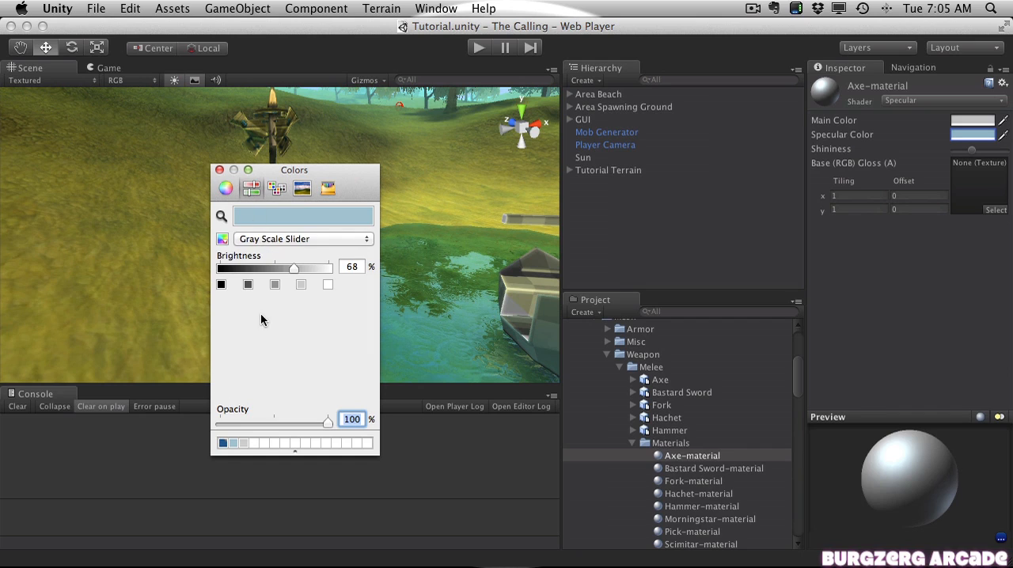
pyautogui.click(303, 238)
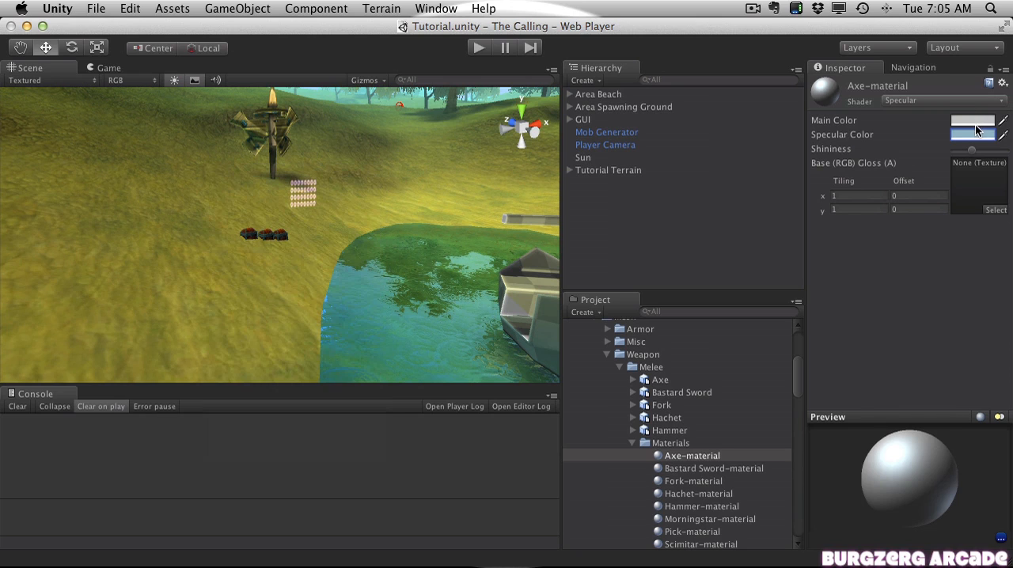
# Step: Give Axe-material the axe01 base texture, remove axe02-material, and select the Axe model
pyautogui.scroll(-3)
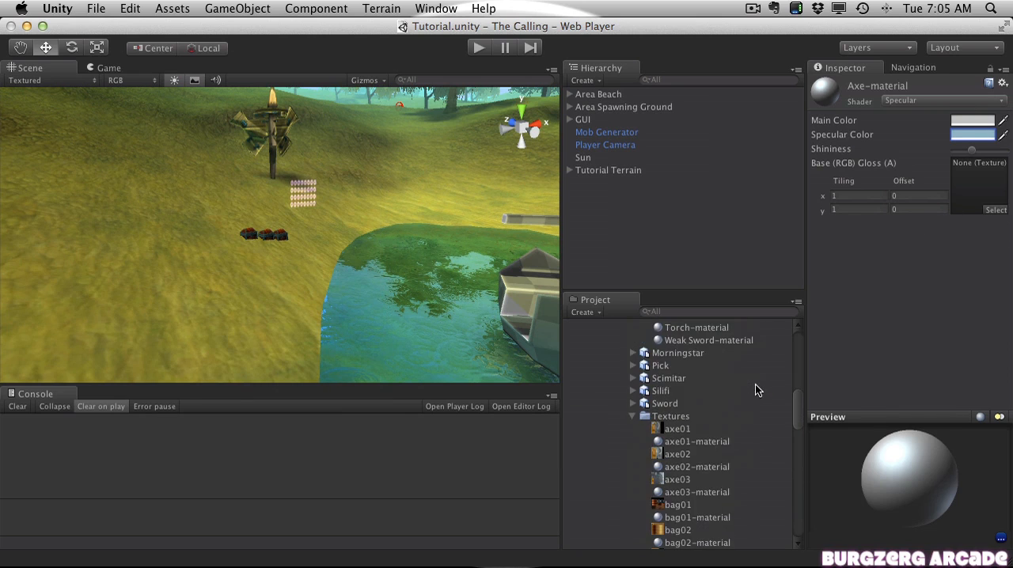
pyautogui.moveTo(685, 458)
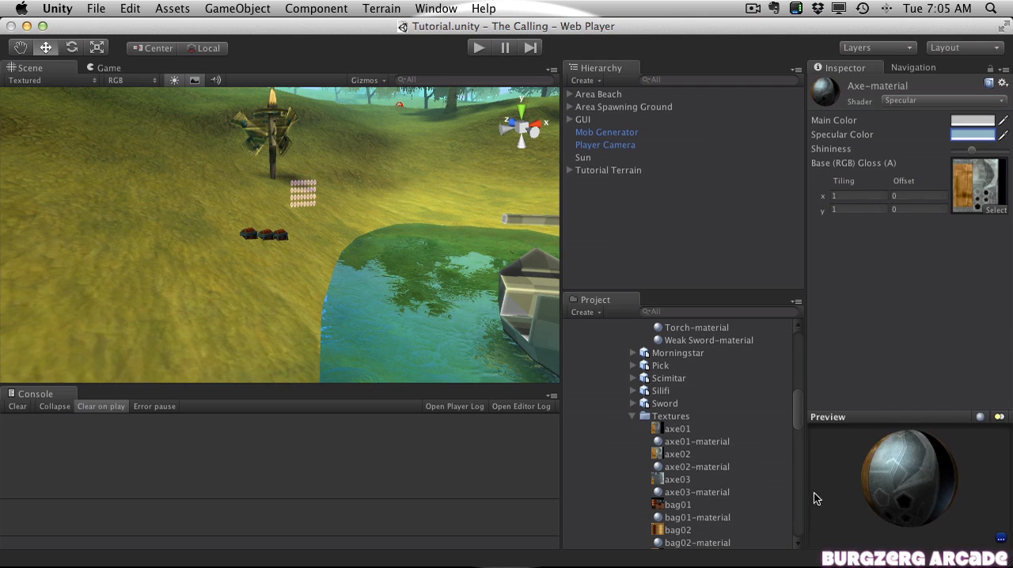
pyautogui.click(696, 467)
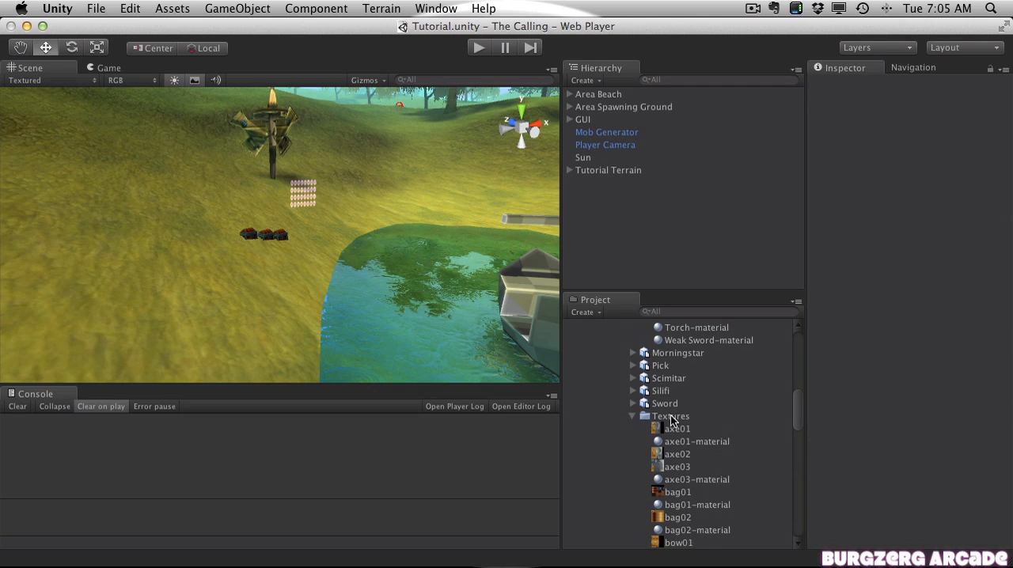
pyautogui.click(677, 428)
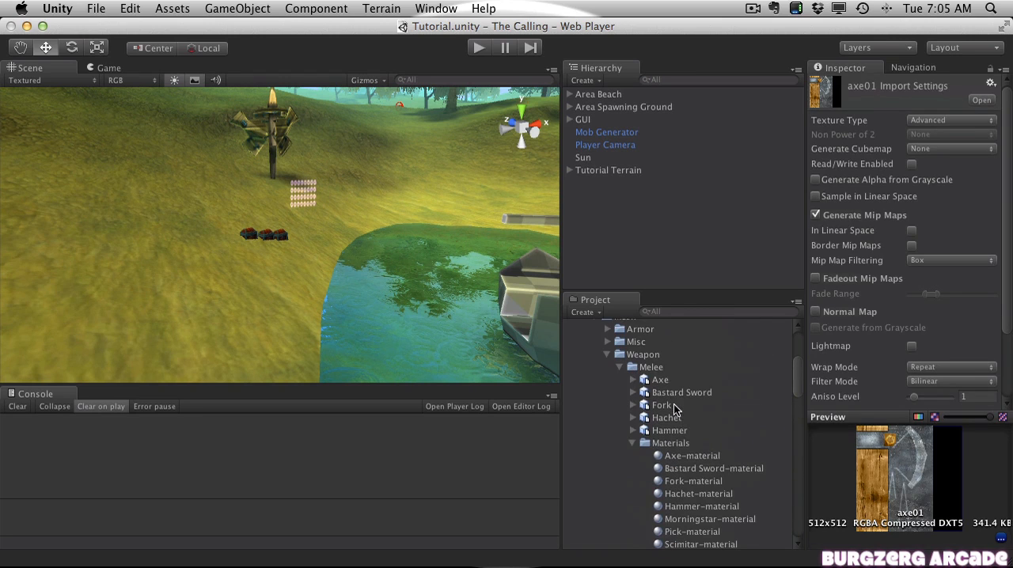
pyautogui.click(660, 379)
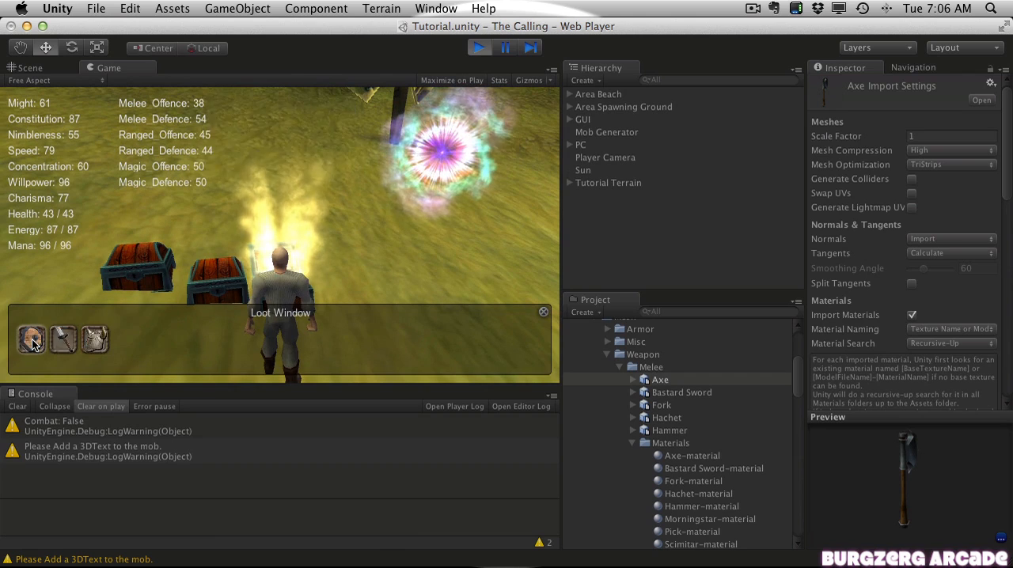
# Step: Equip the textured axe from the Loot Window while the game runs
pyautogui.click(544, 311)
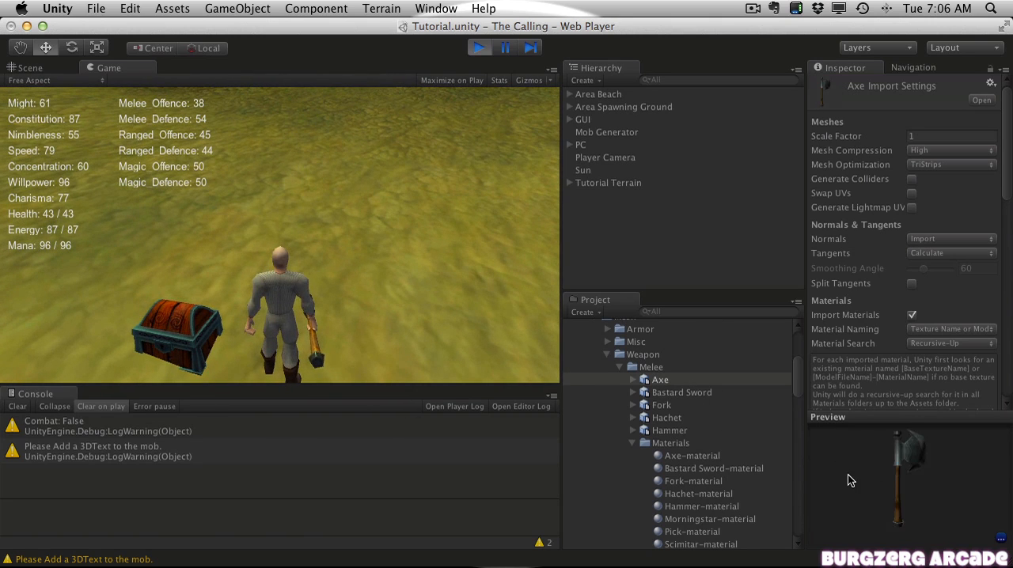
pyautogui.scroll(-3)
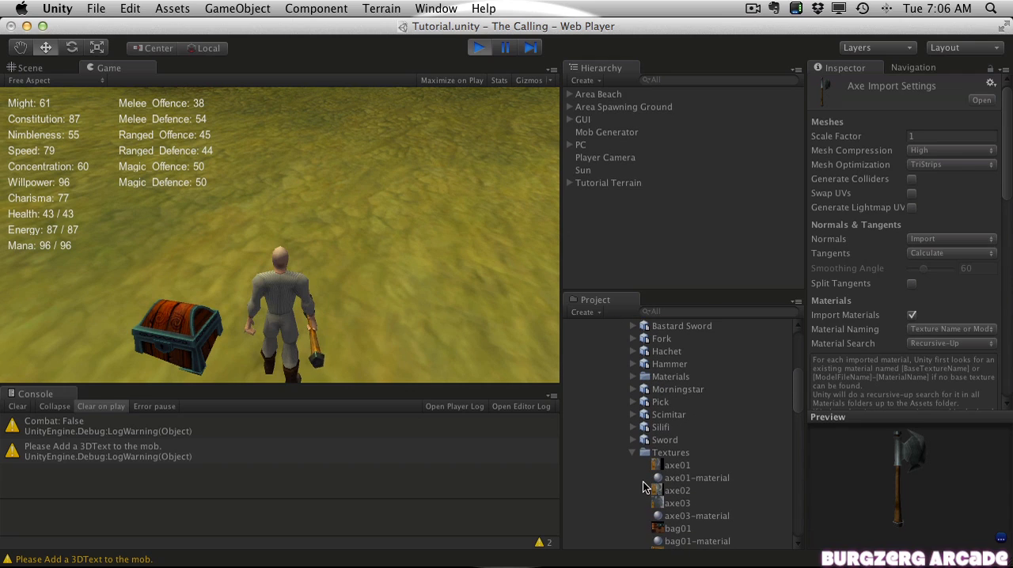
# Step: Expand the Silifi model, select its axe03 mesh and prefab, and collapse Textures
pyautogui.click(659, 427)
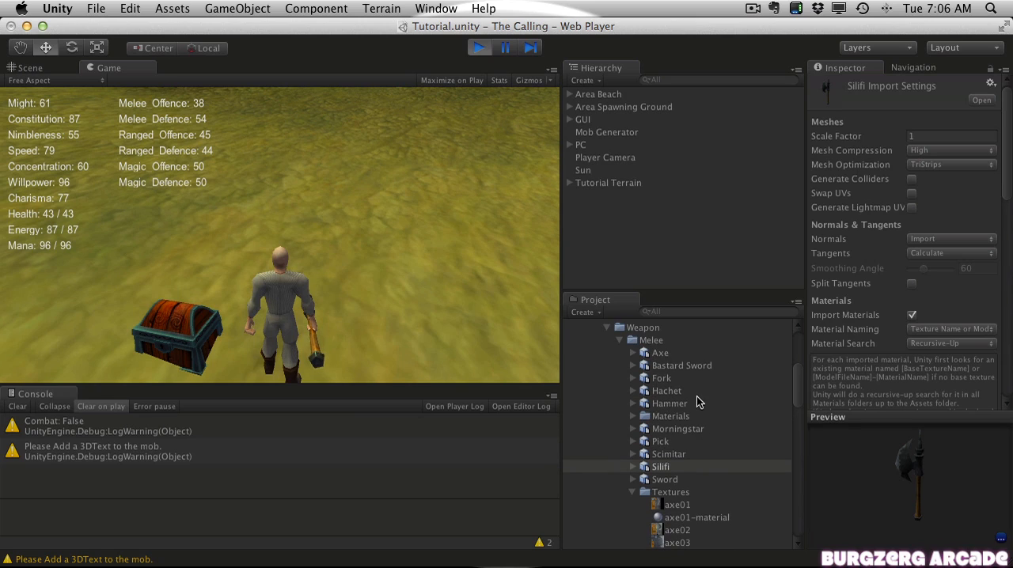
pyautogui.click(658, 353)
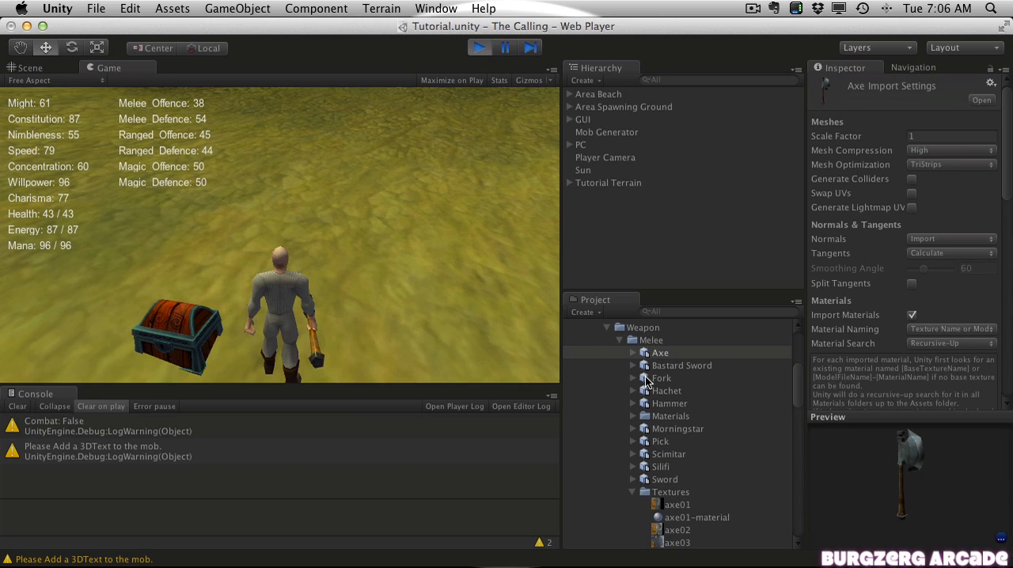
pyautogui.click(633, 353)
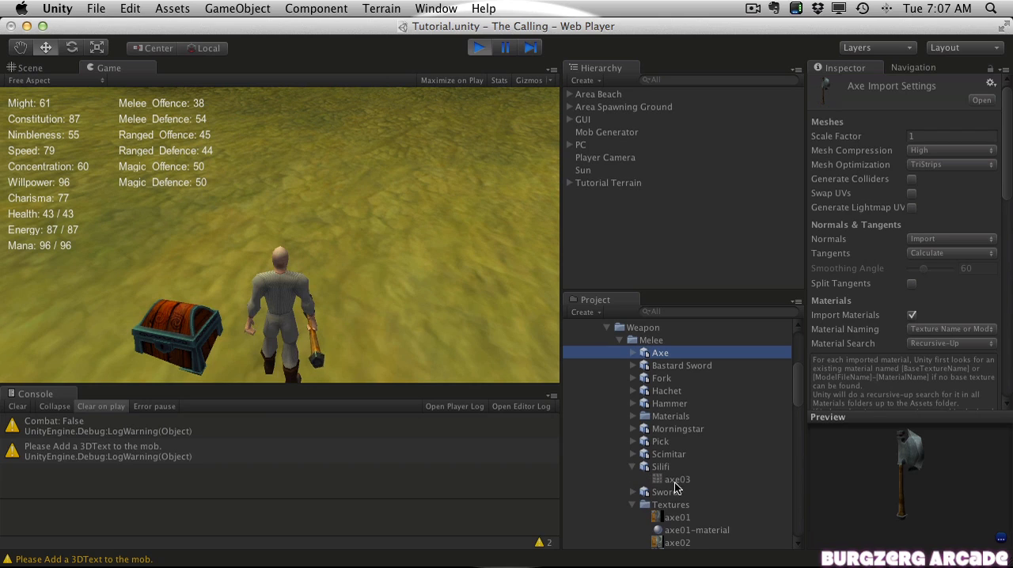
pyautogui.click(677, 479)
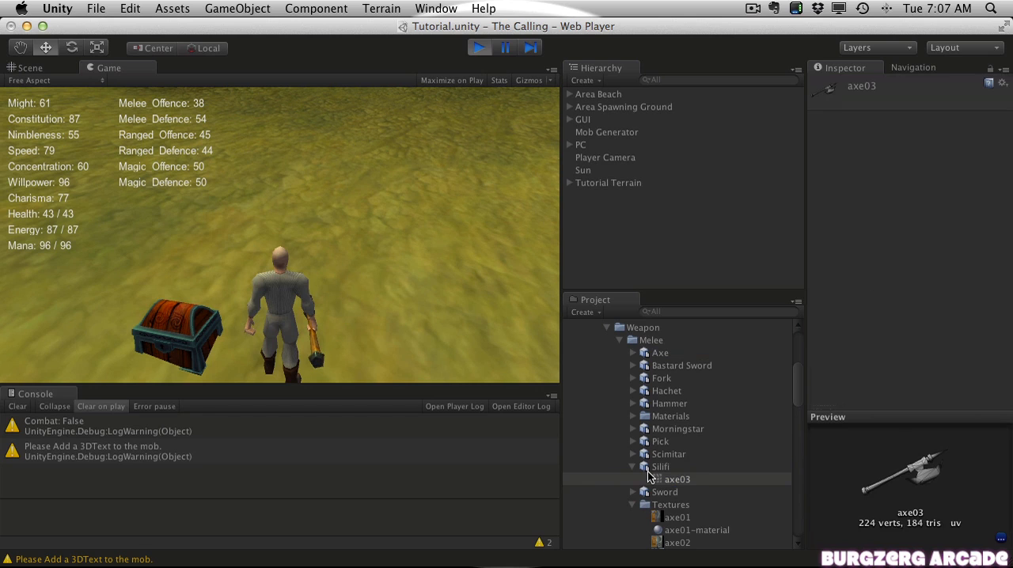
pyautogui.click(660, 466)
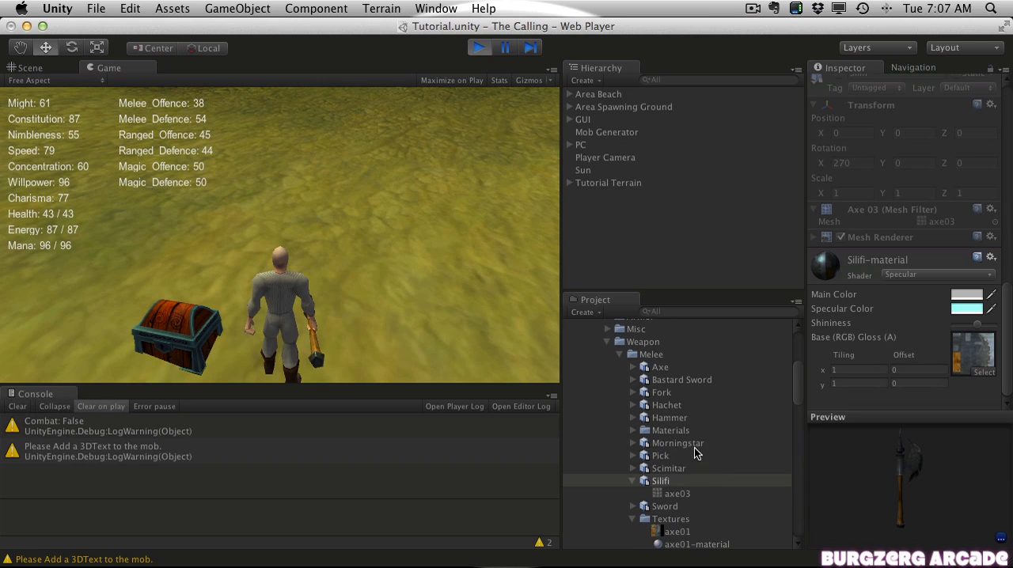
pyautogui.click(659, 480)
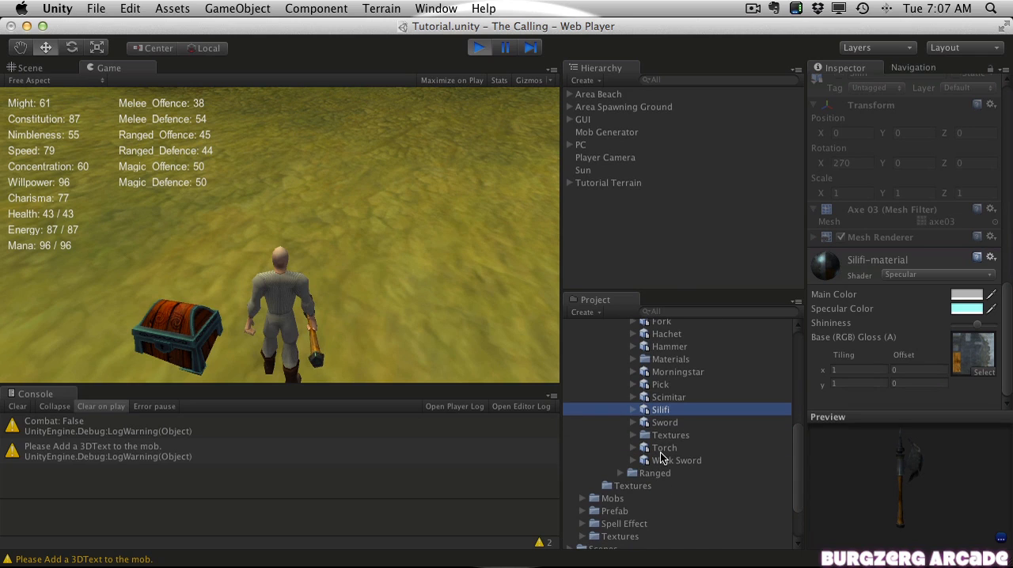
pyautogui.click(632, 358)
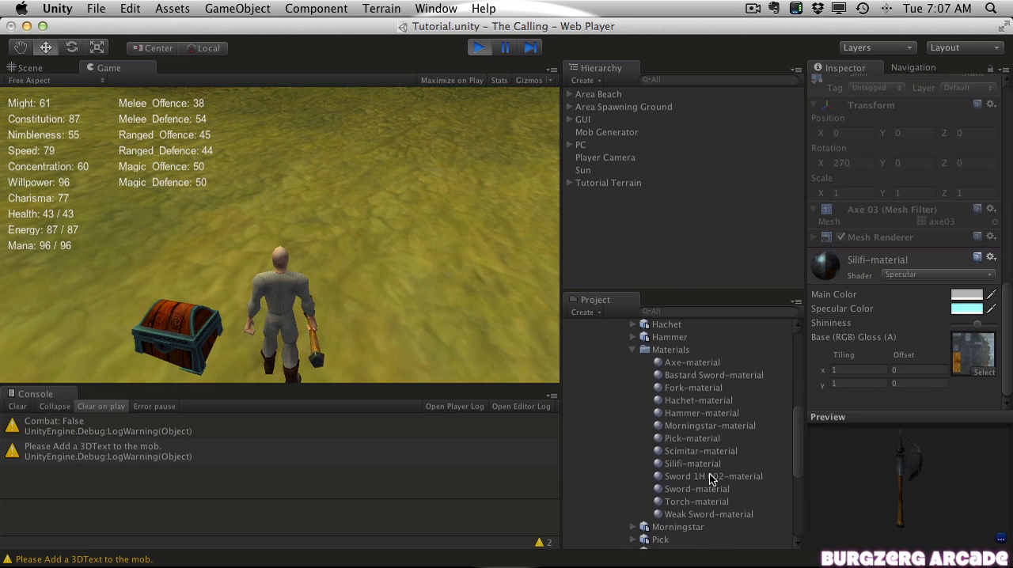
# Step: Compare the Silifi and Scimitar materials' shaders and textures
pyautogui.click(693, 463)
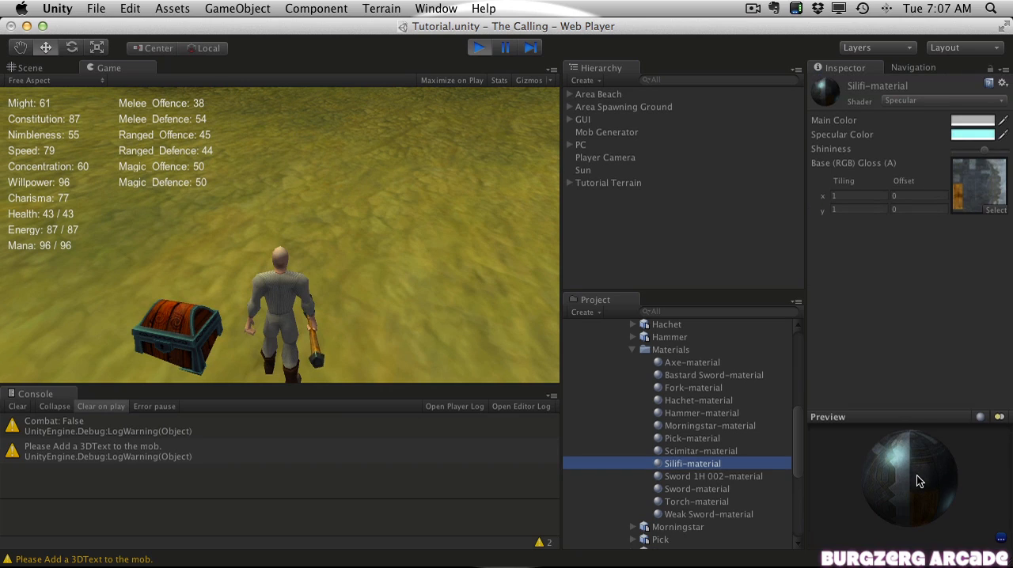
pyautogui.scroll(-3)
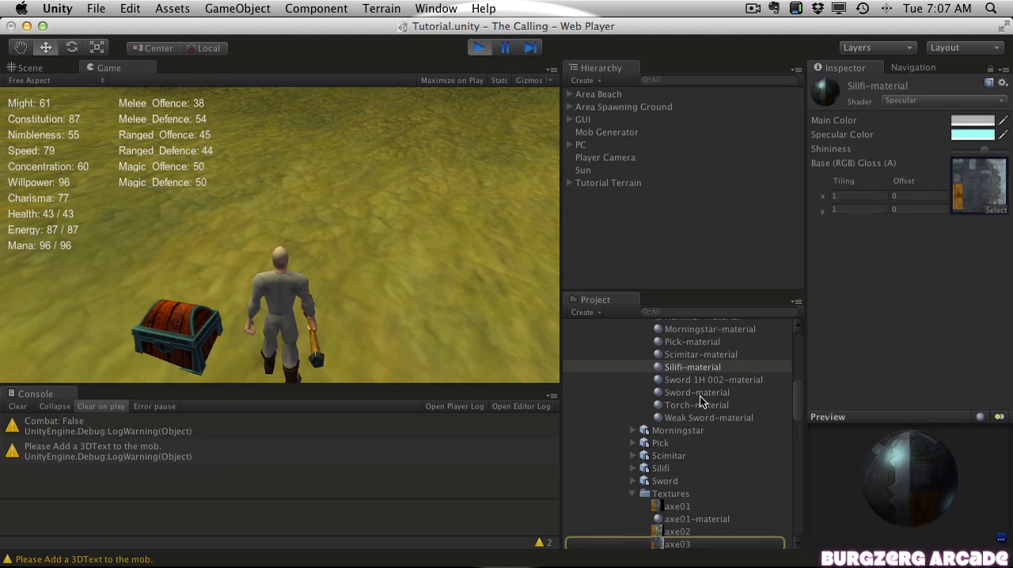
pyautogui.scroll(-3)
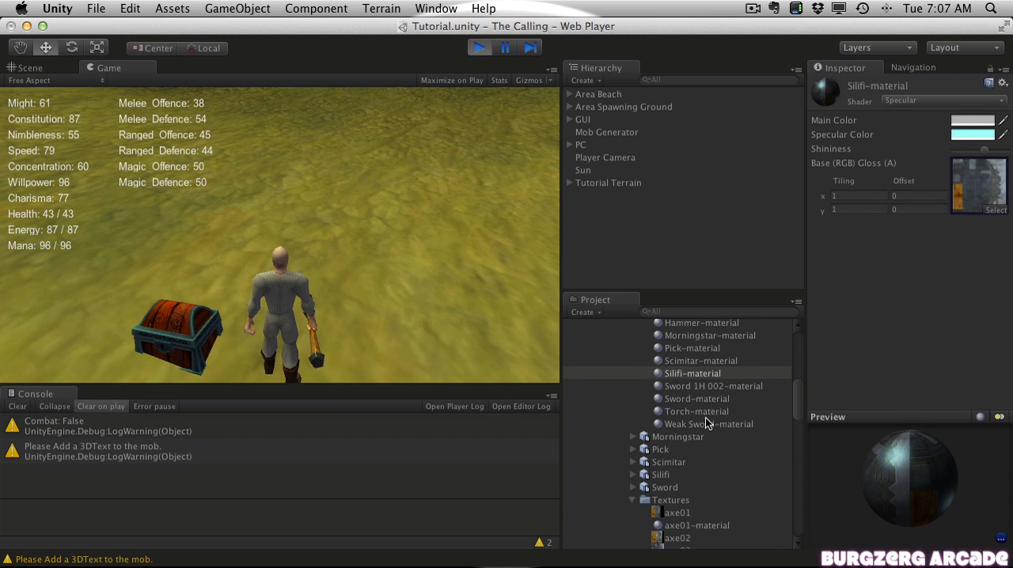
pyautogui.click(700, 360)
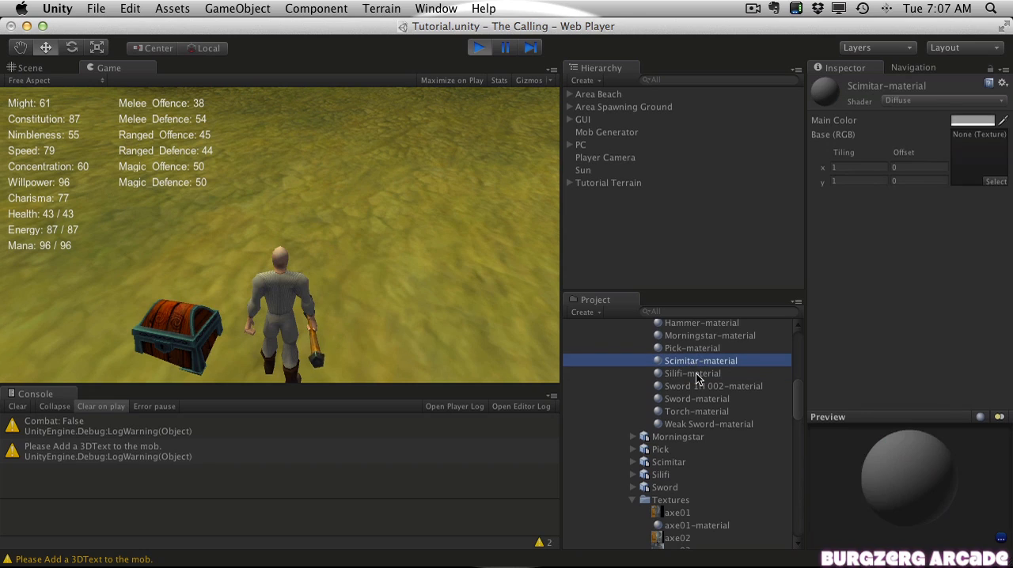
pyautogui.click(693, 373)
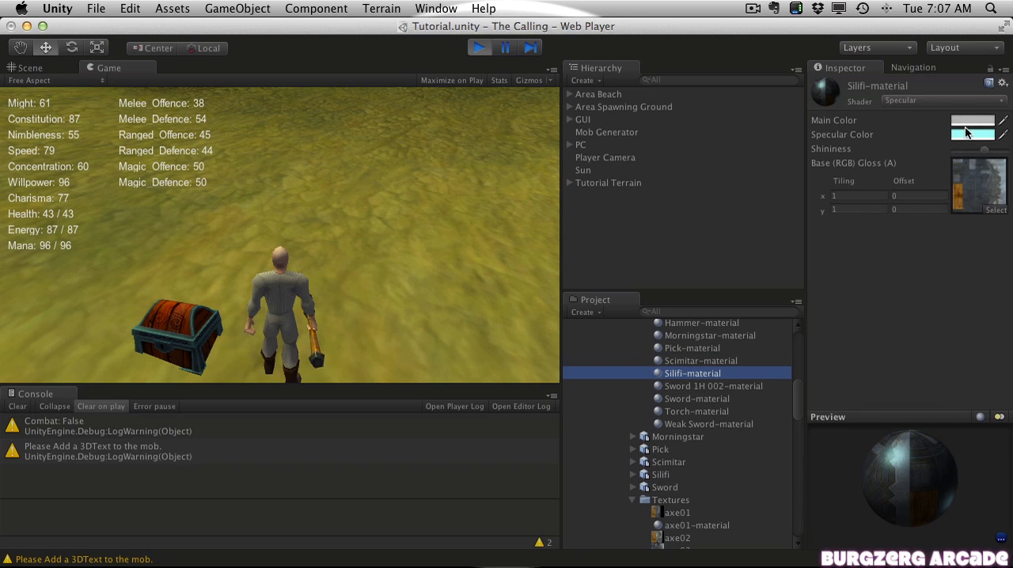
# Step: Delete axe03-material and show Weak Sword-material's Diffuse, untextured settings
pyautogui.scroll(-3)
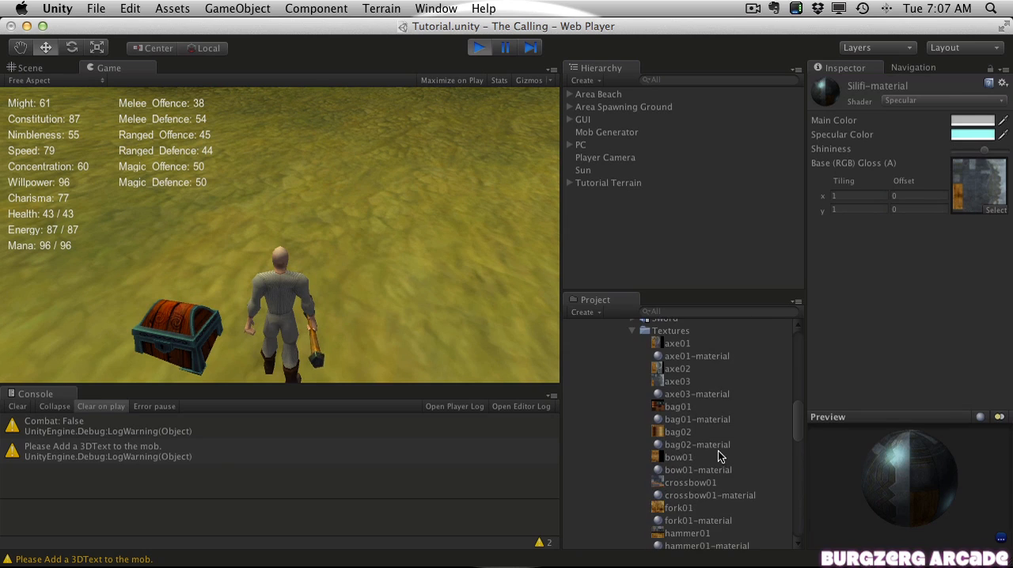
pyautogui.scroll(-3)
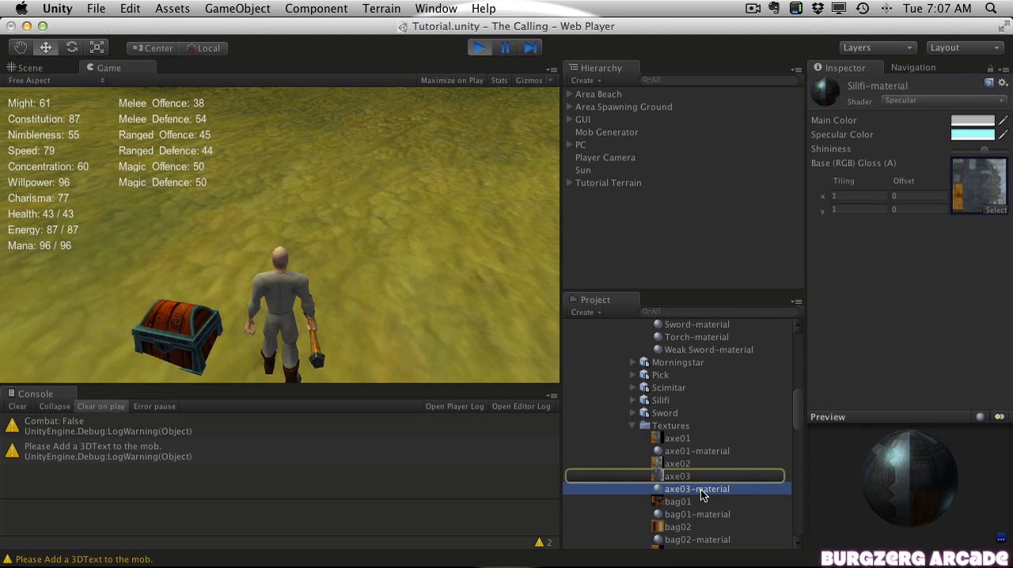
pyautogui.click(697, 489)
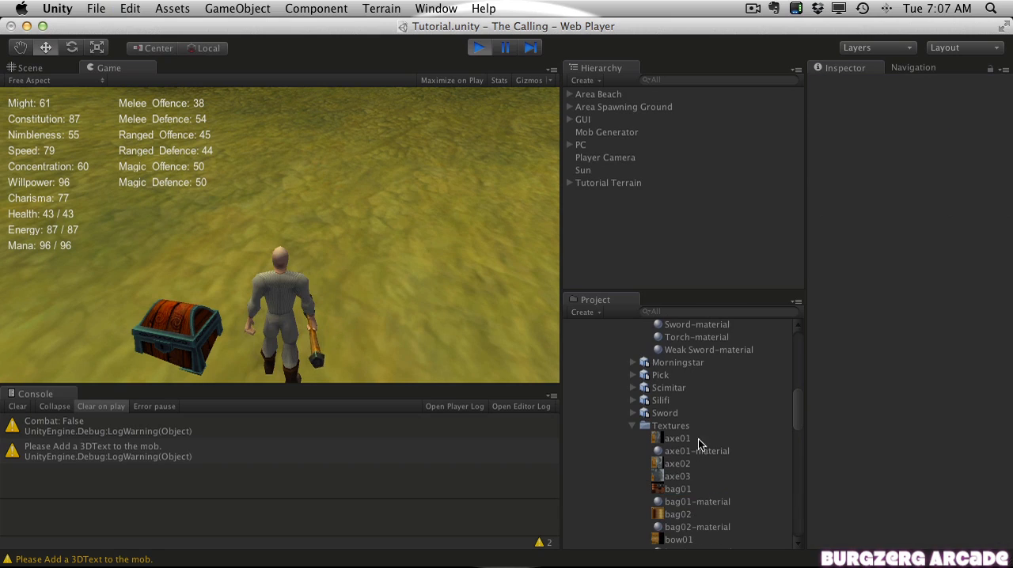
pyautogui.click(709, 505)
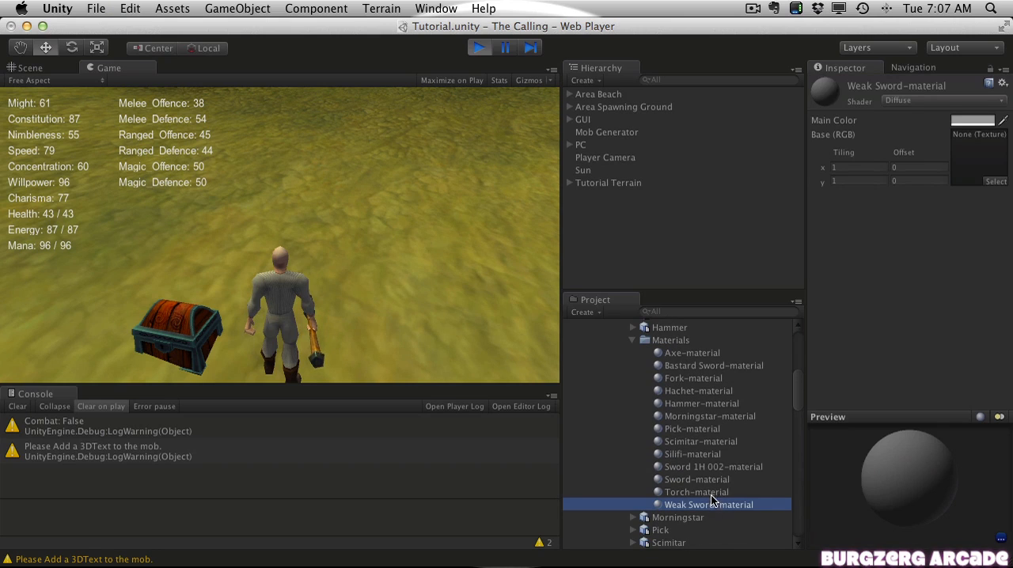
# Step: Compare Sword 1H 002, Silifi, Scimitar, Hammer and Bastard Sword materials, then select the Bastard Sword model
pyautogui.click(712, 467)
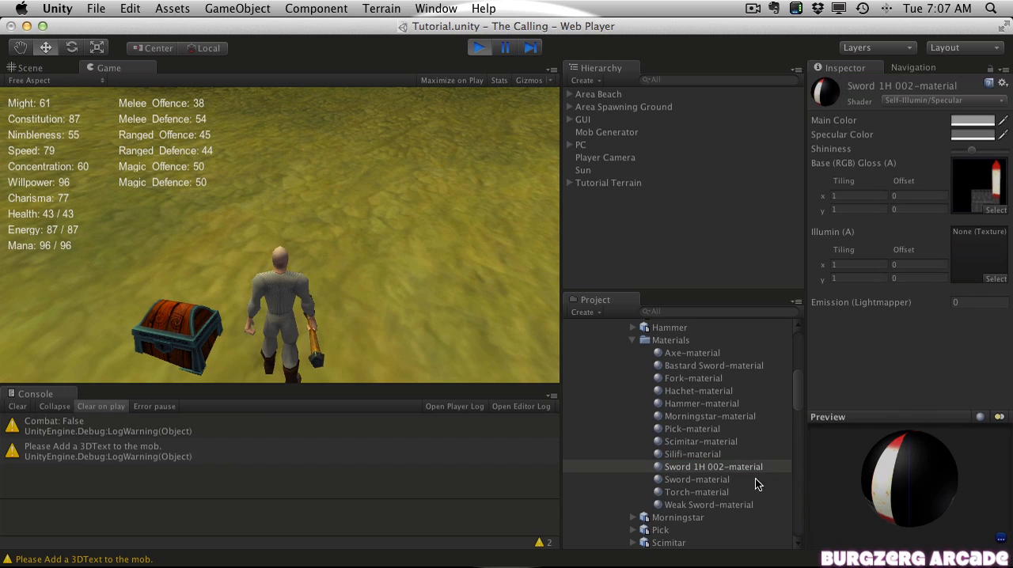
pyautogui.click(692, 453)
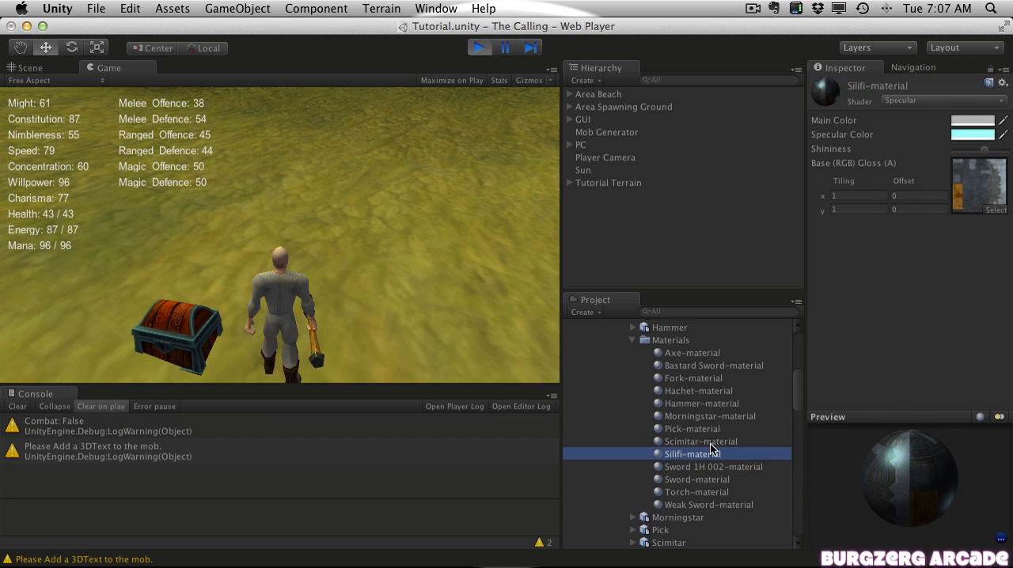
pyautogui.click(700, 441)
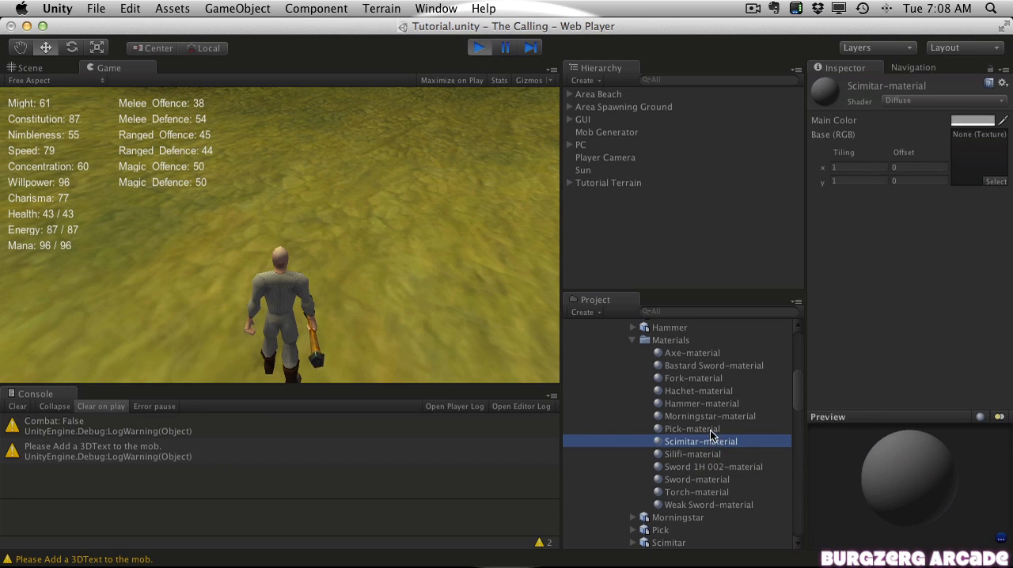
pyautogui.click(701, 403)
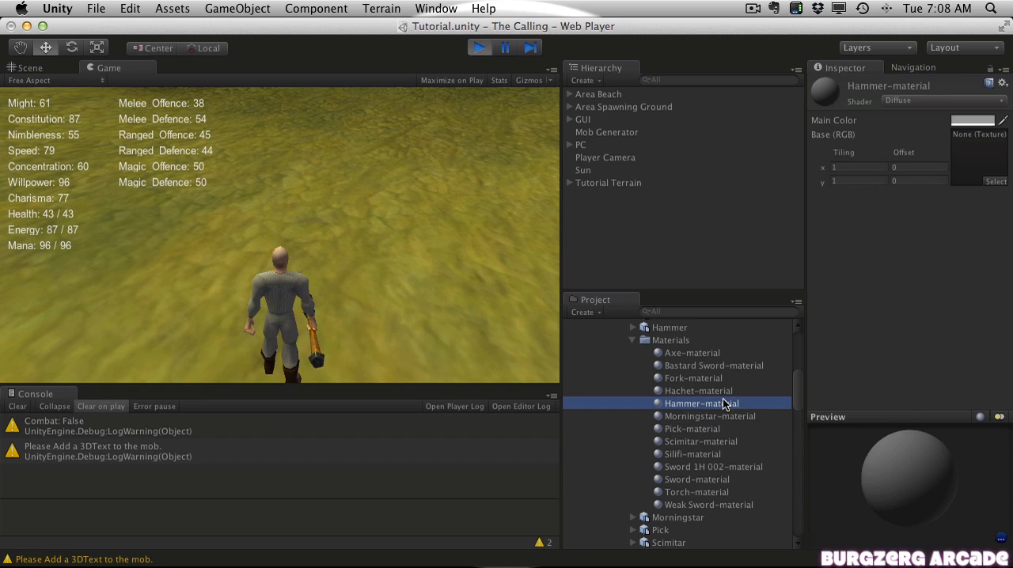
pyautogui.click(714, 365)
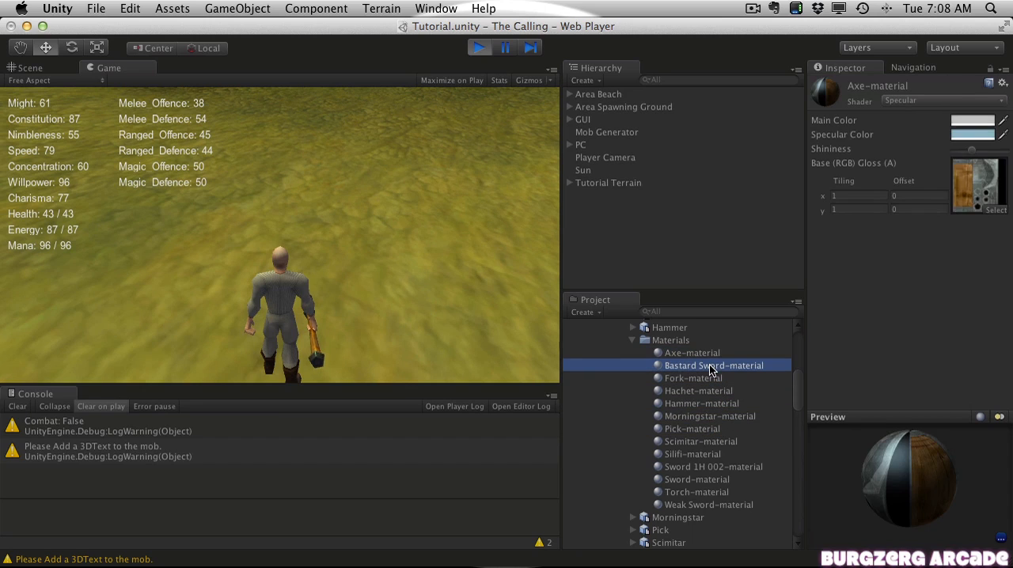
pyautogui.click(713, 365)
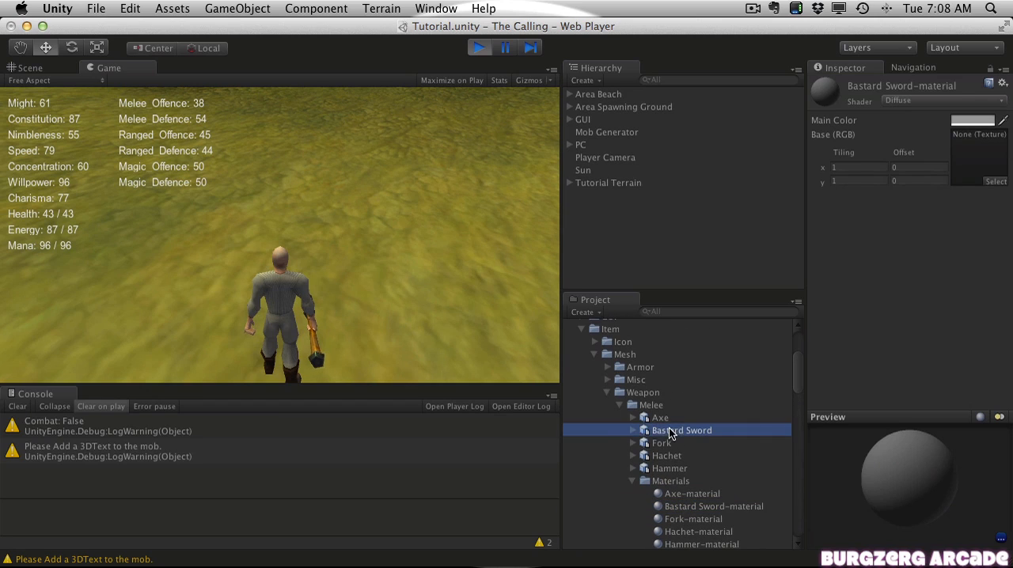
# Step: Expand Bastard Sword to view its sword2H01 mesh's Diffuse material, then scroll to sword2h01-material
pyautogui.click(632, 429)
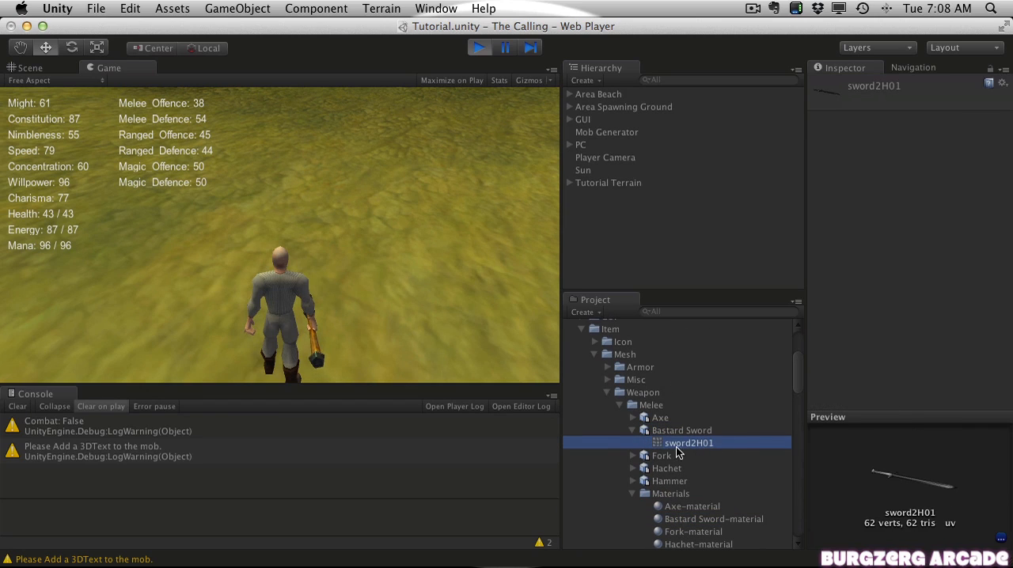
pyautogui.moveTo(698, 451)
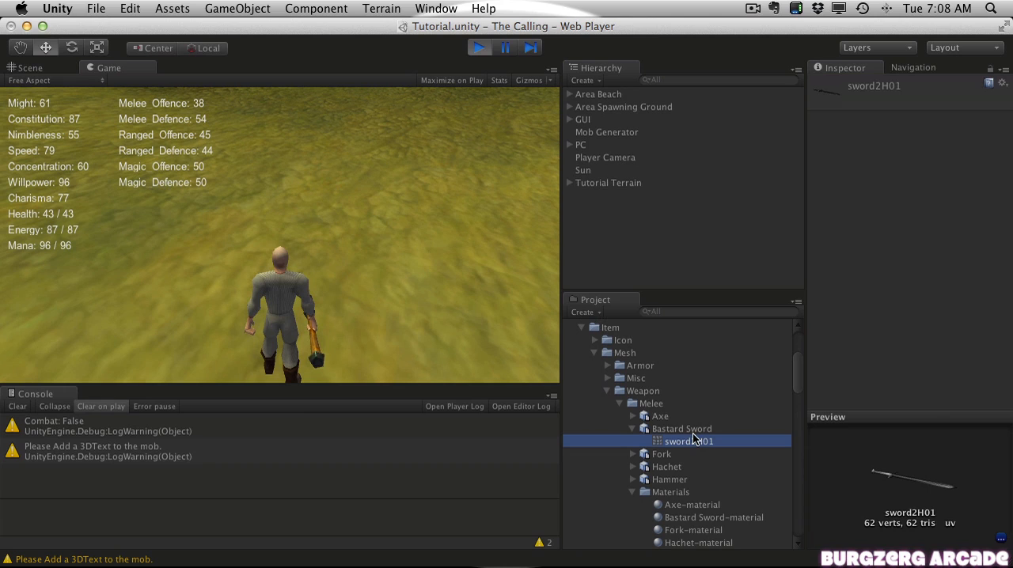
pyautogui.click(681, 428)
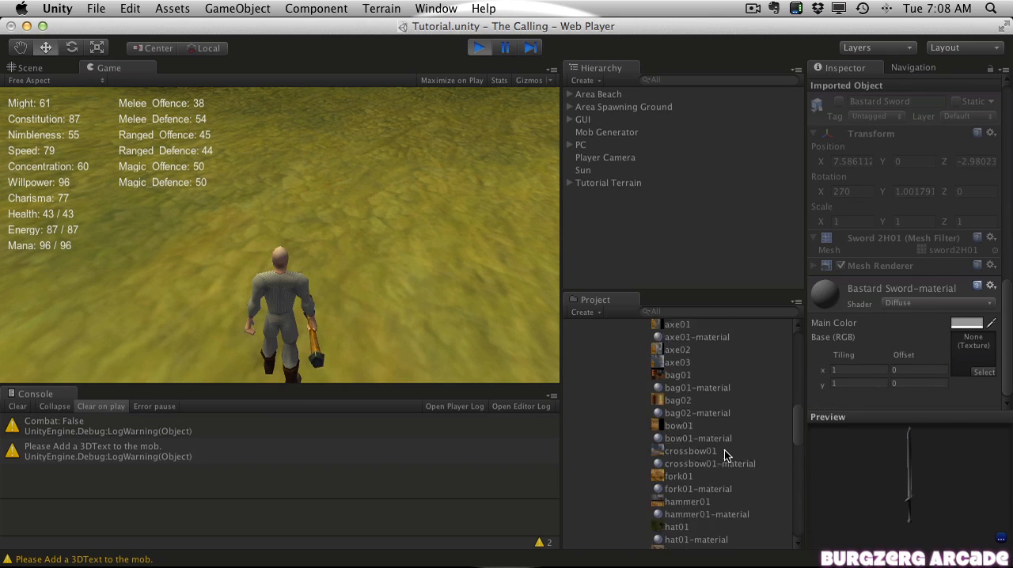
pyautogui.scroll(-3)
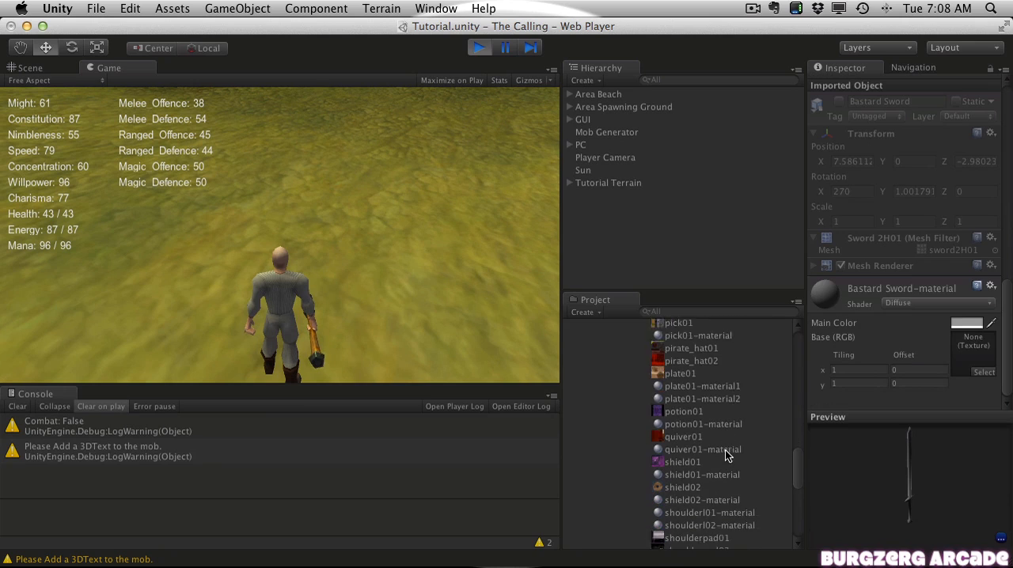
pyautogui.scroll(-3)
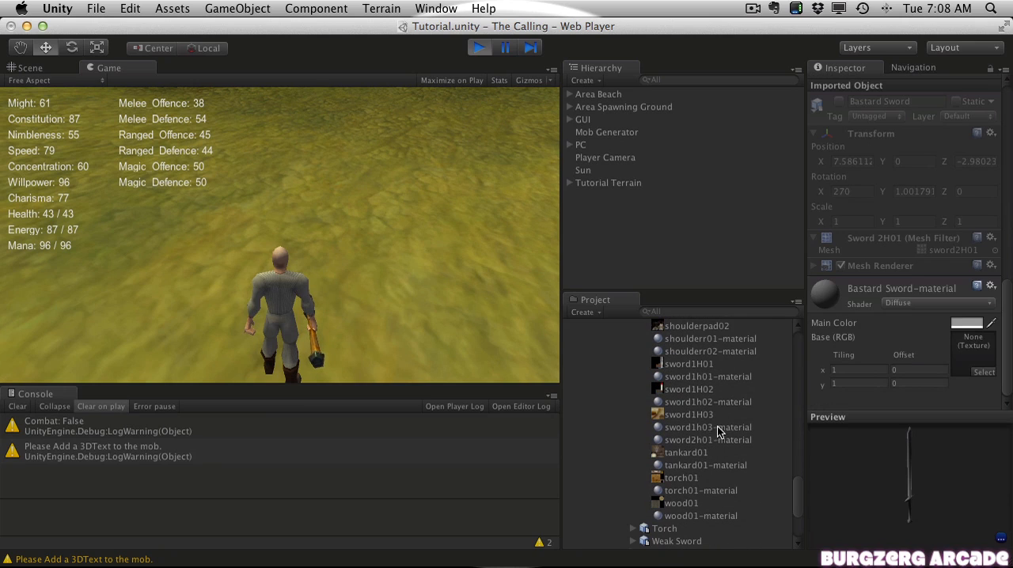
pyautogui.moveTo(707, 450)
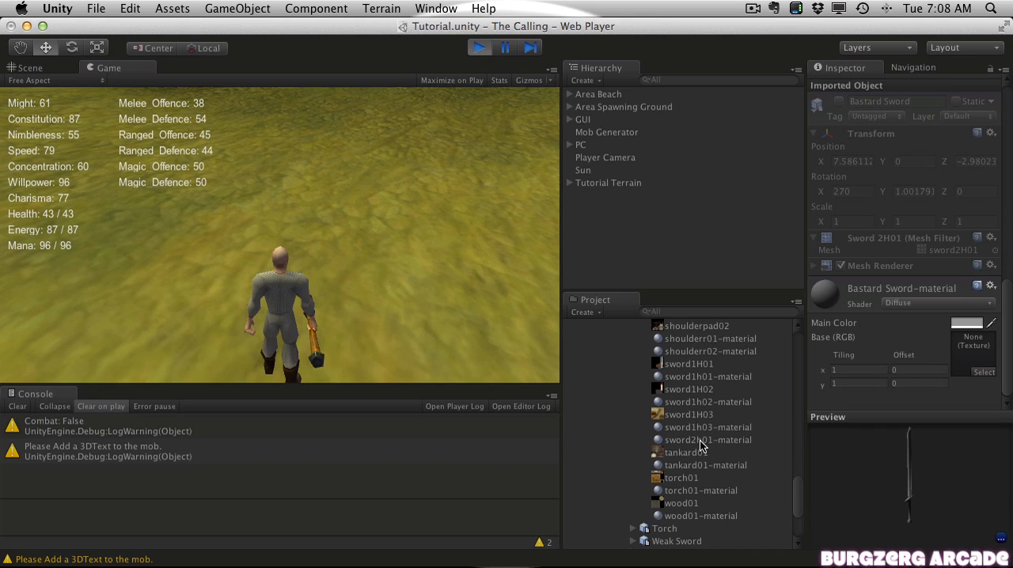
# Step: View sword2h01-material's Specular settings and open its Specular Color picker, trying Crayons and Color Palettes
pyautogui.click(708, 441)
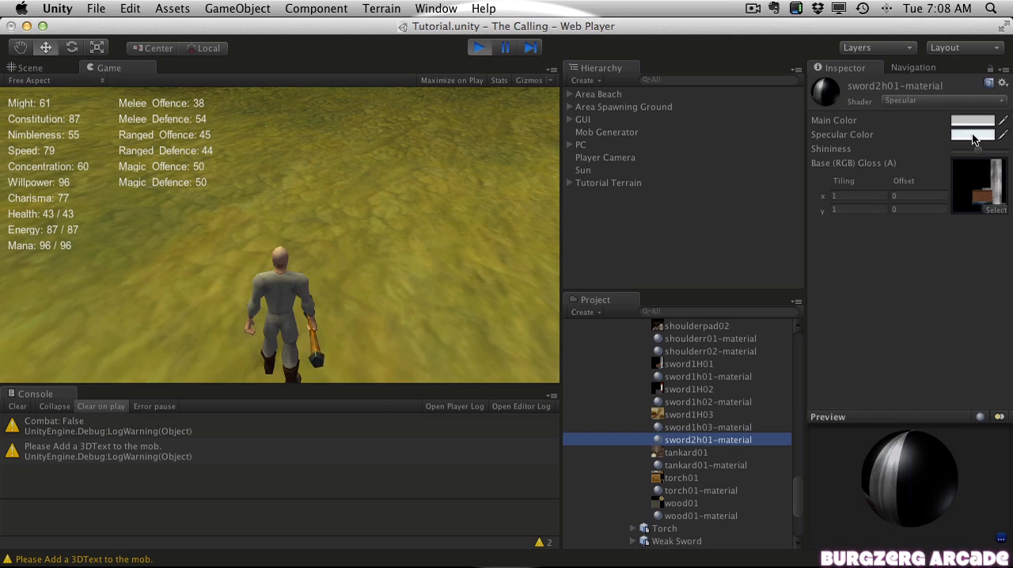
pyautogui.click(973, 135)
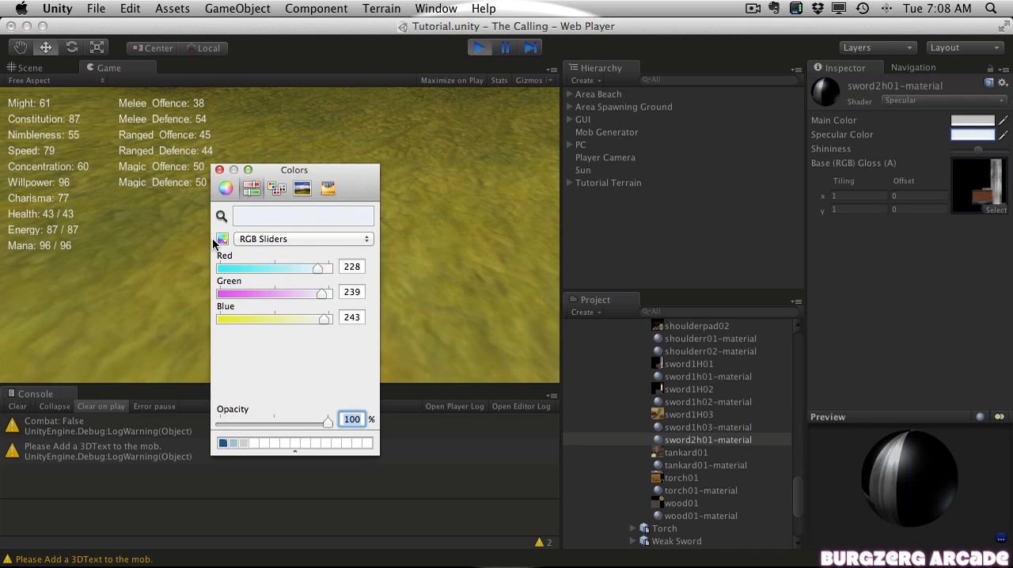
pyautogui.click(277, 188)
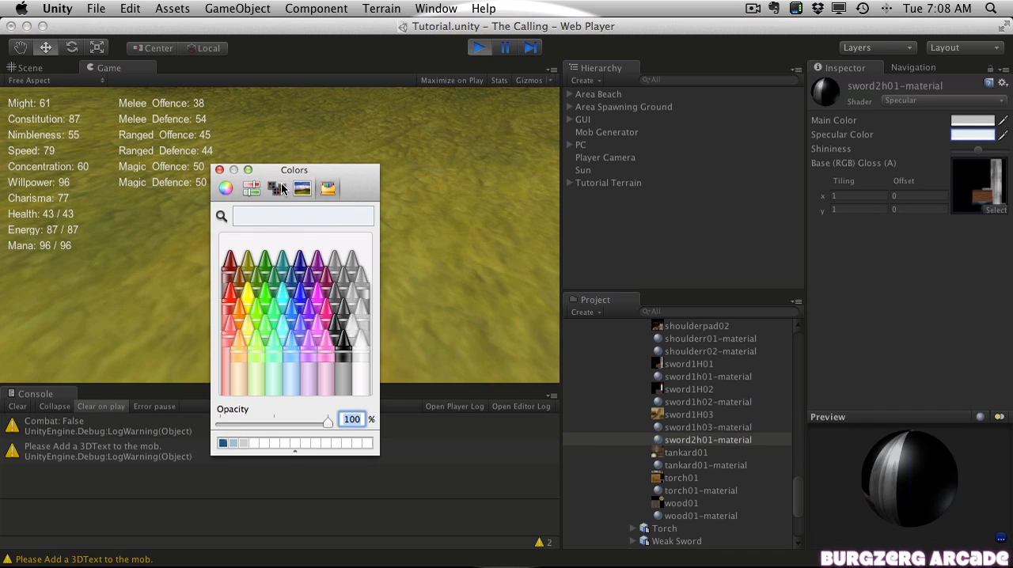
pyautogui.click(276, 188)
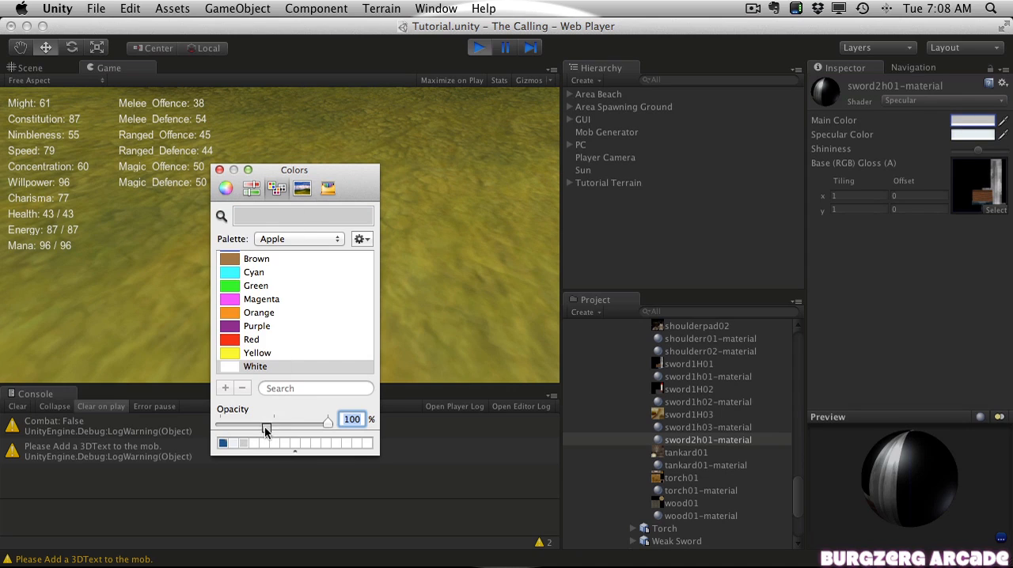
pyautogui.moveTo(932, 182)
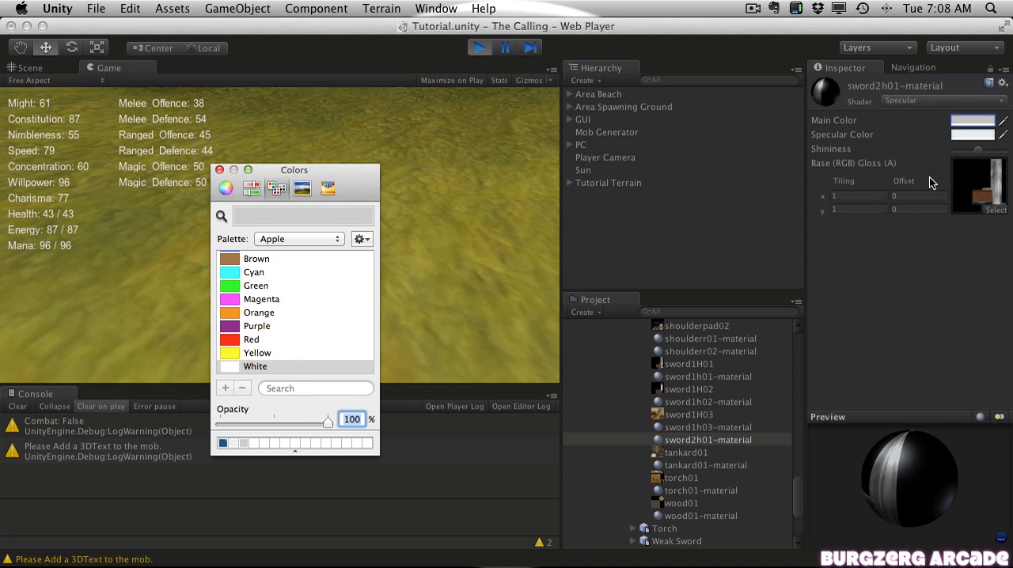
pyautogui.moveTo(985, 182)
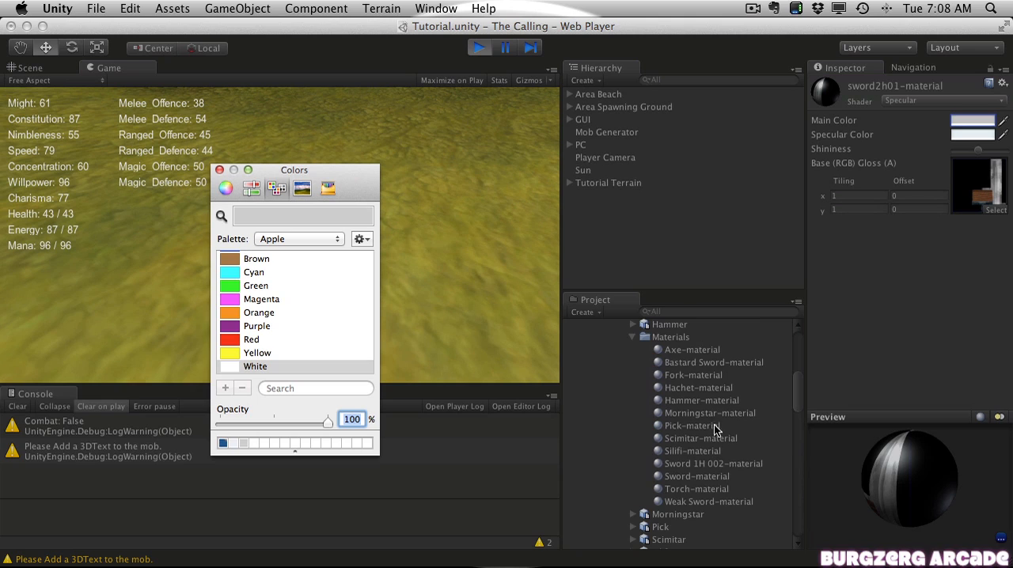
# Step: Switch Bastard Sword-material's shader to Specular
pyautogui.click(713, 362)
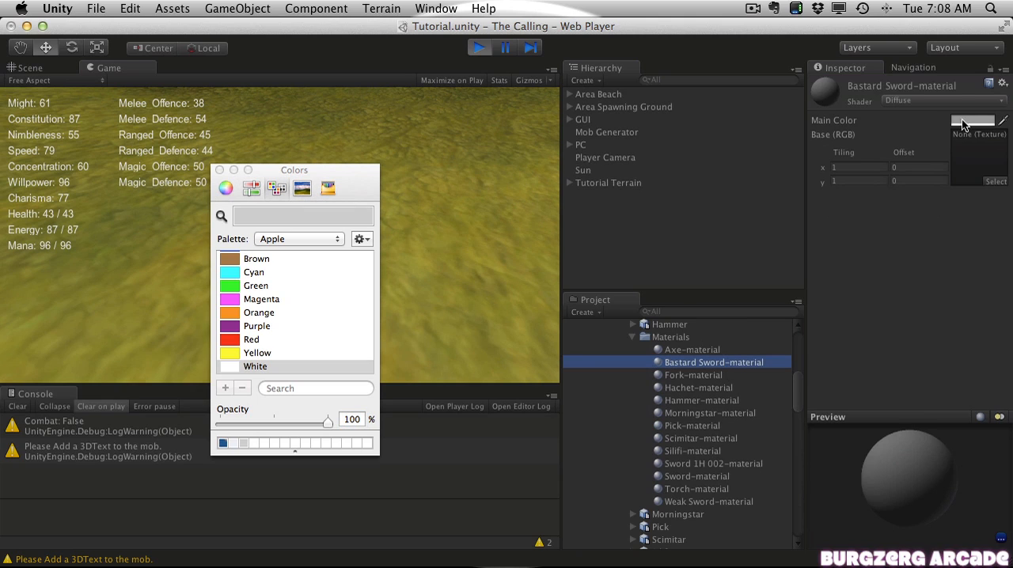
pyautogui.click(942, 100)
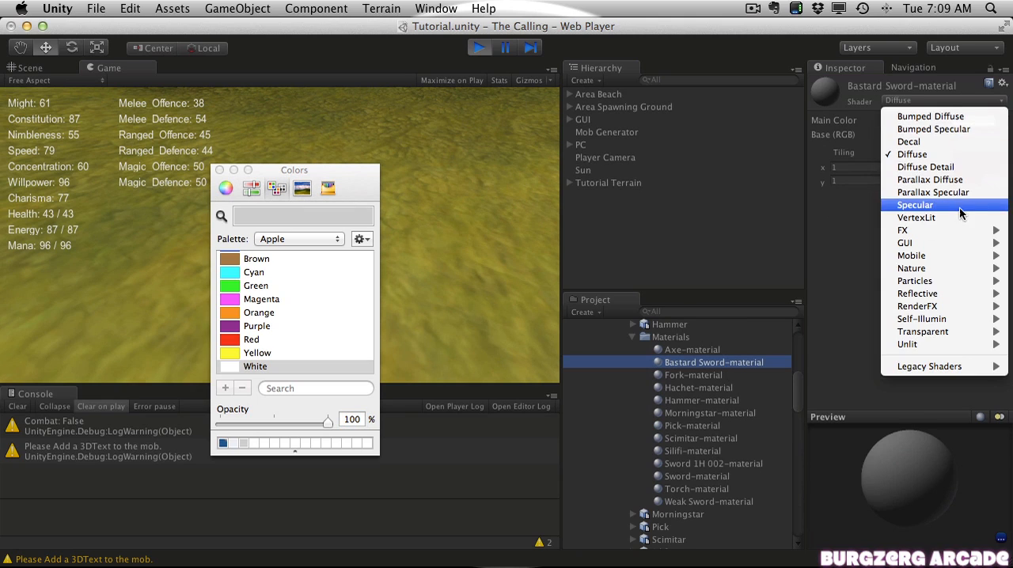
pyautogui.click(915, 205)
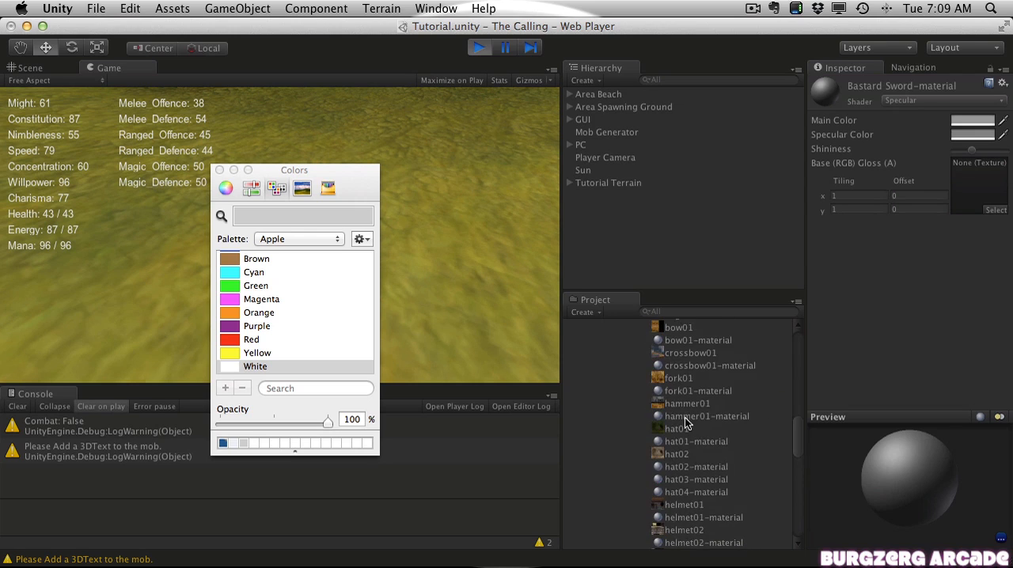
# Step: Bring up sword2h01-material's specular settings and sword texture for reference
pyautogui.scroll(-3)
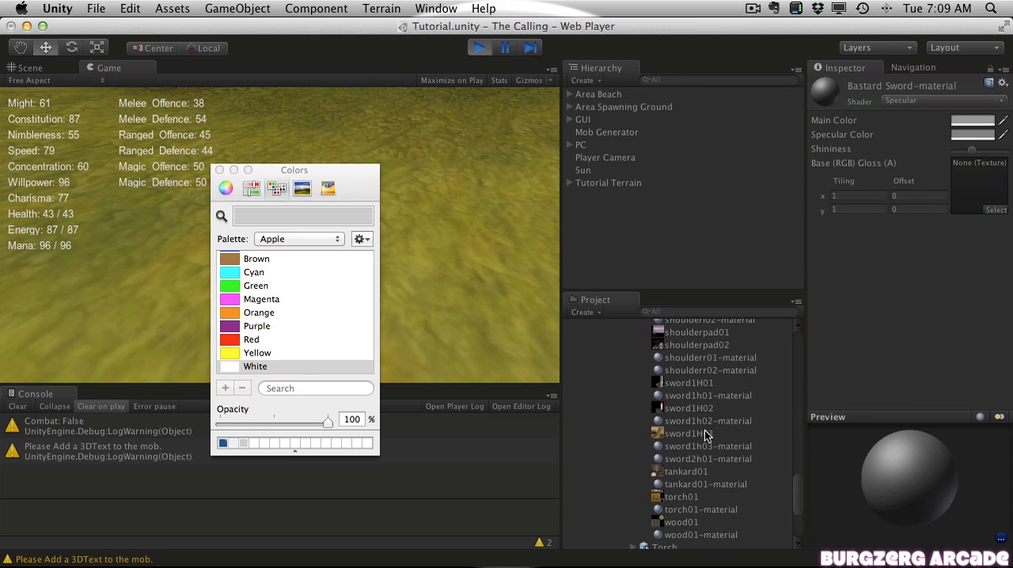
pyautogui.click(708, 459)
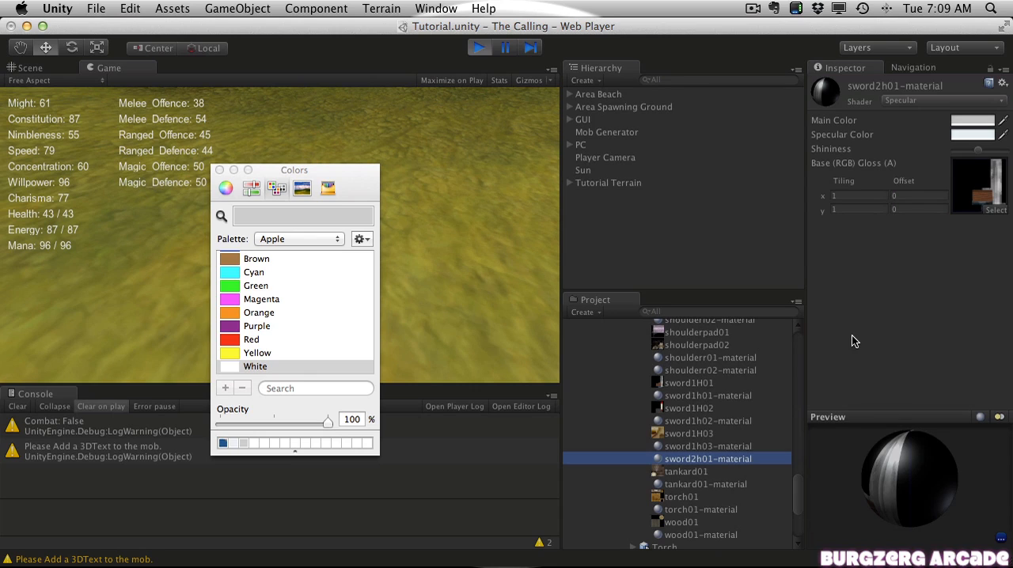
pyautogui.moveTo(912, 420)
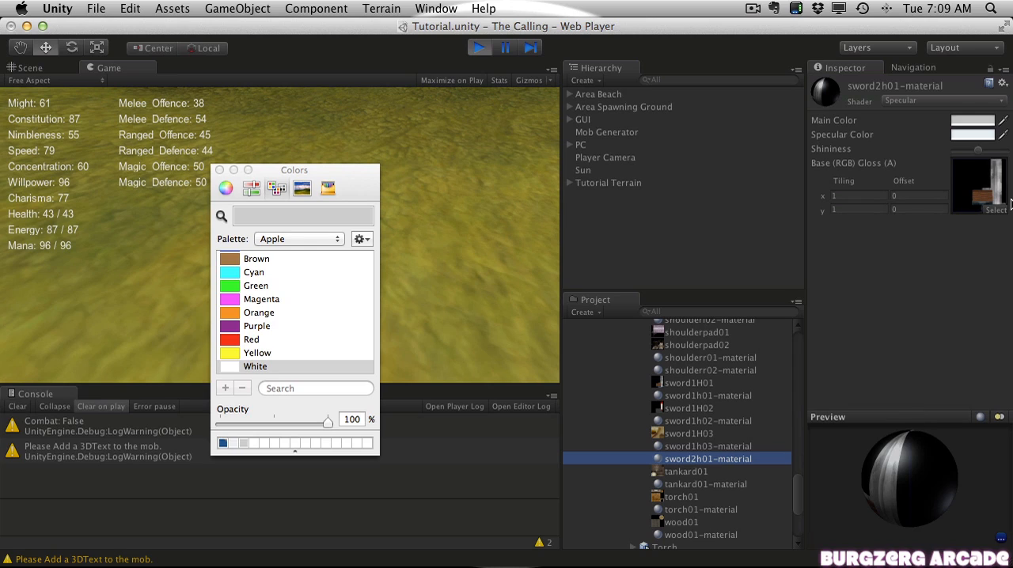
pyautogui.moveTo(898, 324)
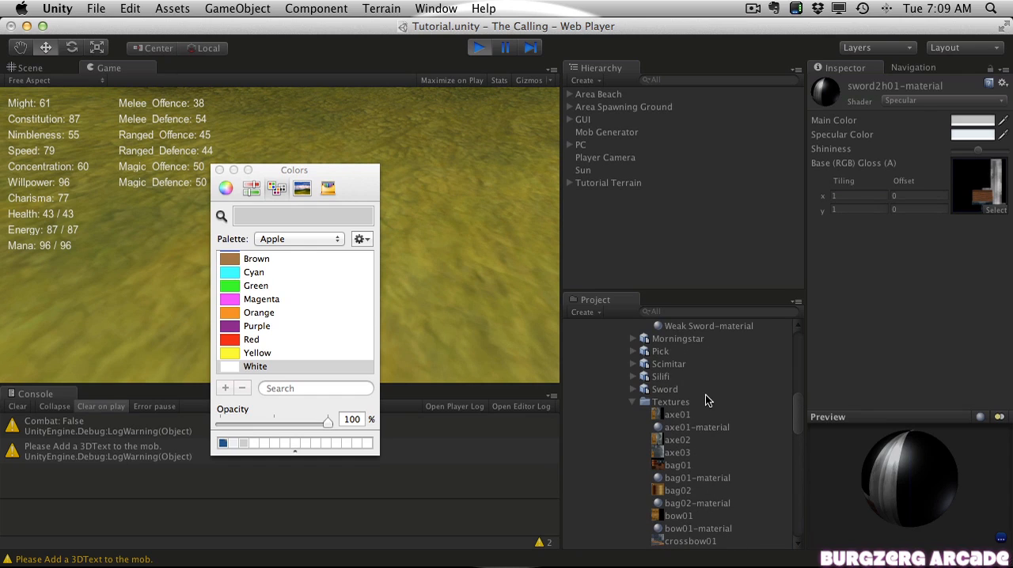
pyautogui.scroll(-3)
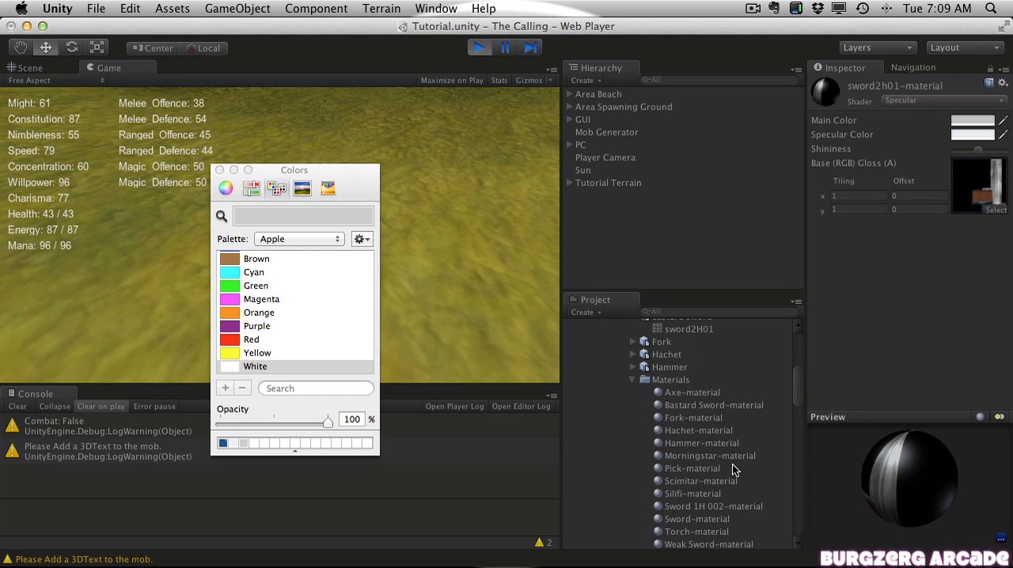
# Step: Reopen Bastard Sword-material, showing its pale blue specular colour and empty texture slot
pyautogui.click(713, 405)
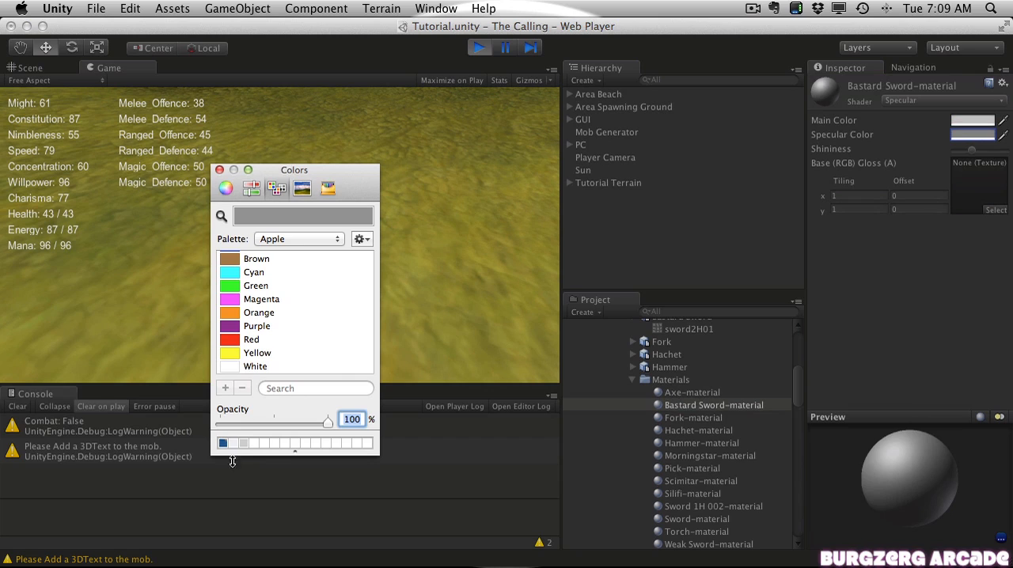
pyautogui.click(254, 367)
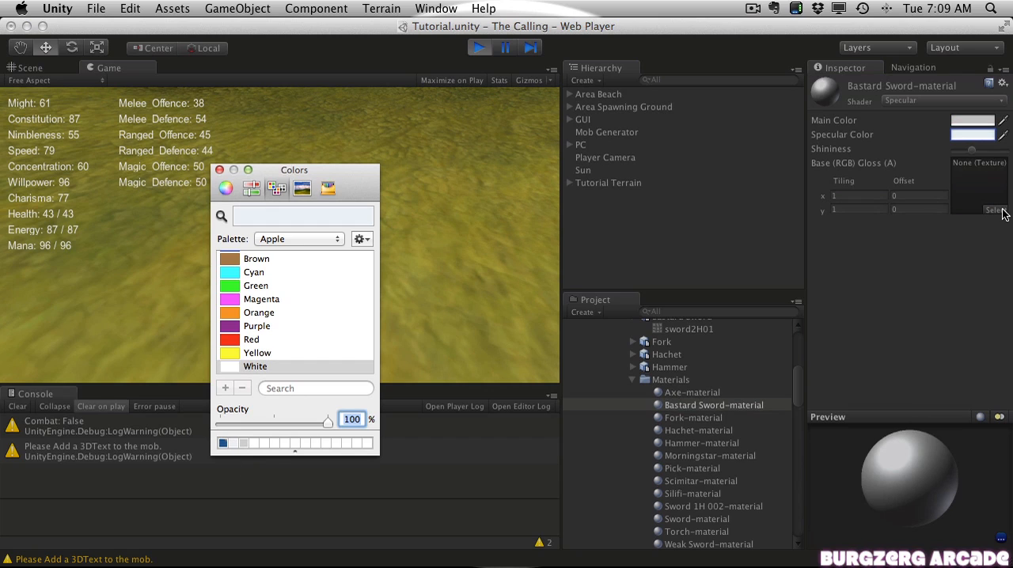
pyautogui.moveTo(999, 153)
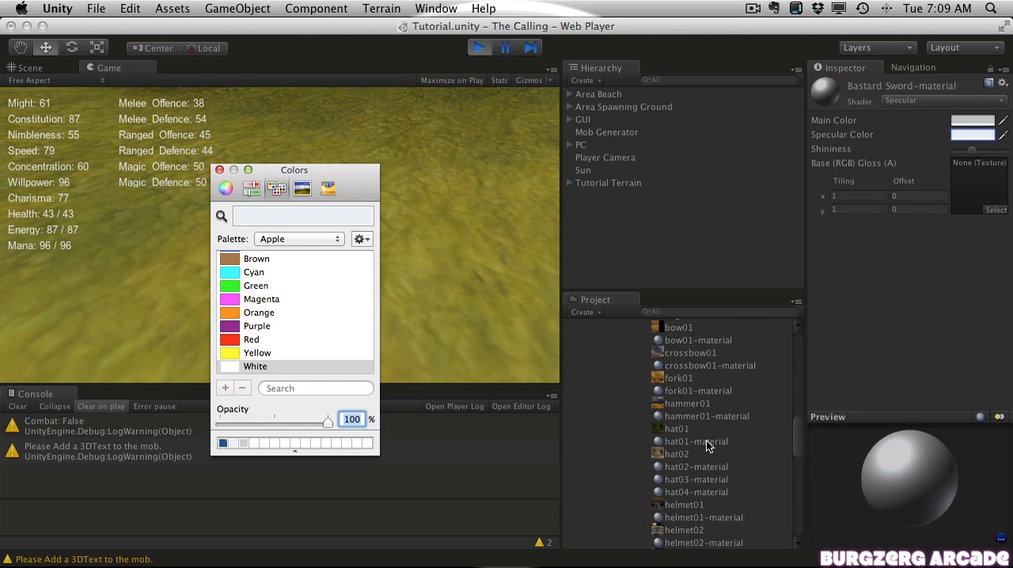
pyautogui.scroll(-3)
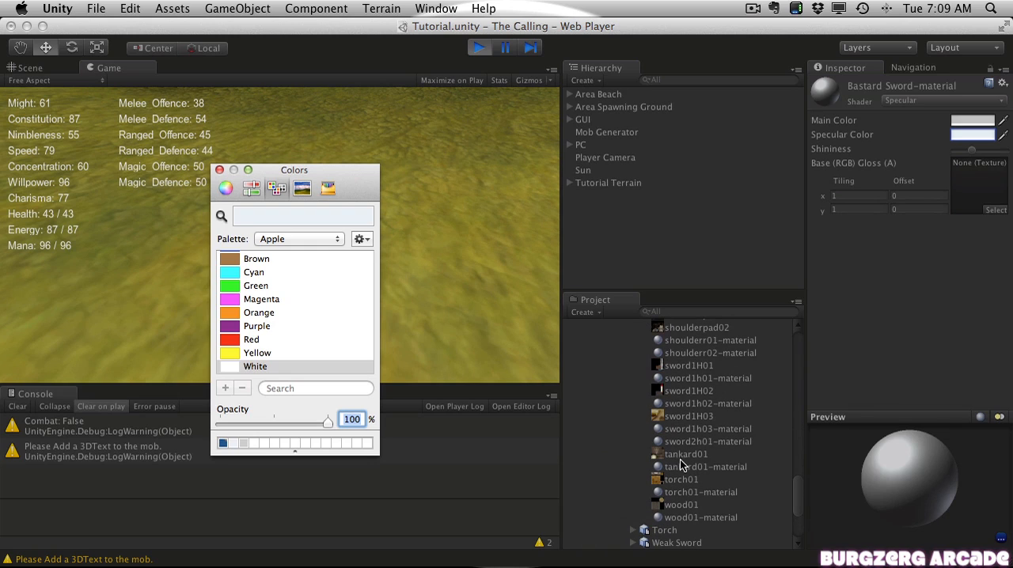
pyautogui.moveTo(711, 449)
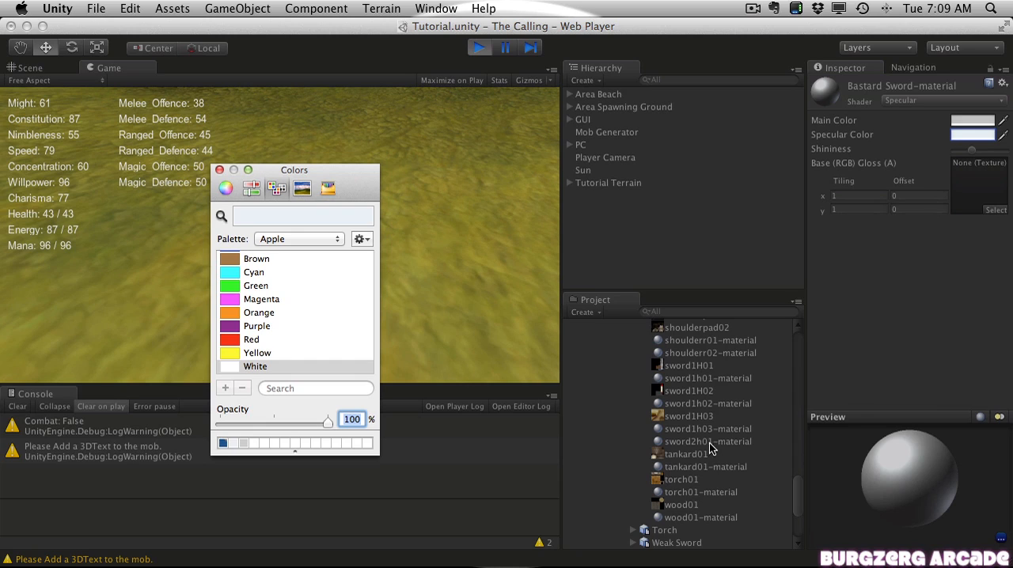
pyautogui.moveTo(705, 428)
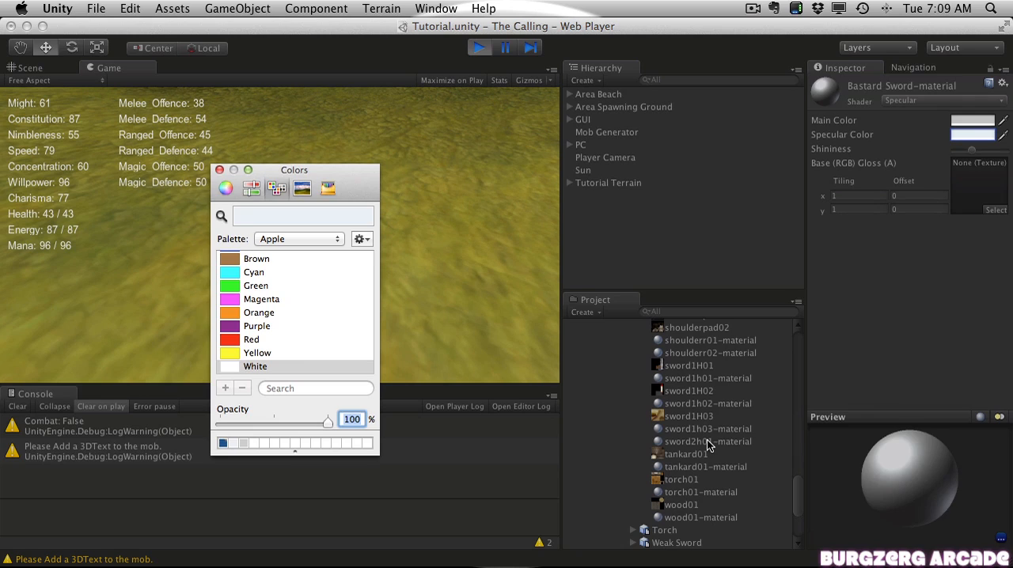
# Step: Inspect sword2h01-material to see which sword texture it uses
pyautogui.click(708, 441)
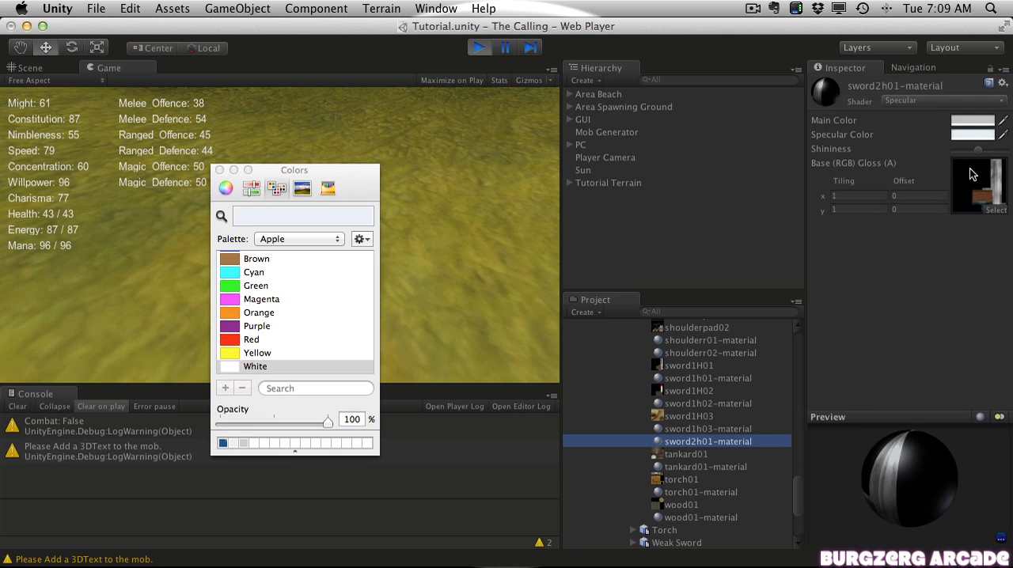
pyautogui.click(688, 365)
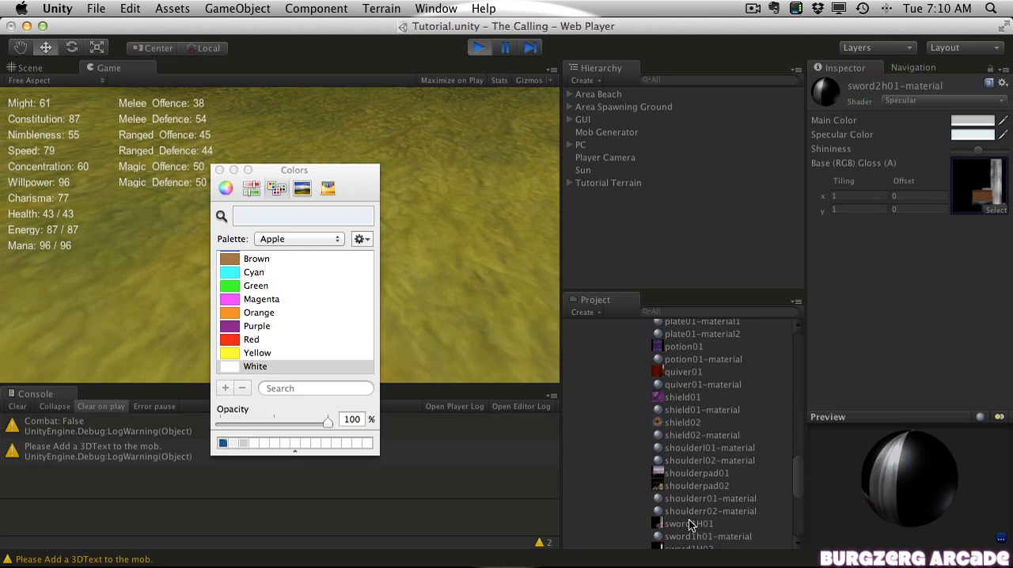
pyautogui.scroll(-3)
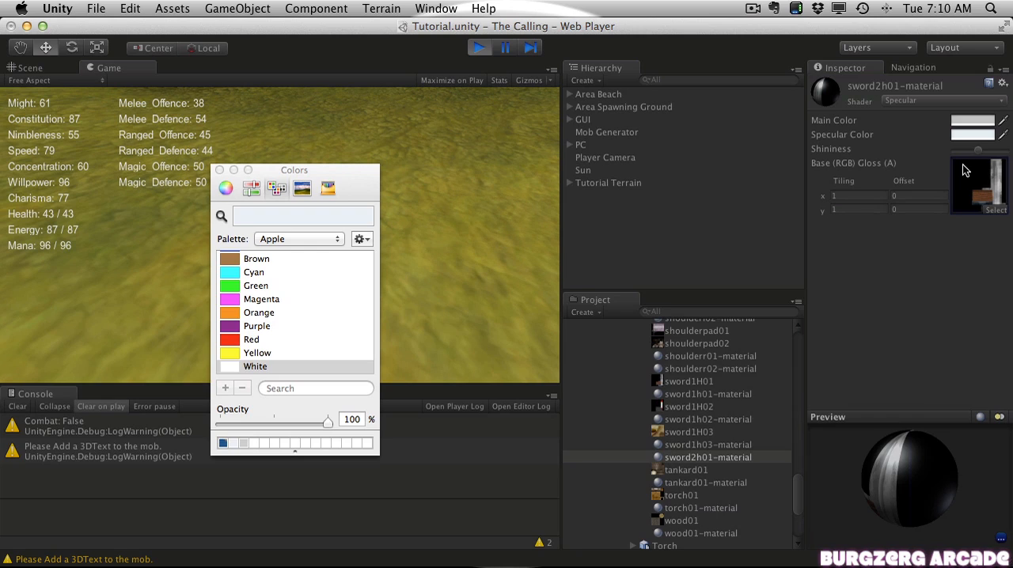
pyautogui.click(689, 382)
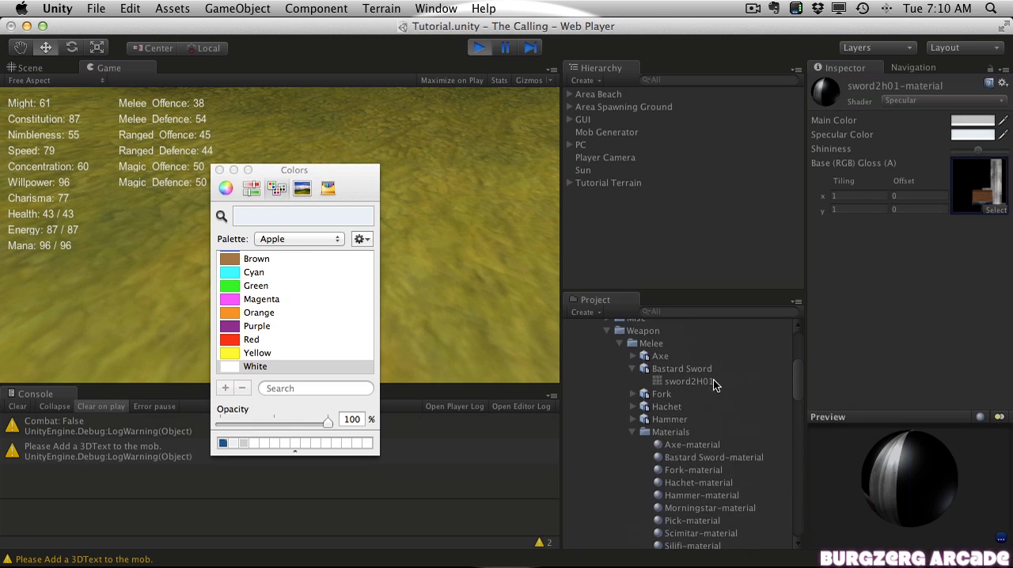
# Step: Put the sword texture in Bastard Sword-material's Base (RGB) Gloss slot and select the Bastard Sword model
pyautogui.click(713, 456)
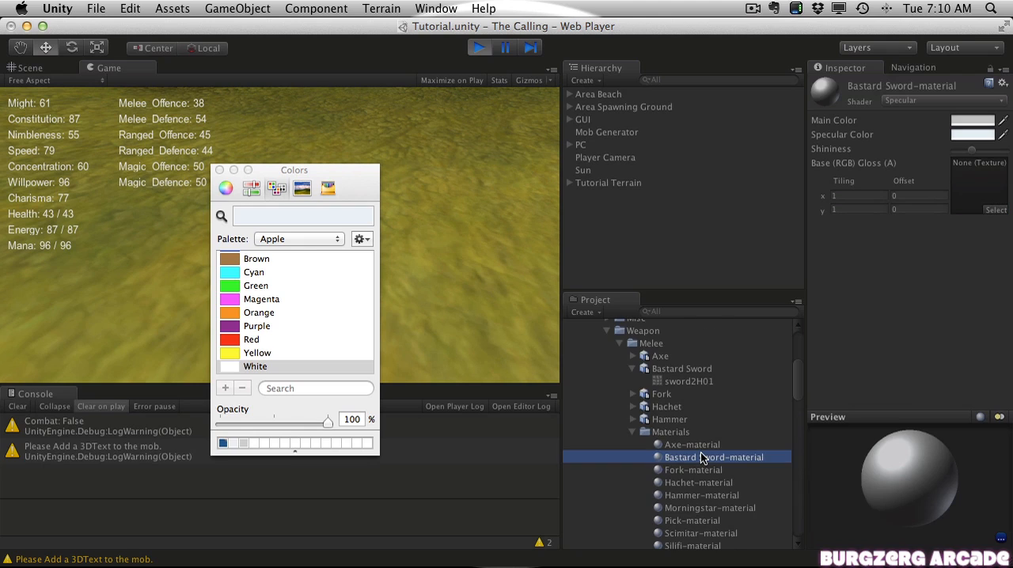
pyautogui.scroll(-3)
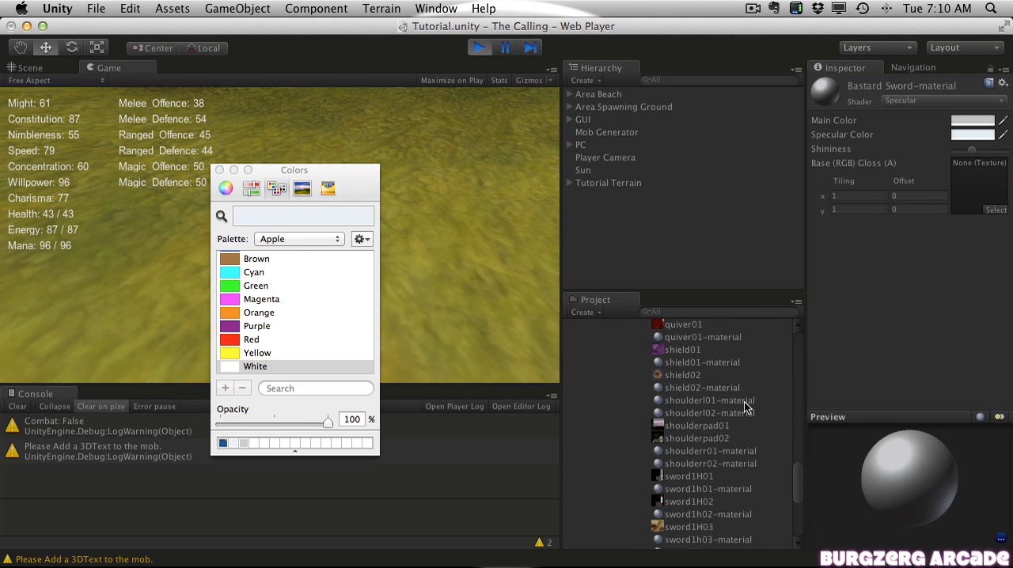
pyautogui.scroll(-3)
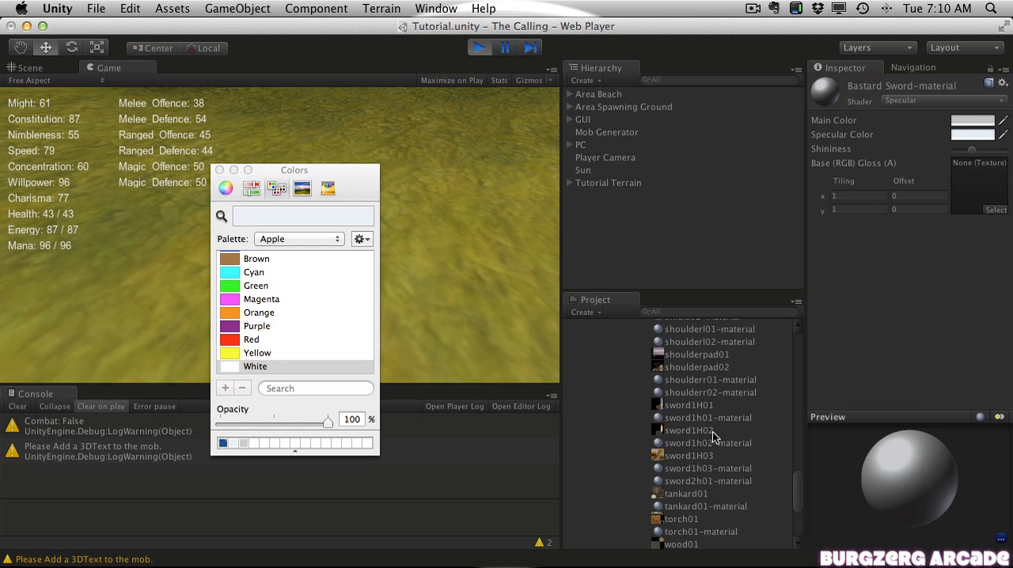
pyautogui.click(689, 405)
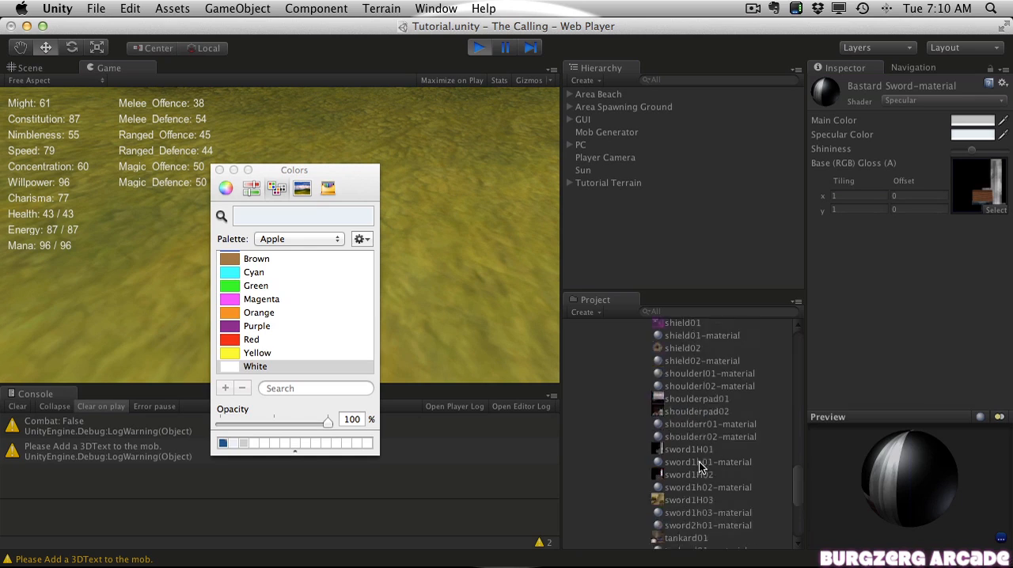
pyautogui.click(713, 383)
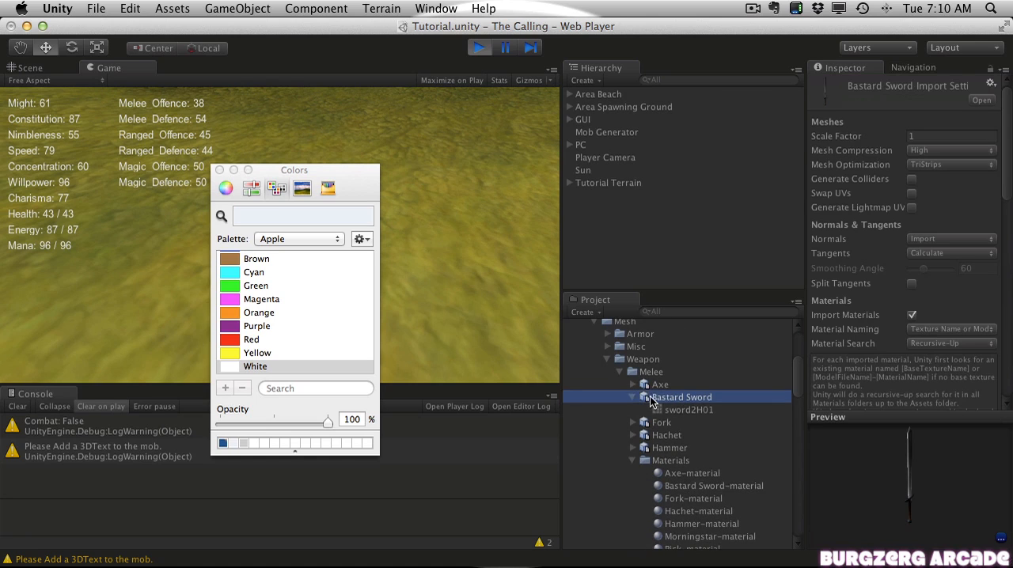
# Step: Collapse the Bastard Sword model's contents and browse the item Textures folder
pyautogui.click(642, 397)
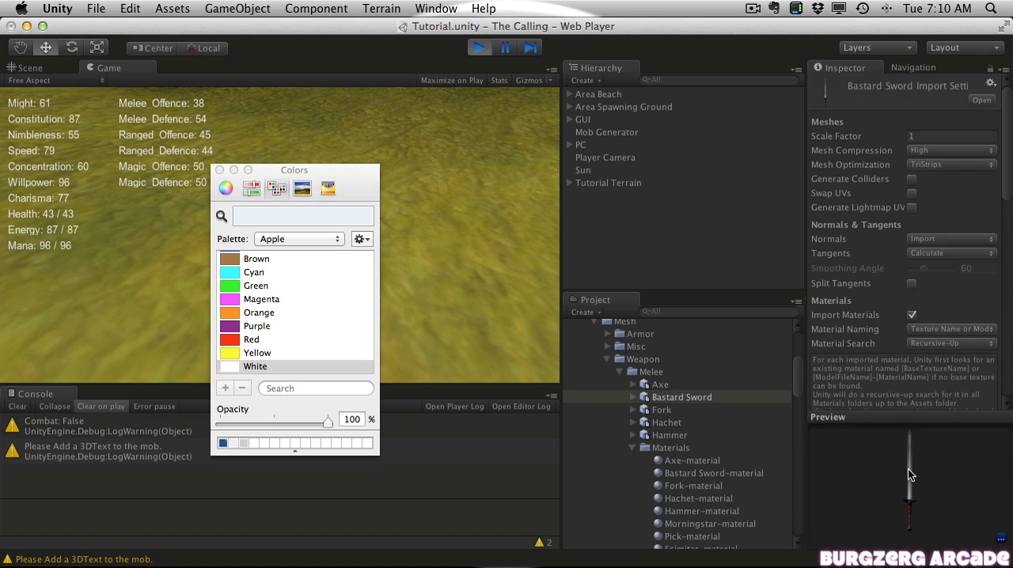
pyautogui.scroll(-3)
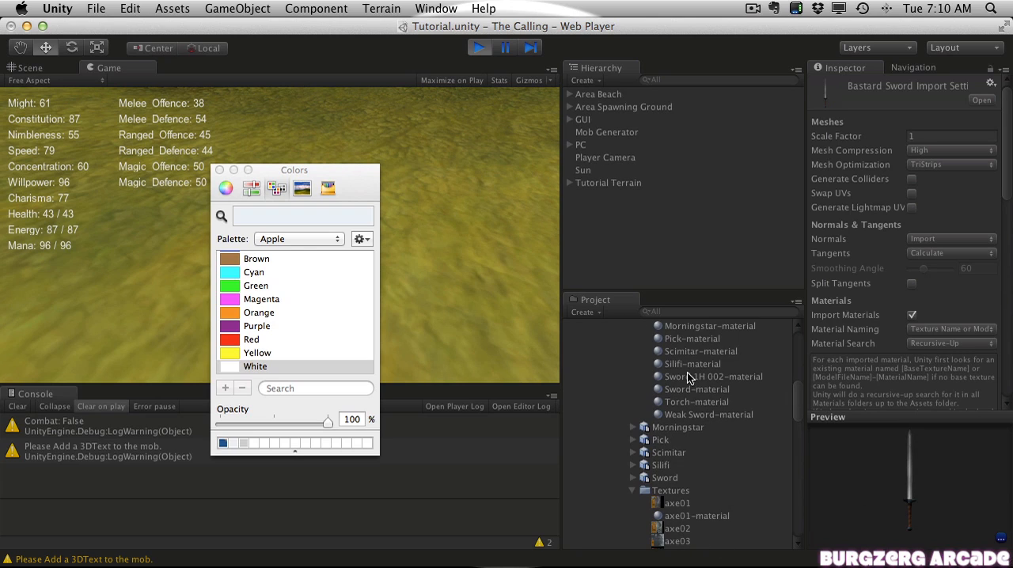
pyautogui.moveTo(744, 394)
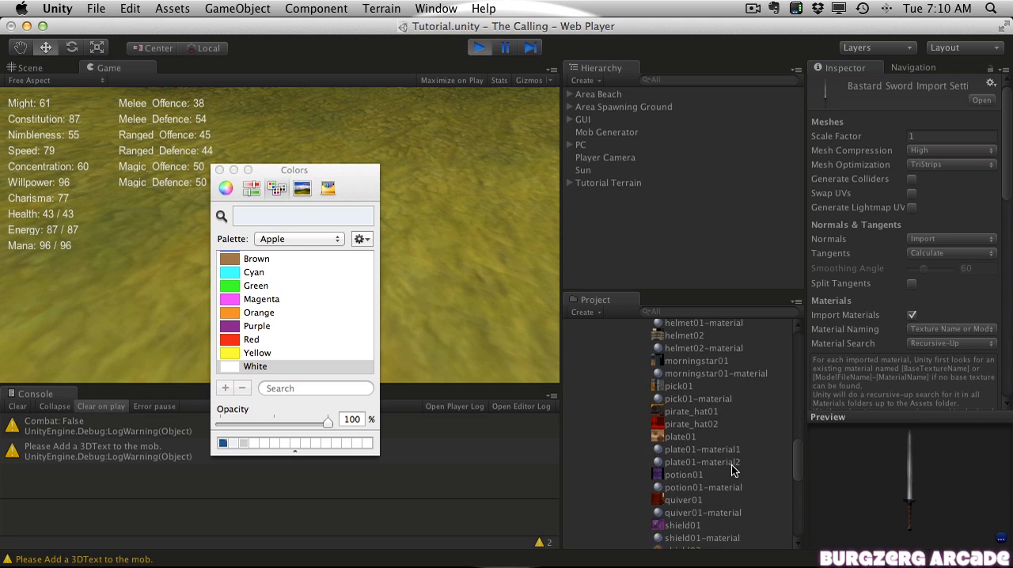
pyautogui.scroll(-3)
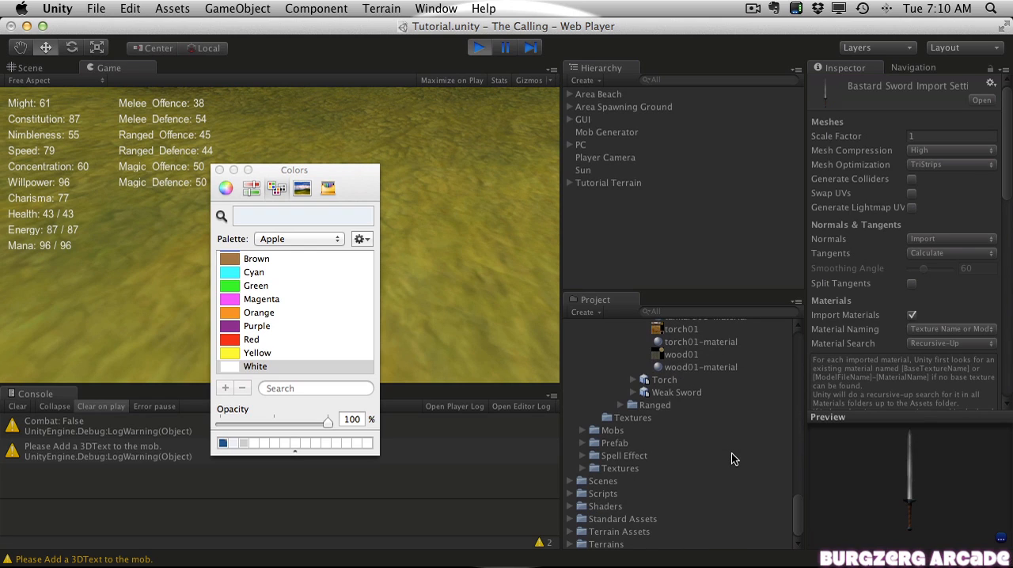
pyautogui.scroll(-3)
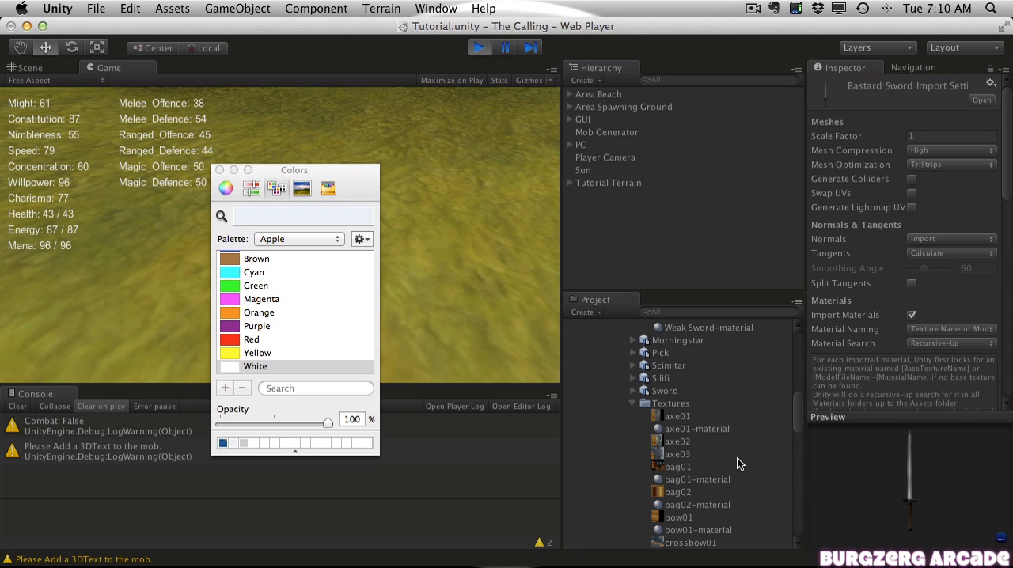
pyautogui.scroll(-3)
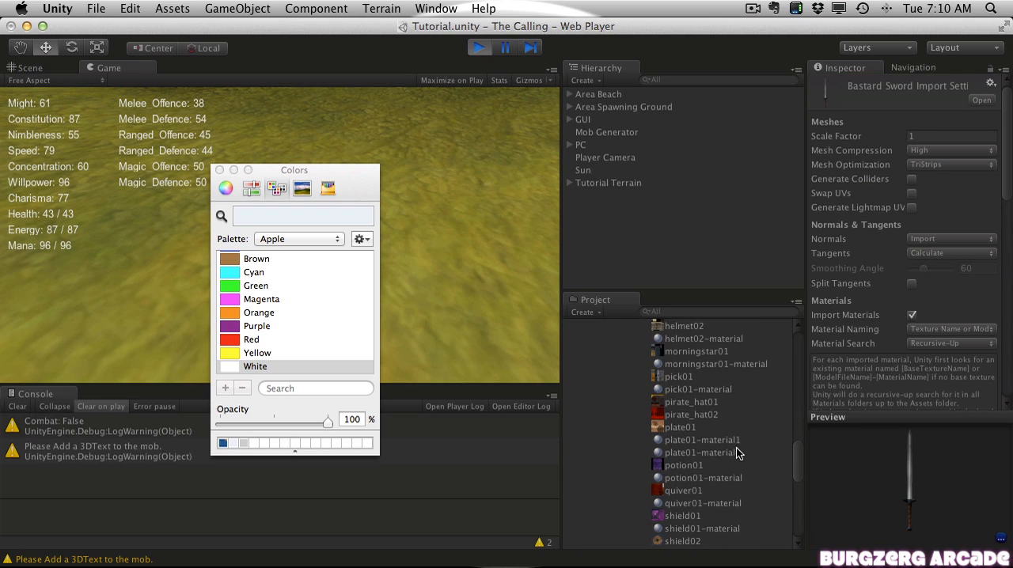